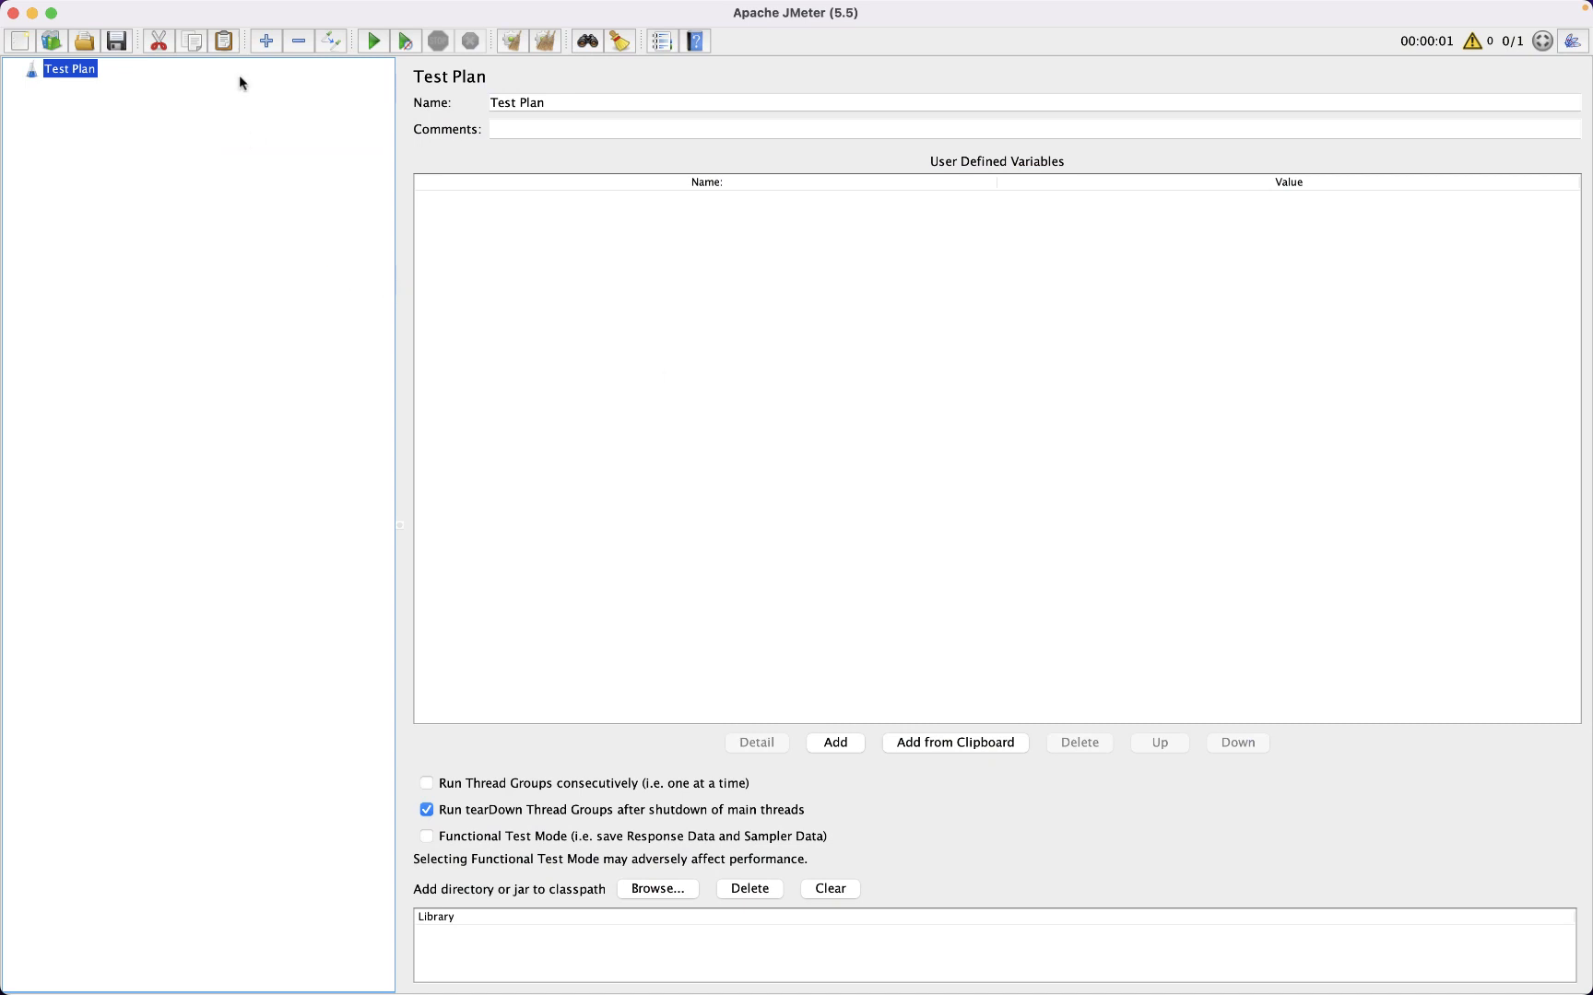
Step: Choose the 'bzm – Correlation Recorder' template from the Templates picker
{"action": "left_click", "coordinate": [122, 10]}
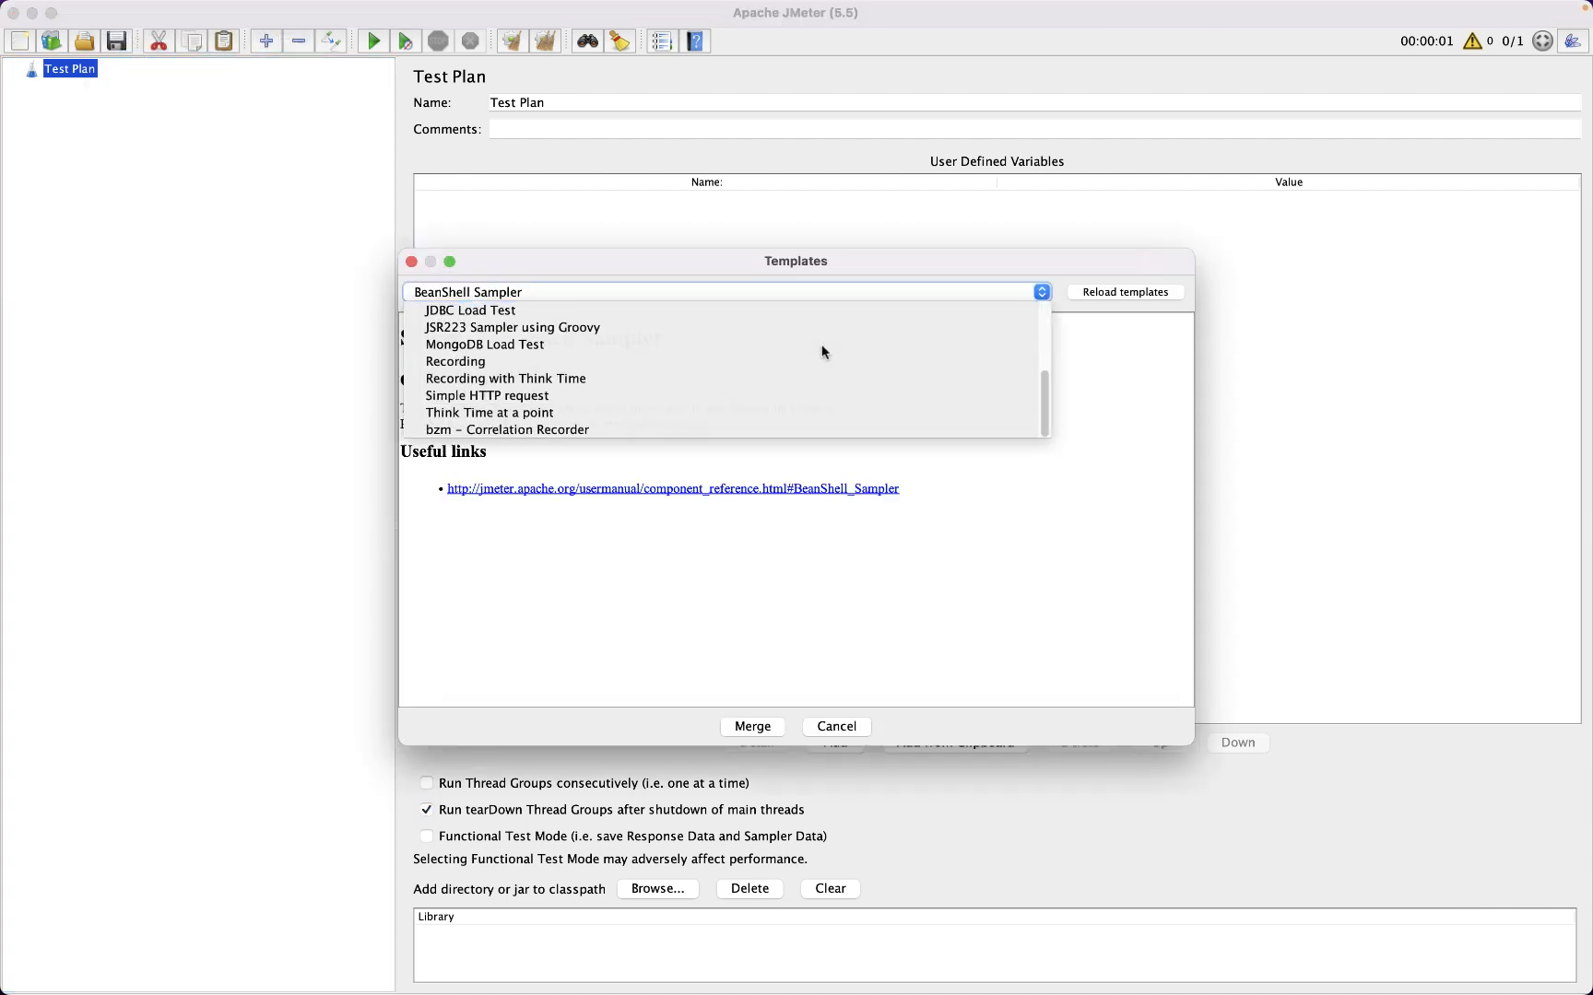
{"action": "left_click", "coordinate": [506, 429]}
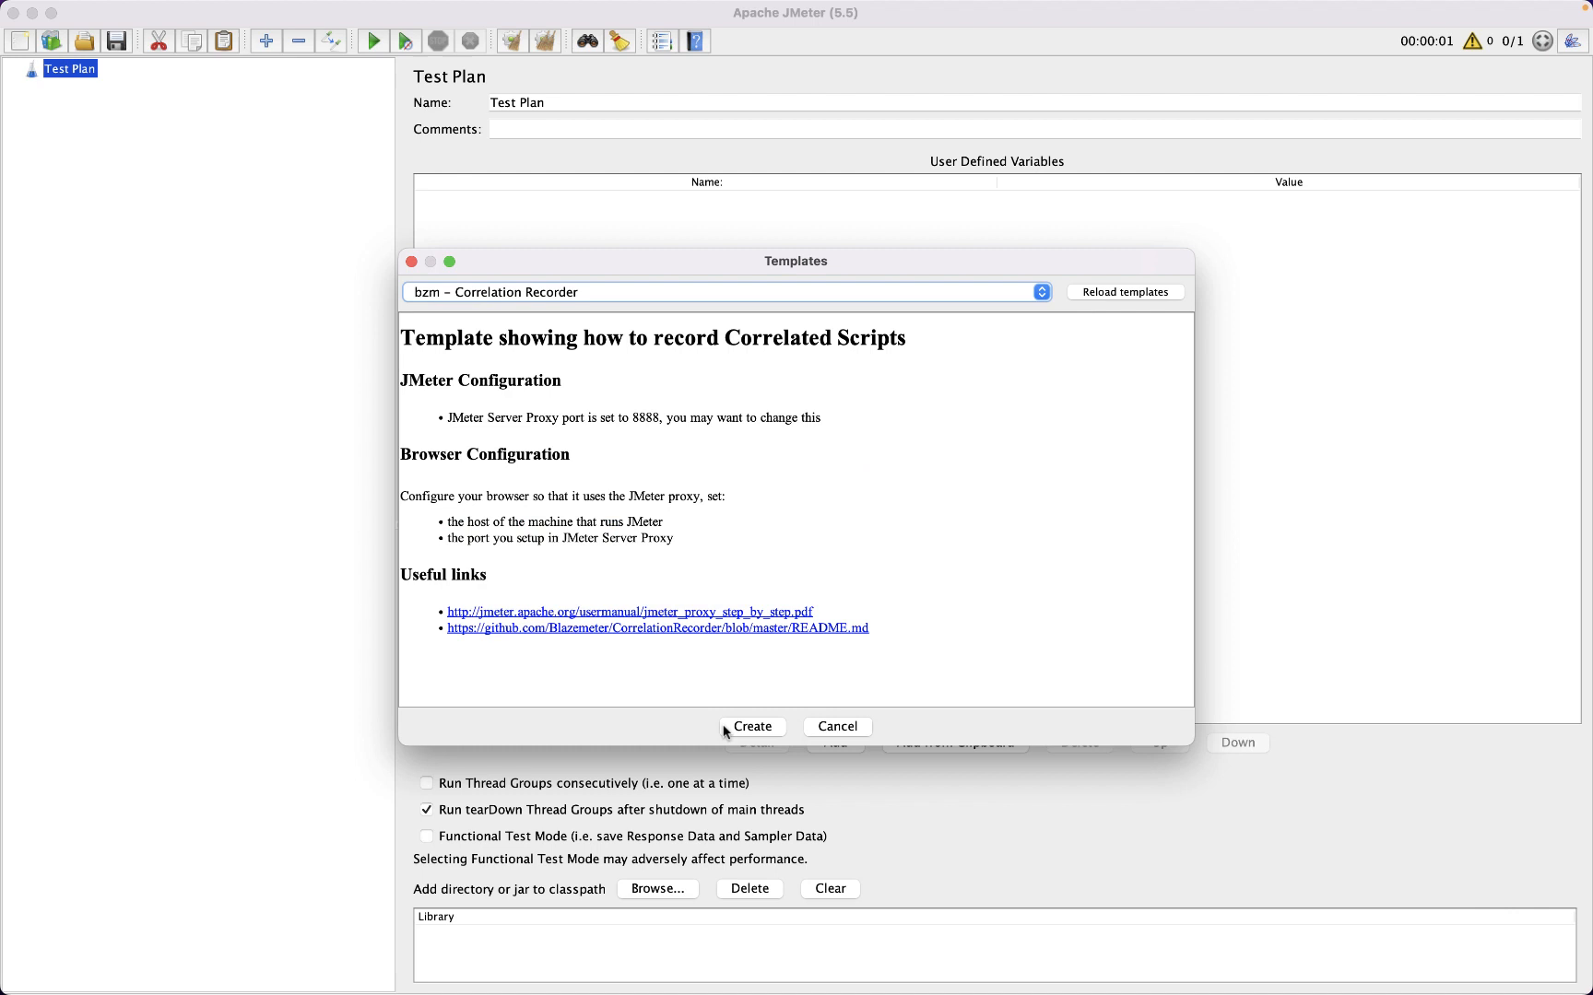
Step: Create the plan from the template and save it as wordpress_edit_post_.jmx
{"action": "left_click", "coordinate": [750, 726]}
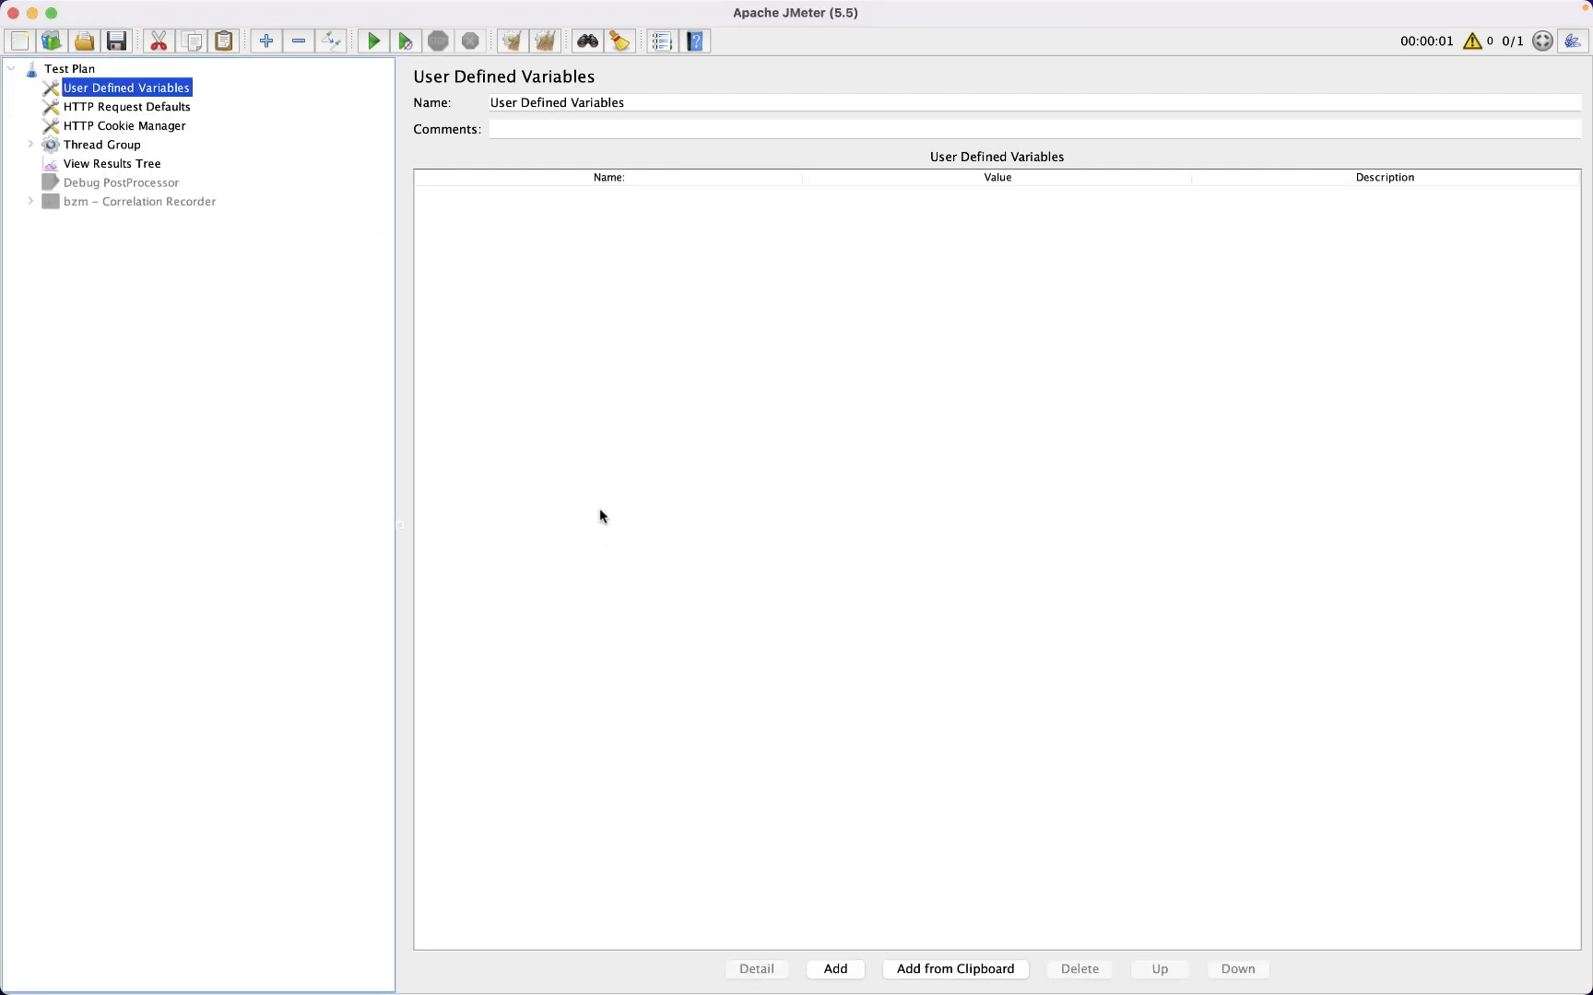
{"action": "left_click", "coordinate": [70, 68]}
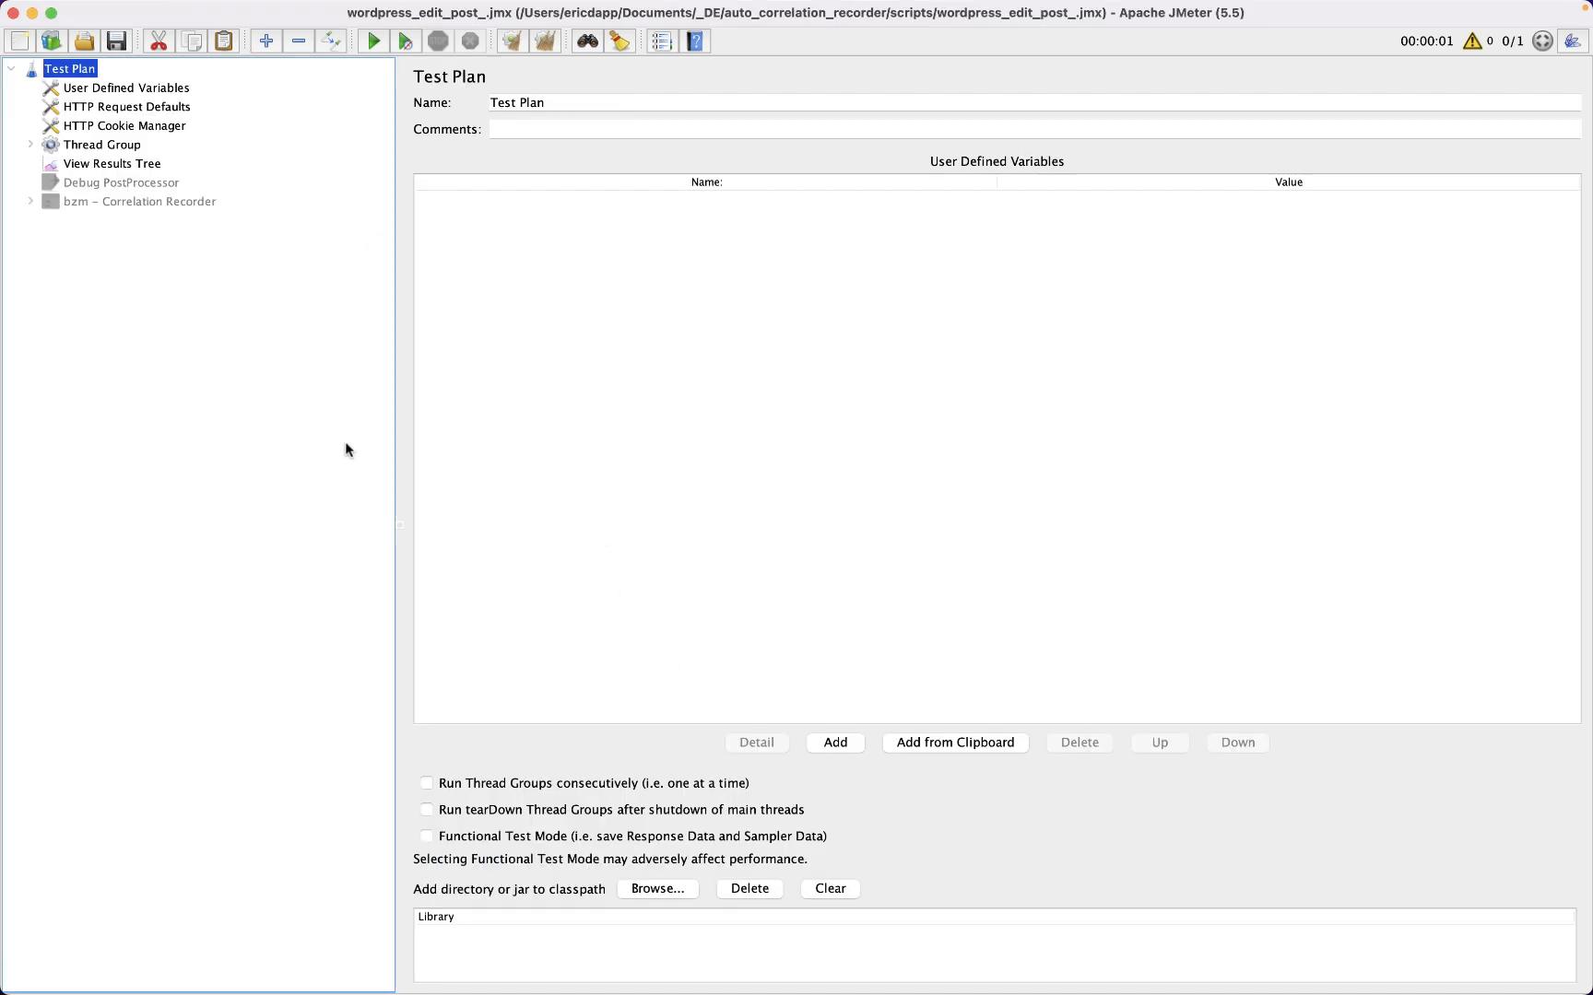
{"action": "mouse_move", "coordinate": [124, 183]}
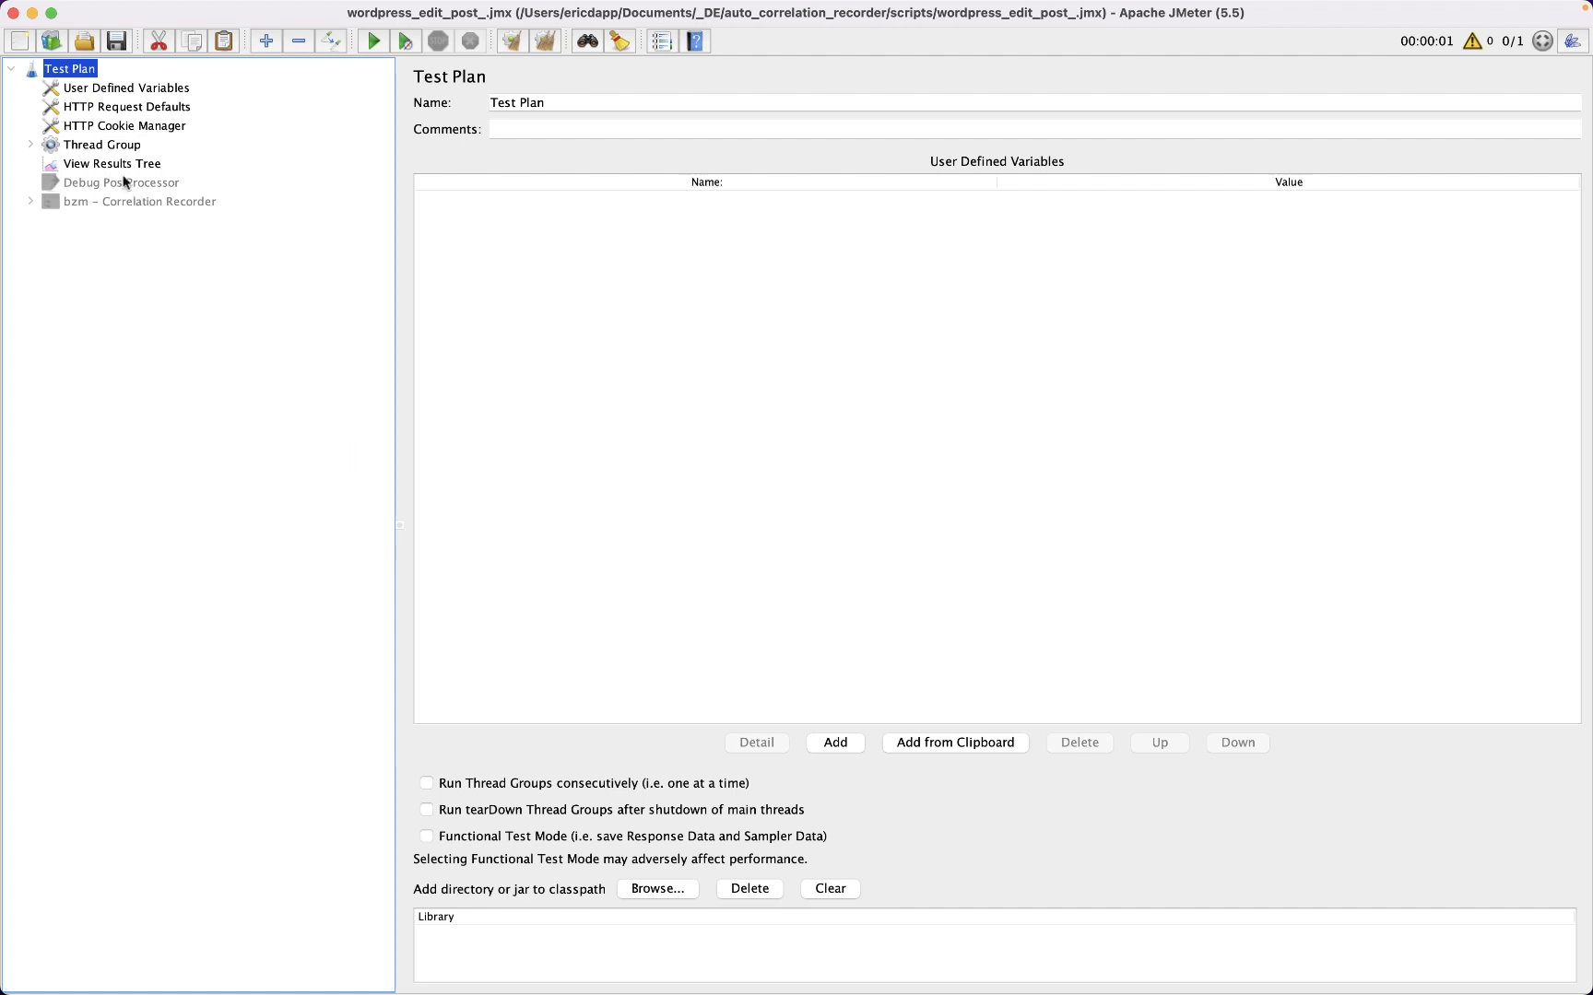
Step: Start the bzm – Correlation Recorder proxy and accept the root certificate notice
{"action": "left_click", "coordinate": [101, 143]}
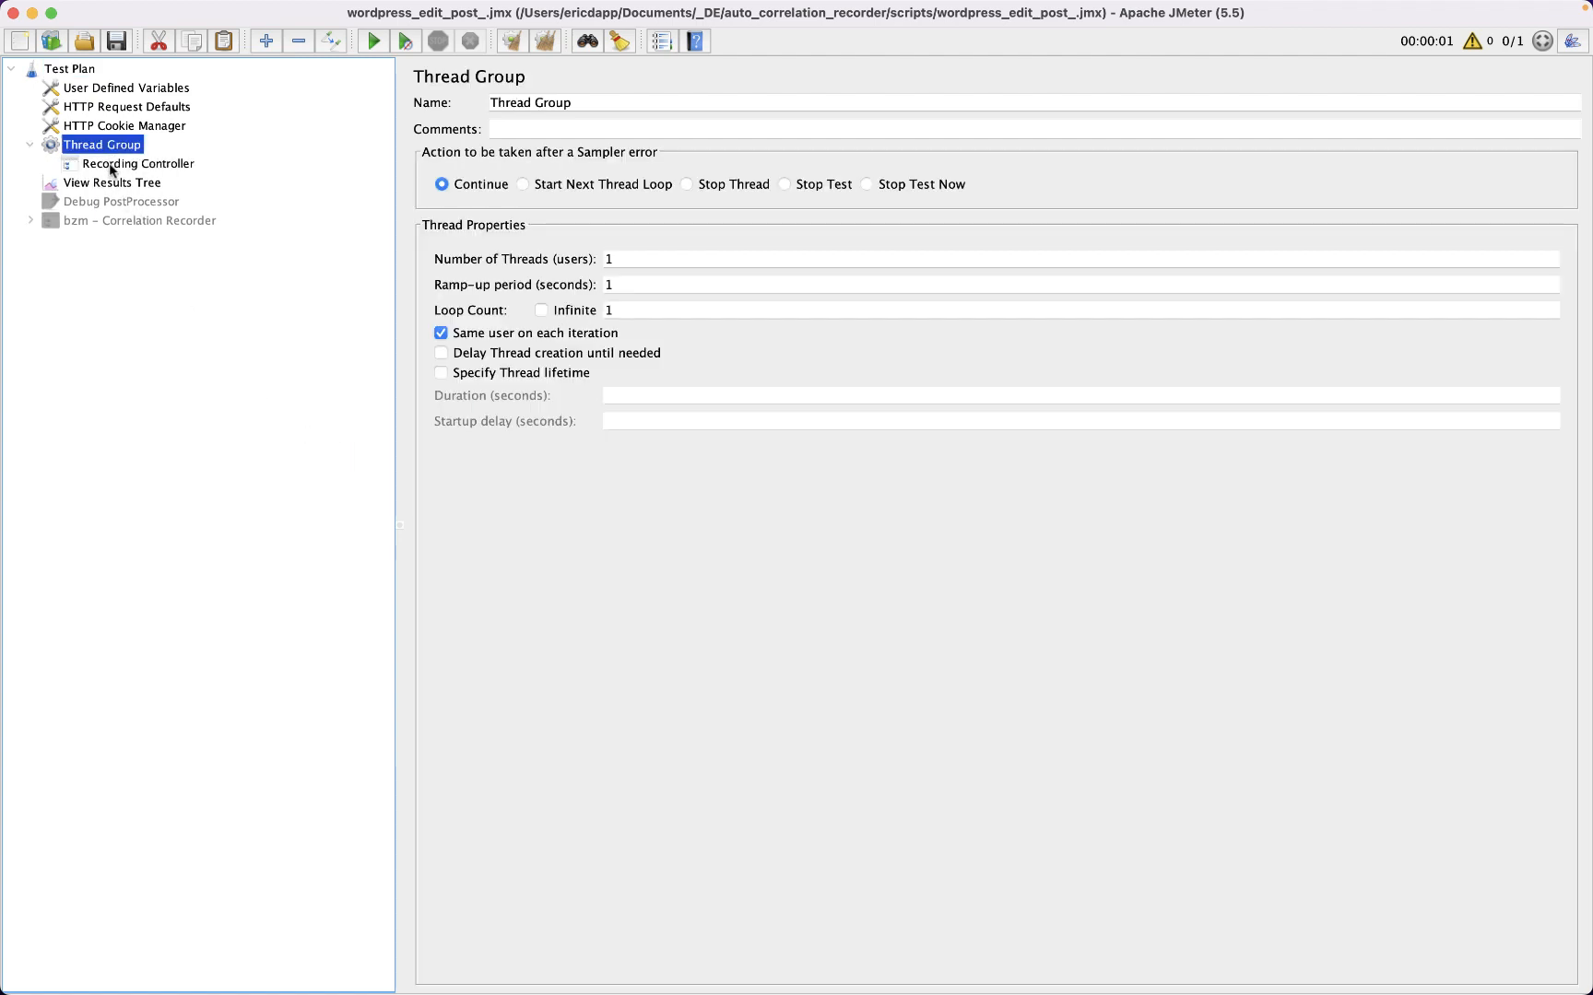
{"action": "left_click", "coordinate": [139, 163]}
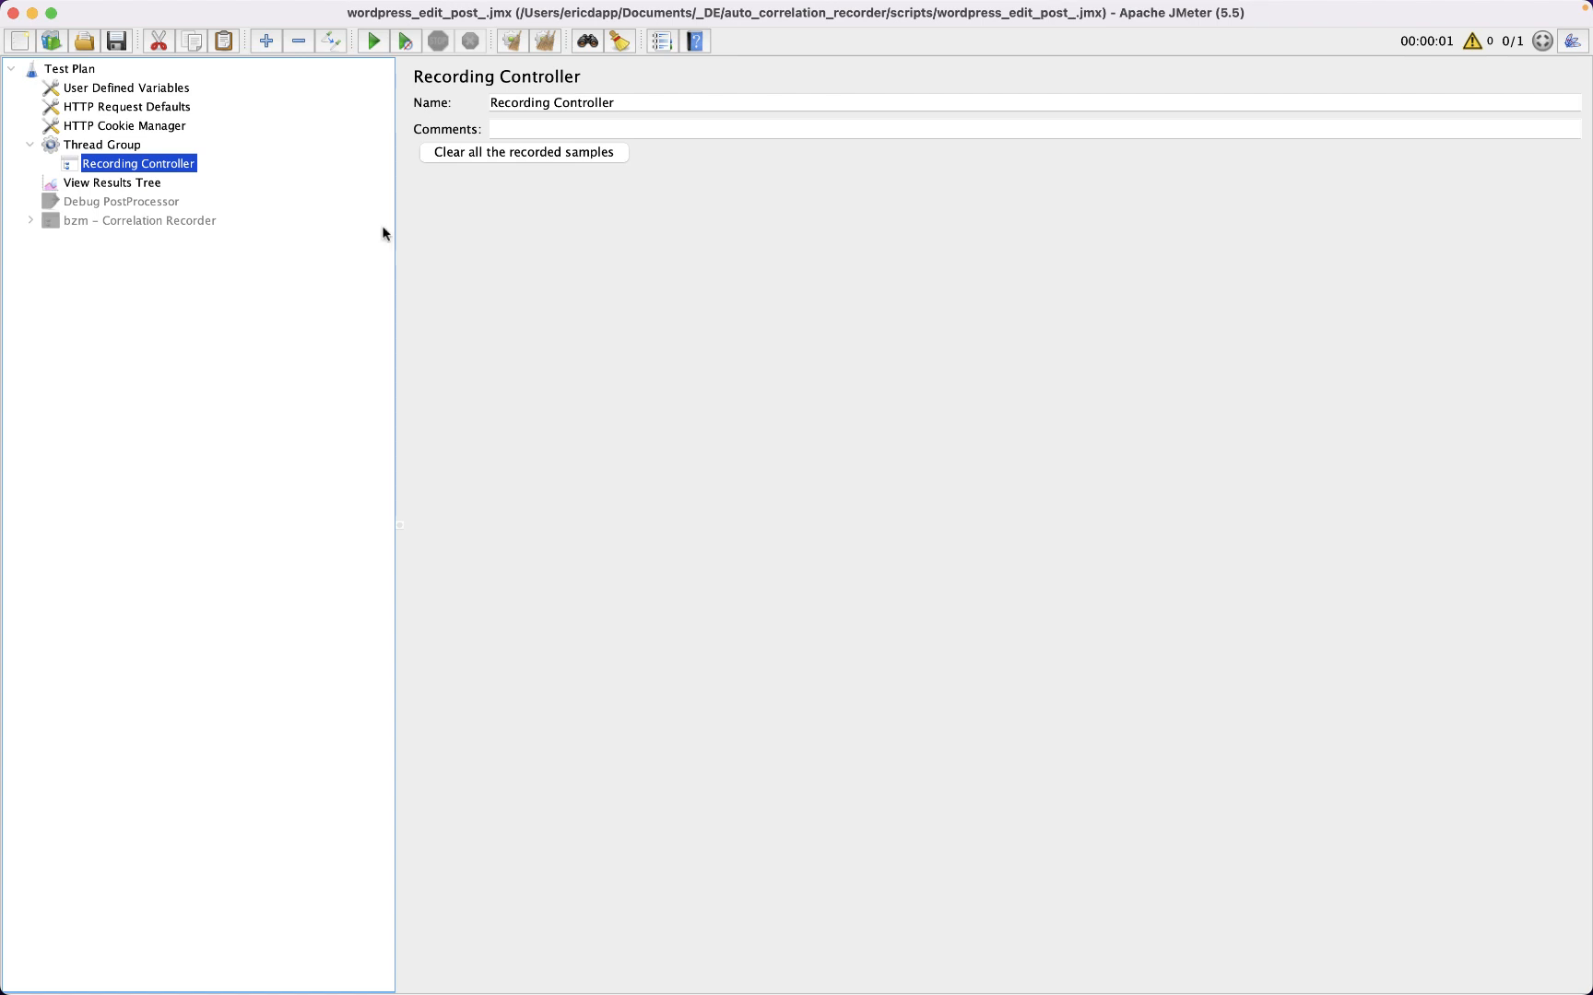
{"action": "left_click", "coordinate": [139, 220]}
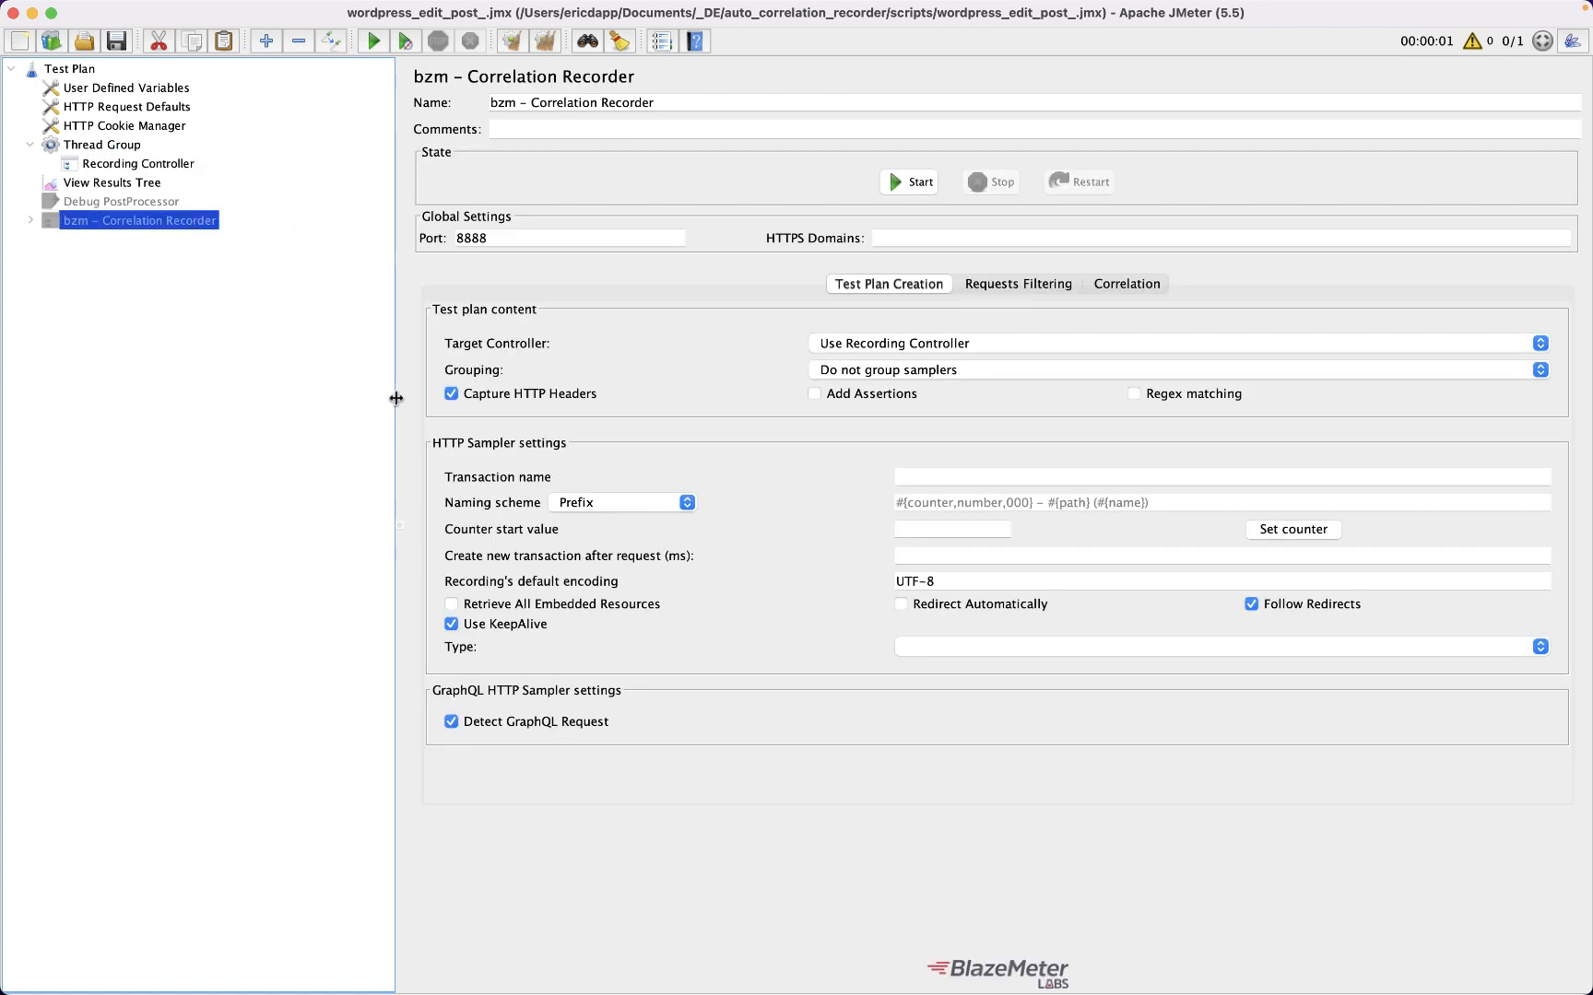
{"action": "mouse_move", "coordinate": [331, 306]}
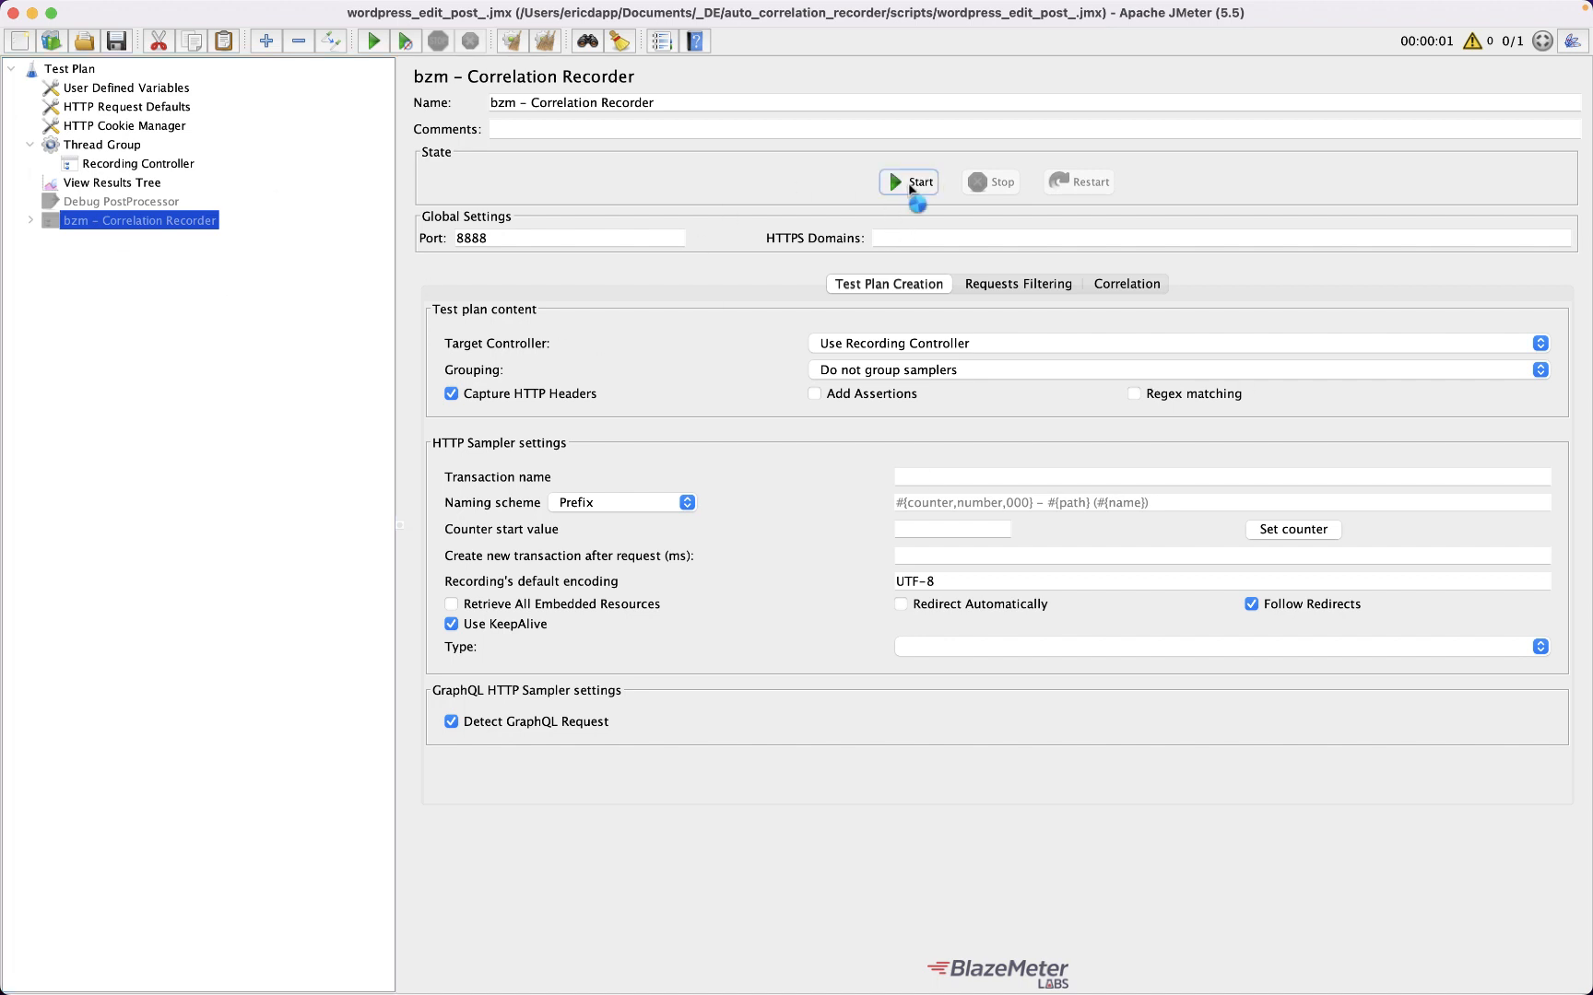
{"action": "left_click", "coordinate": [907, 182]}
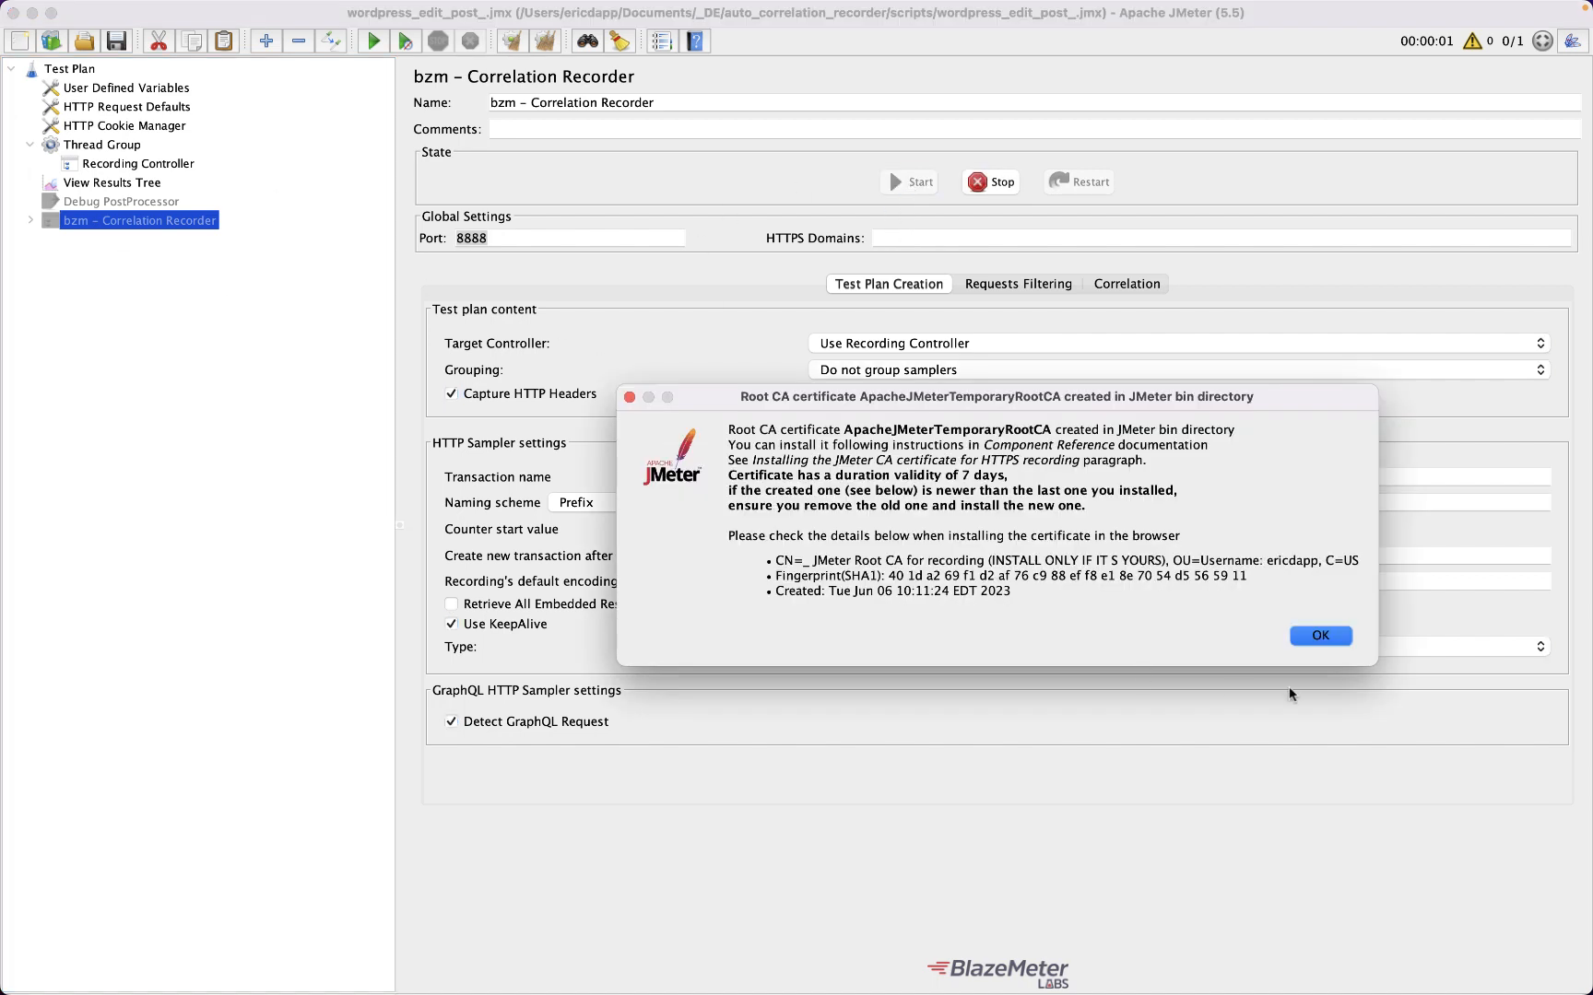
{"action": "mouse_move", "coordinate": [1321, 637]}
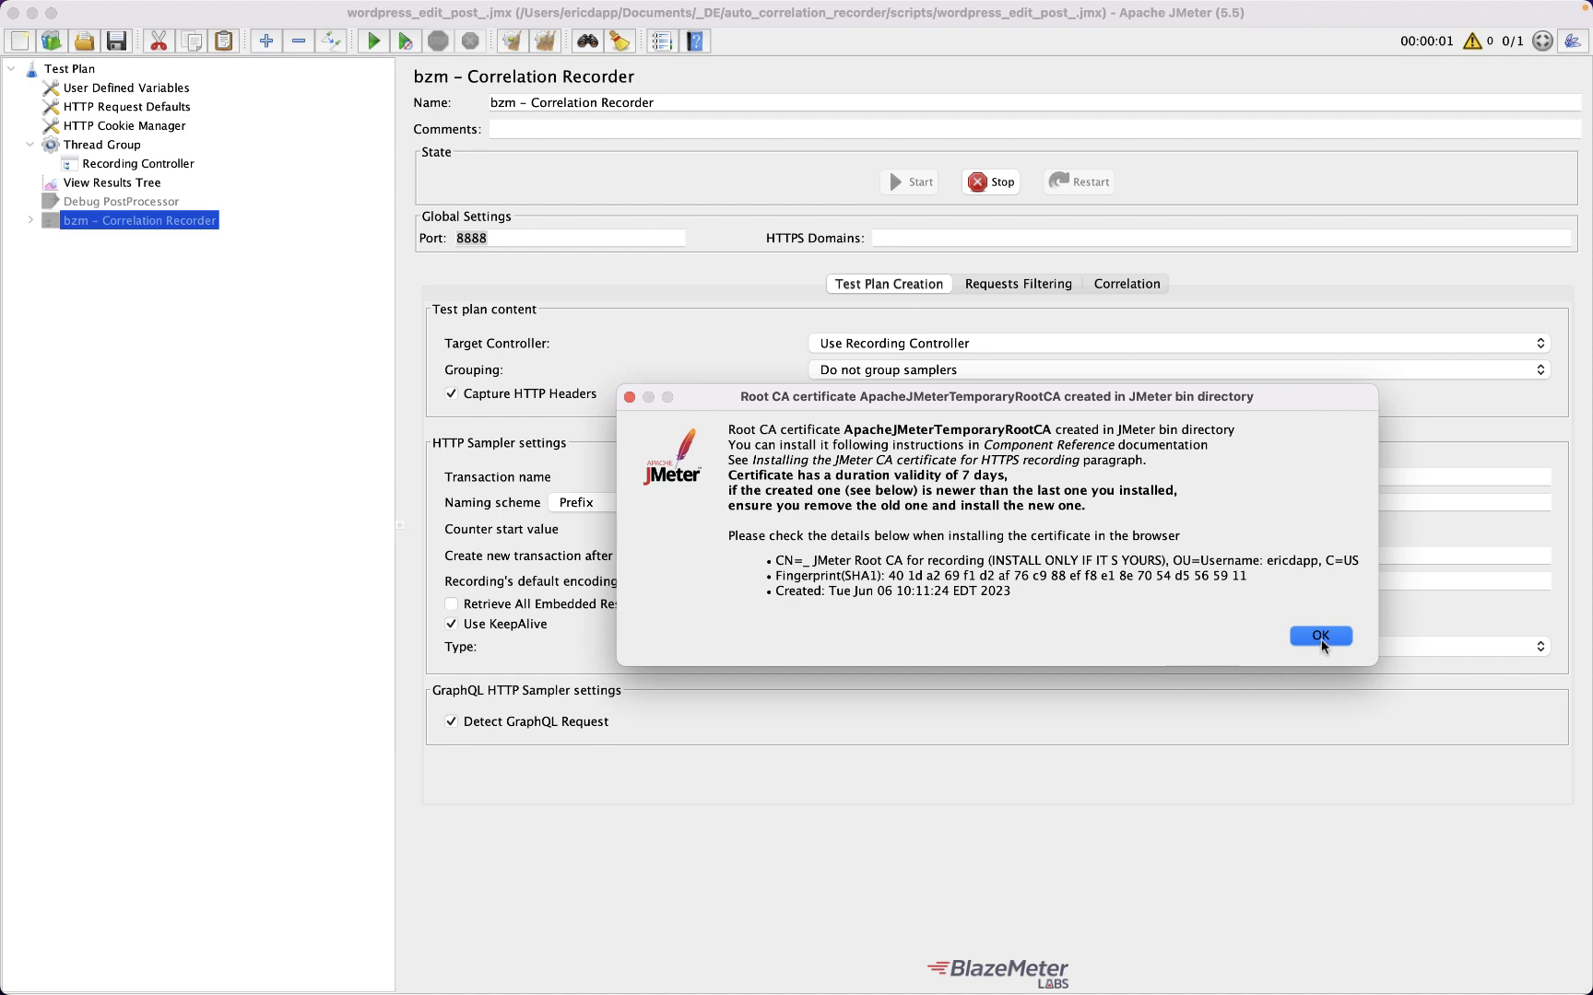
{"action": "left_click", "coordinate": [1318, 636]}
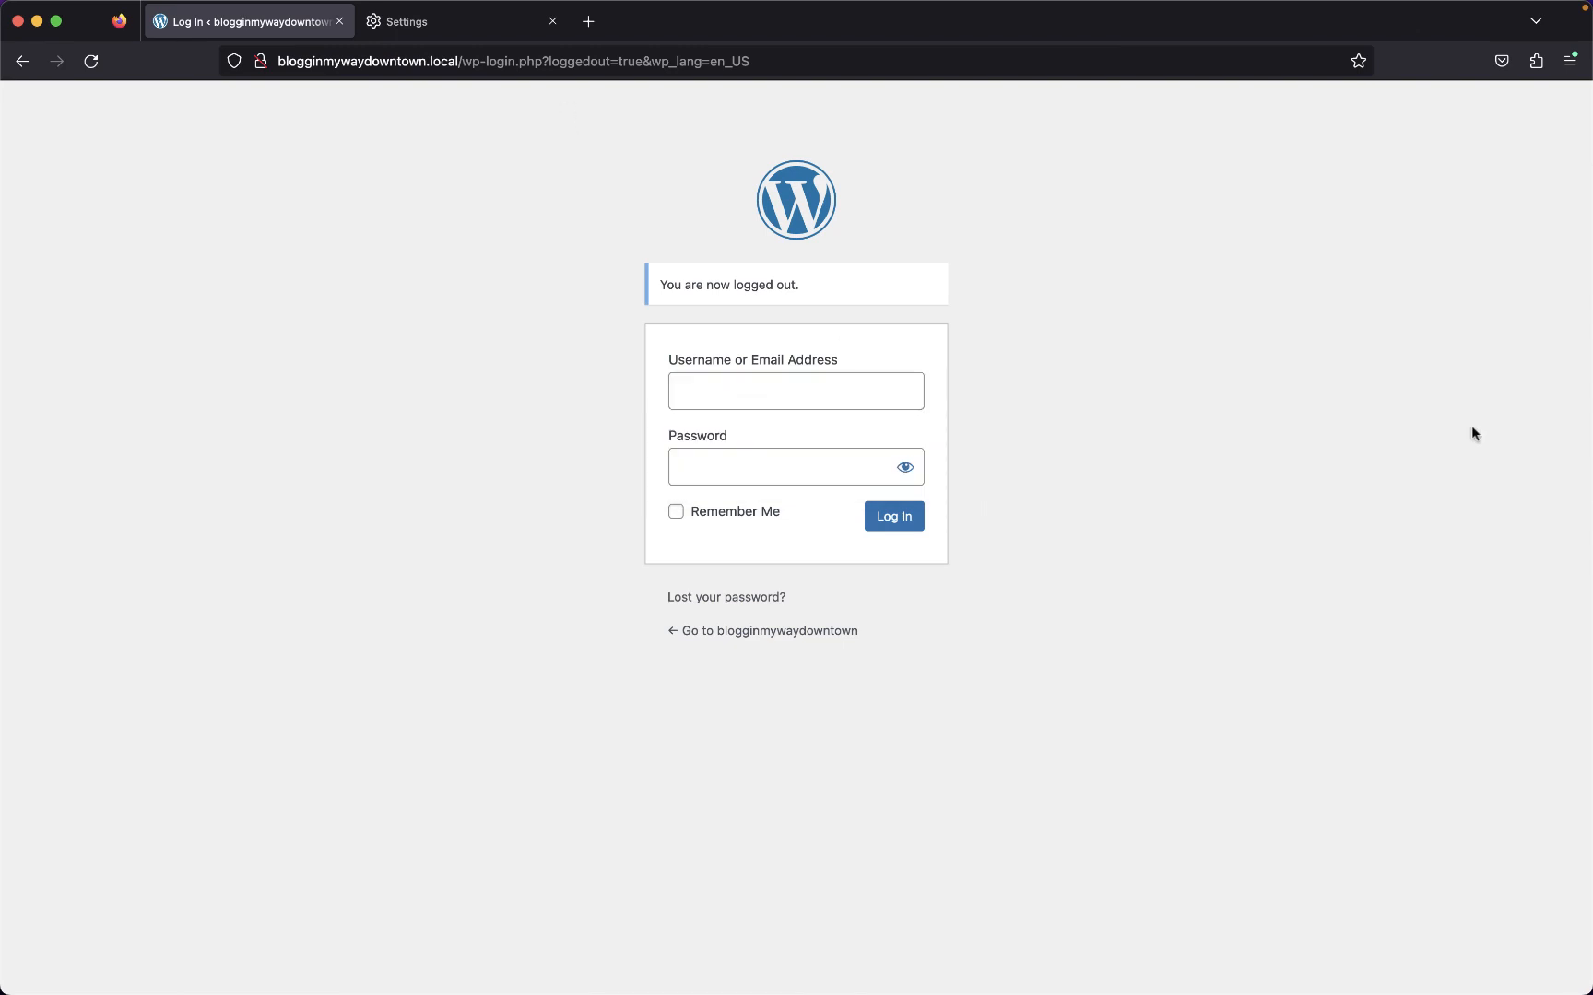
{"action": "mouse_move", "coordinate": [557, 230]}
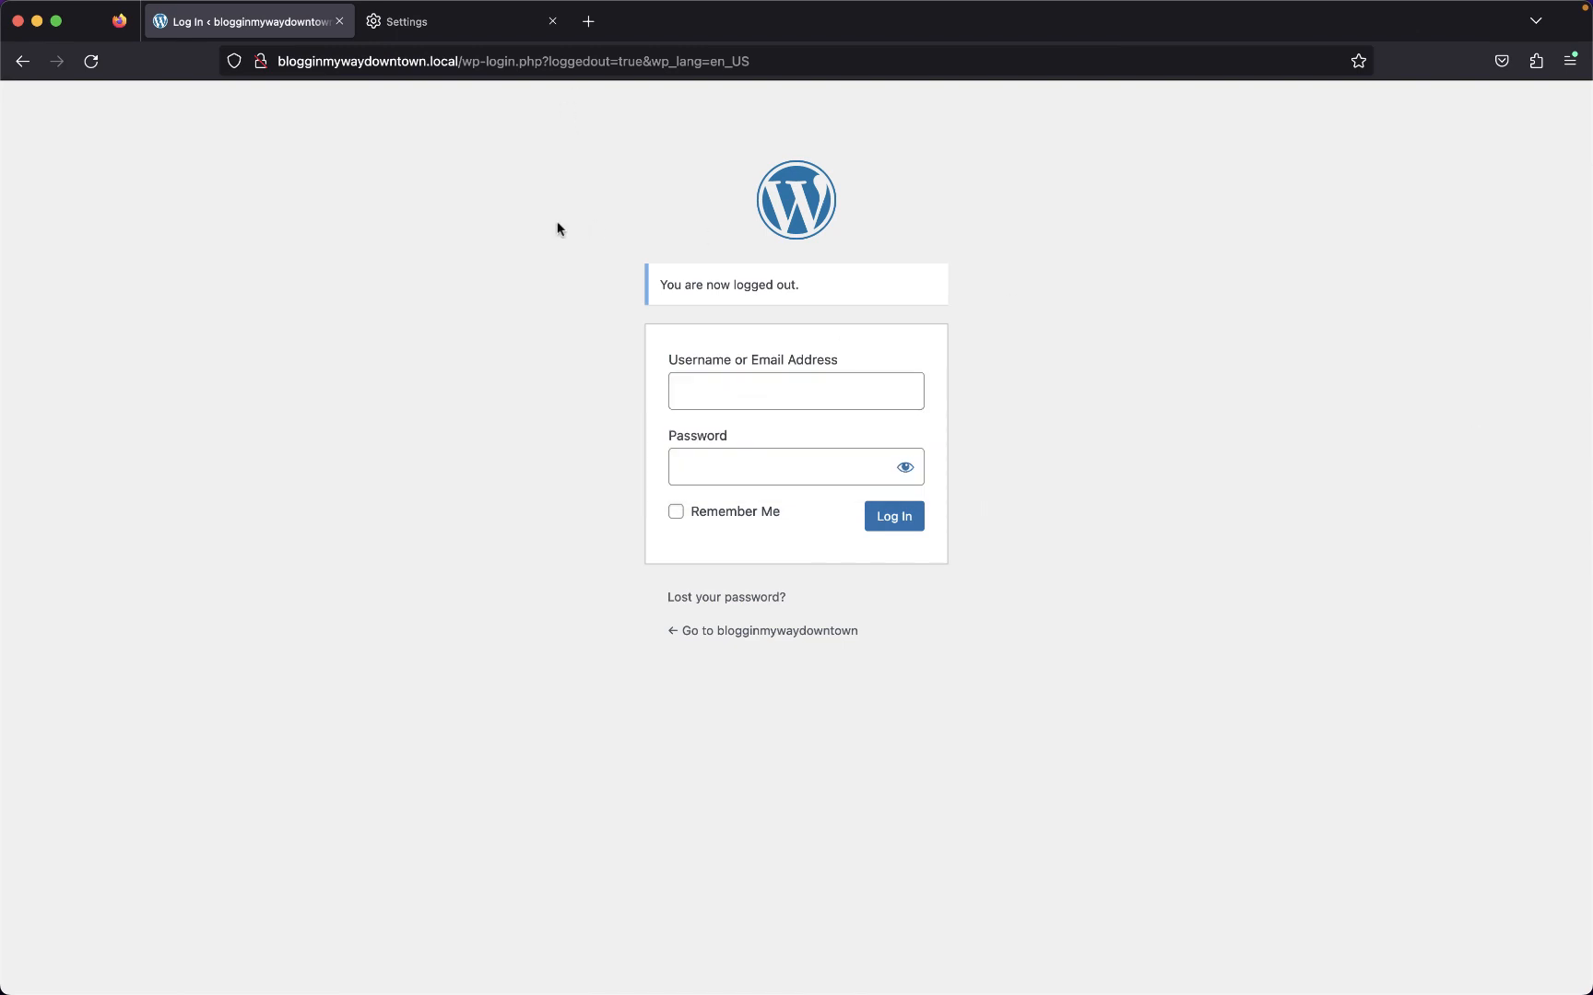
{"action": "mouse_move", "coordinate": [469, 29]}
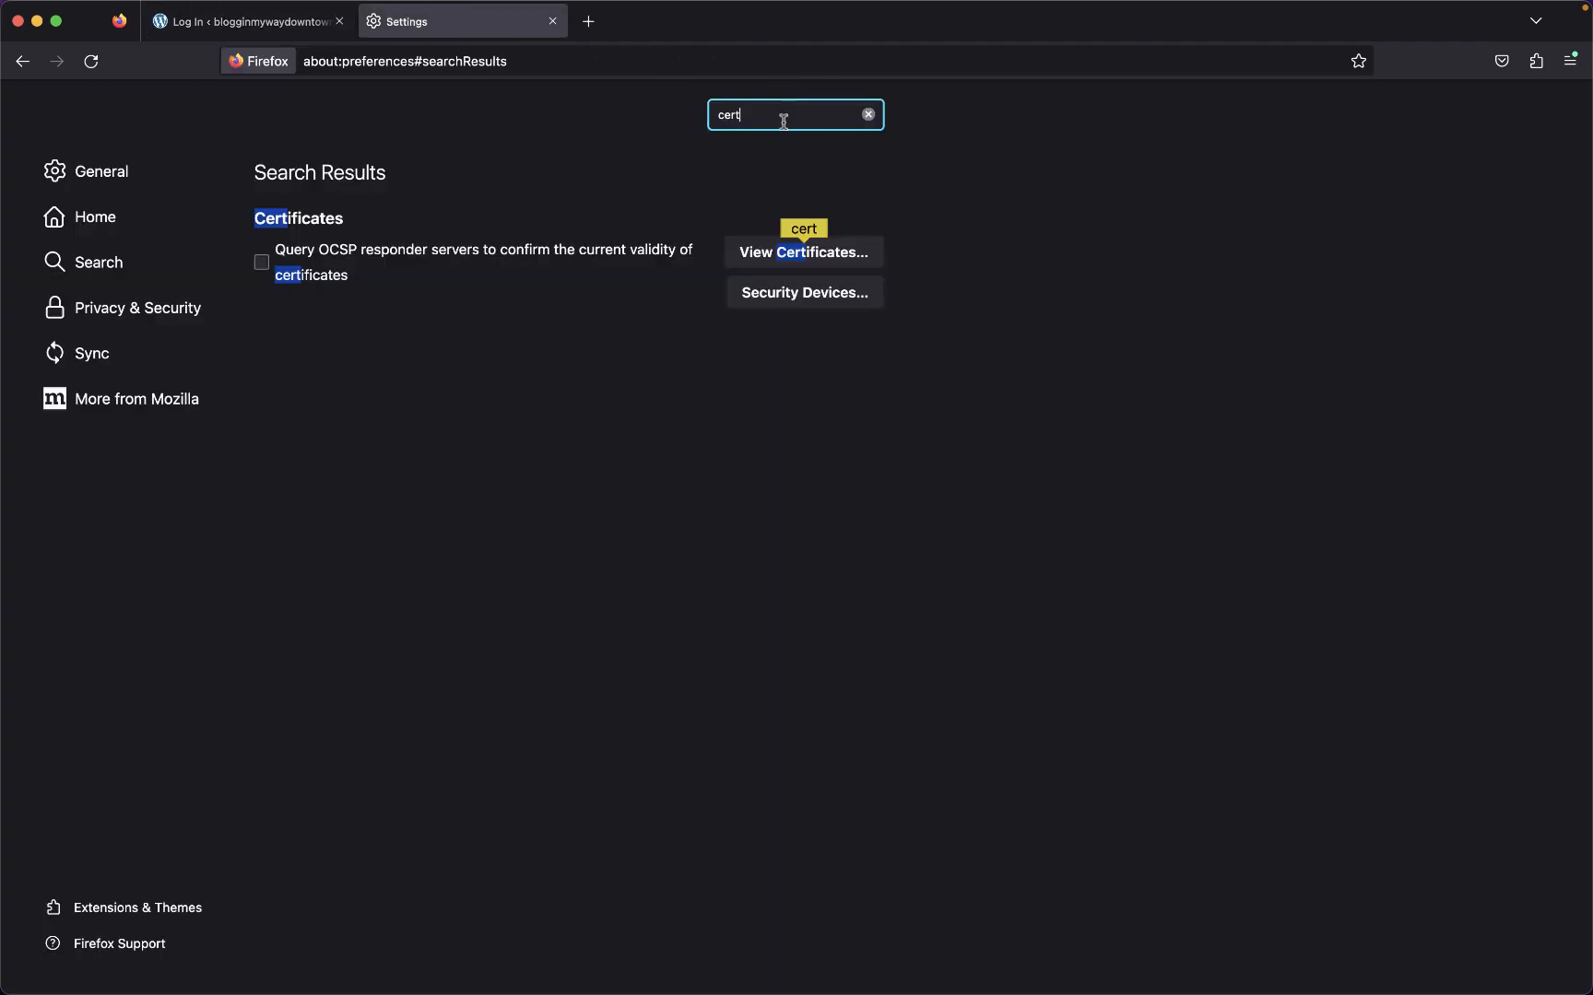
{"action": "mouse_move", "coordinate": [804, 252]}
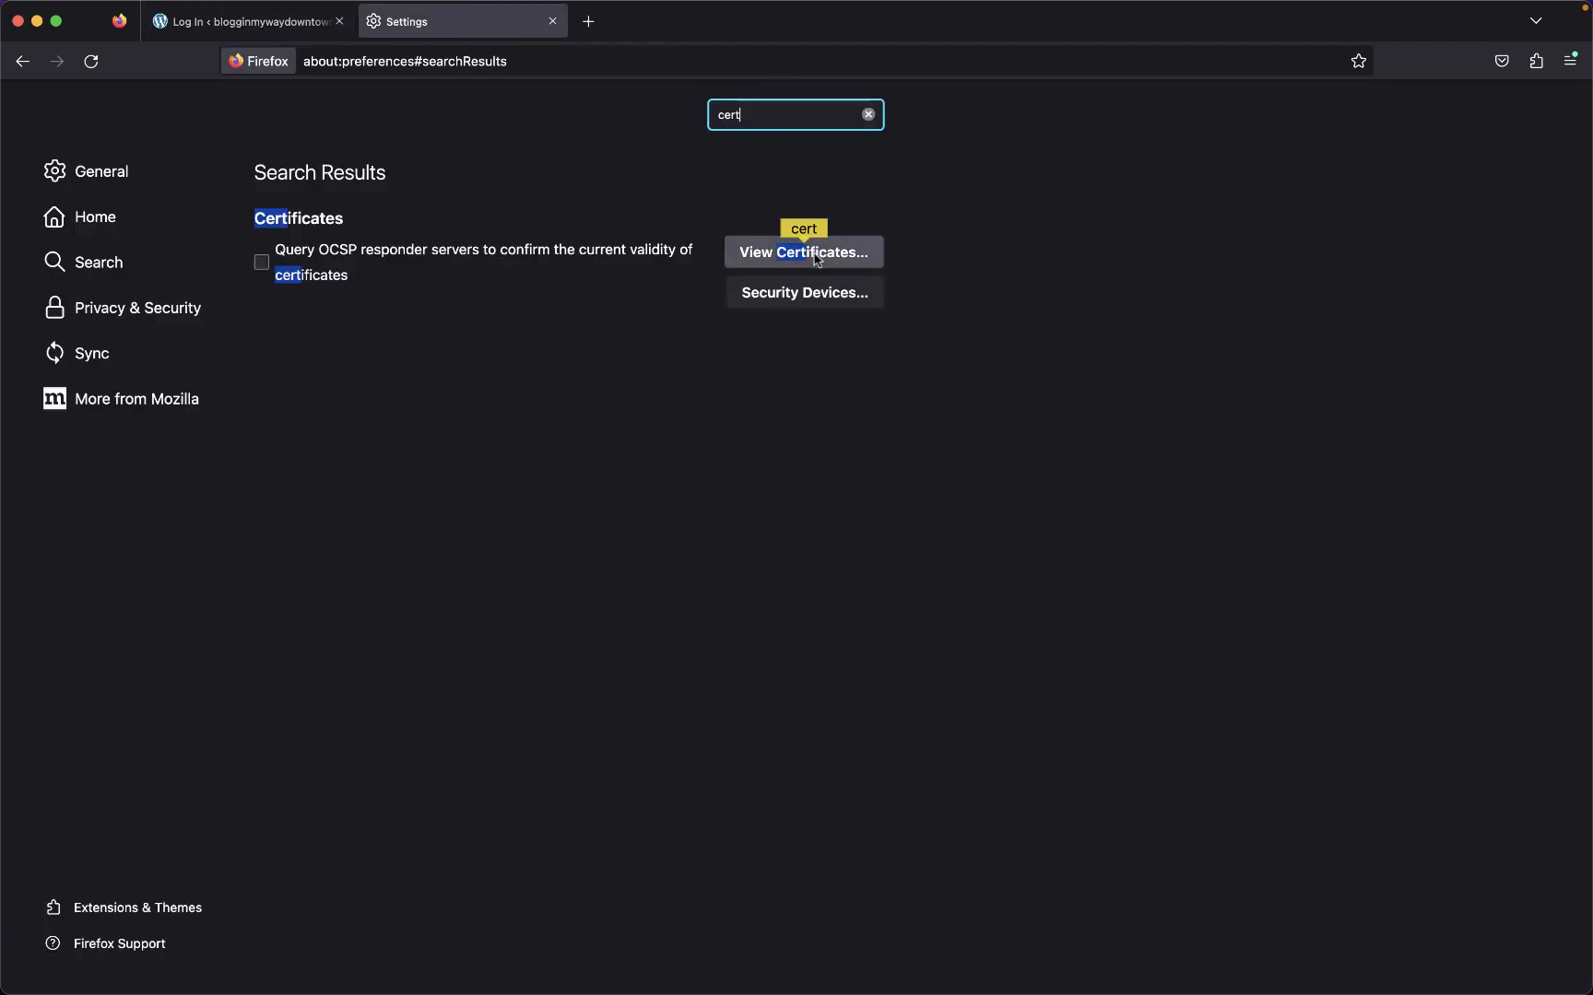
Step: Import ApacheJMeterTemporaryRootCA.crt as an authority, find it already installed, and close the Certificate Manager
{"action": "left_click", "coordinate": [803, 252]}
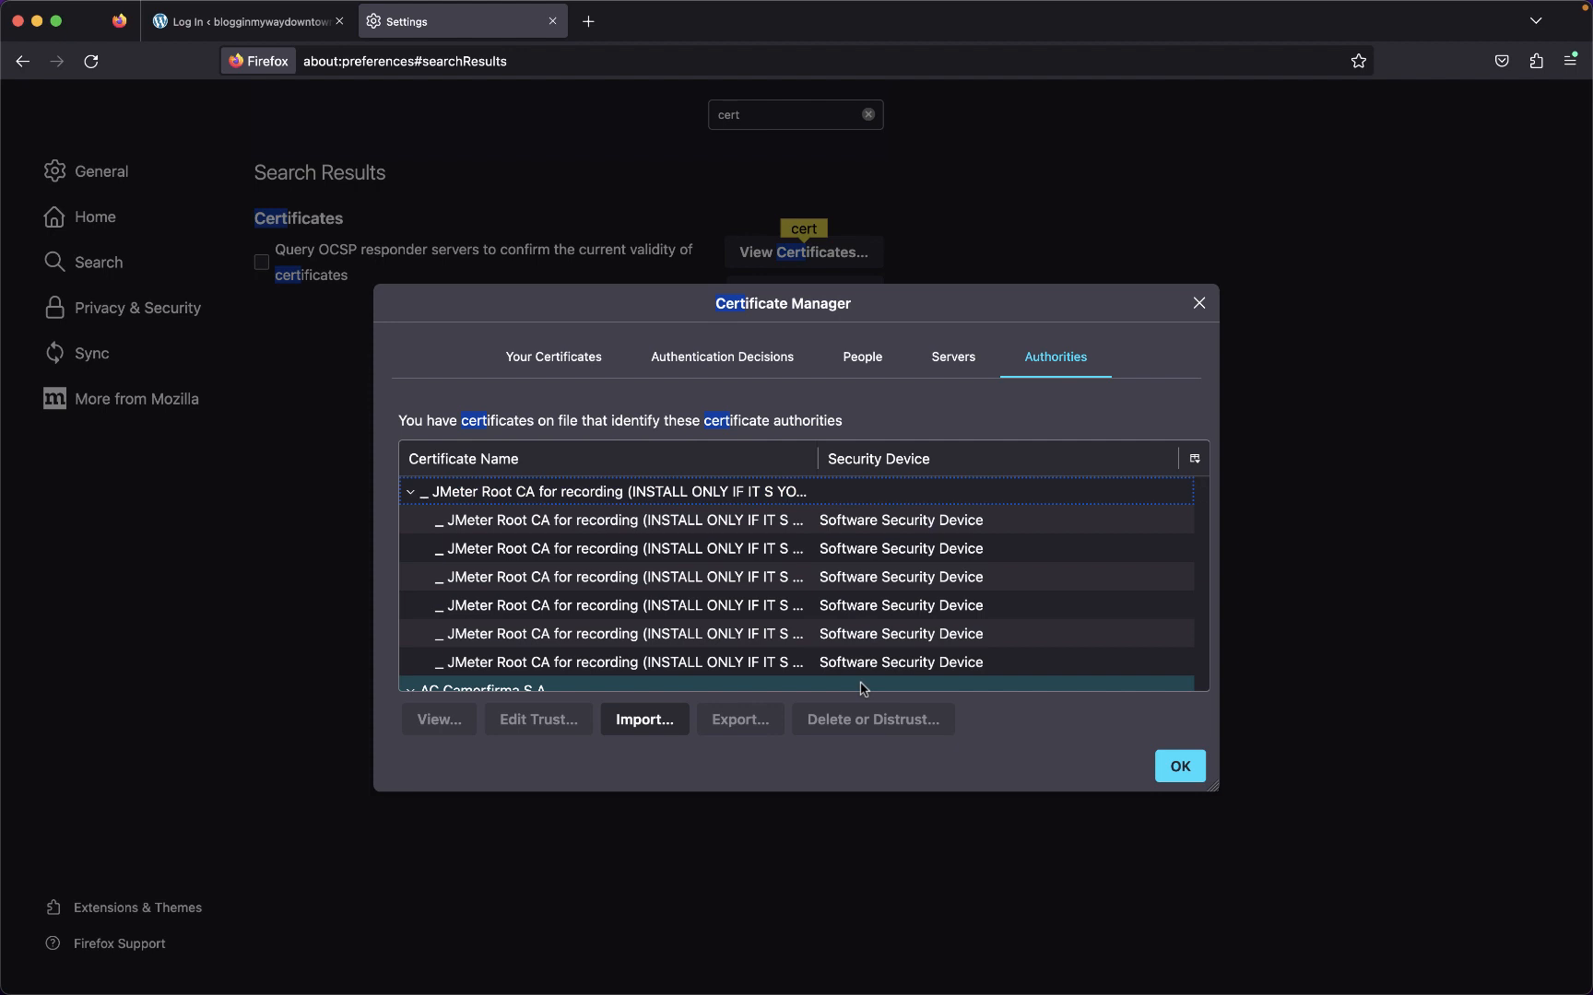
{"action": "mouse_move", "coordinate": [685, 458]}
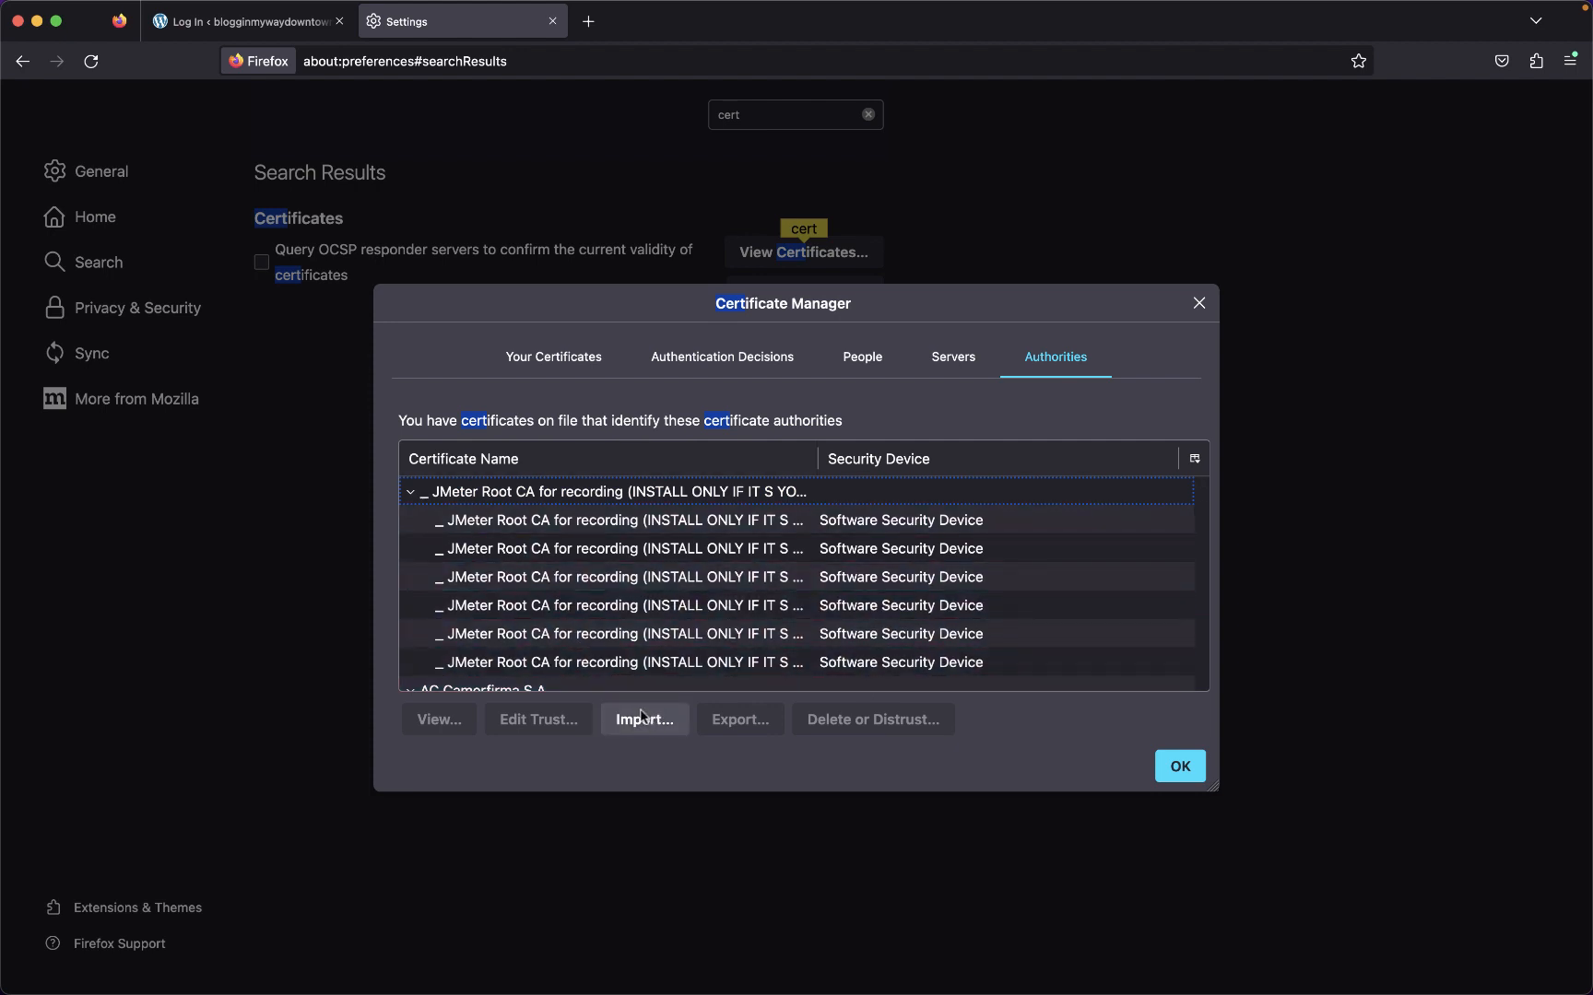
{"action": "left_click", "coordinate": [643, 719]}
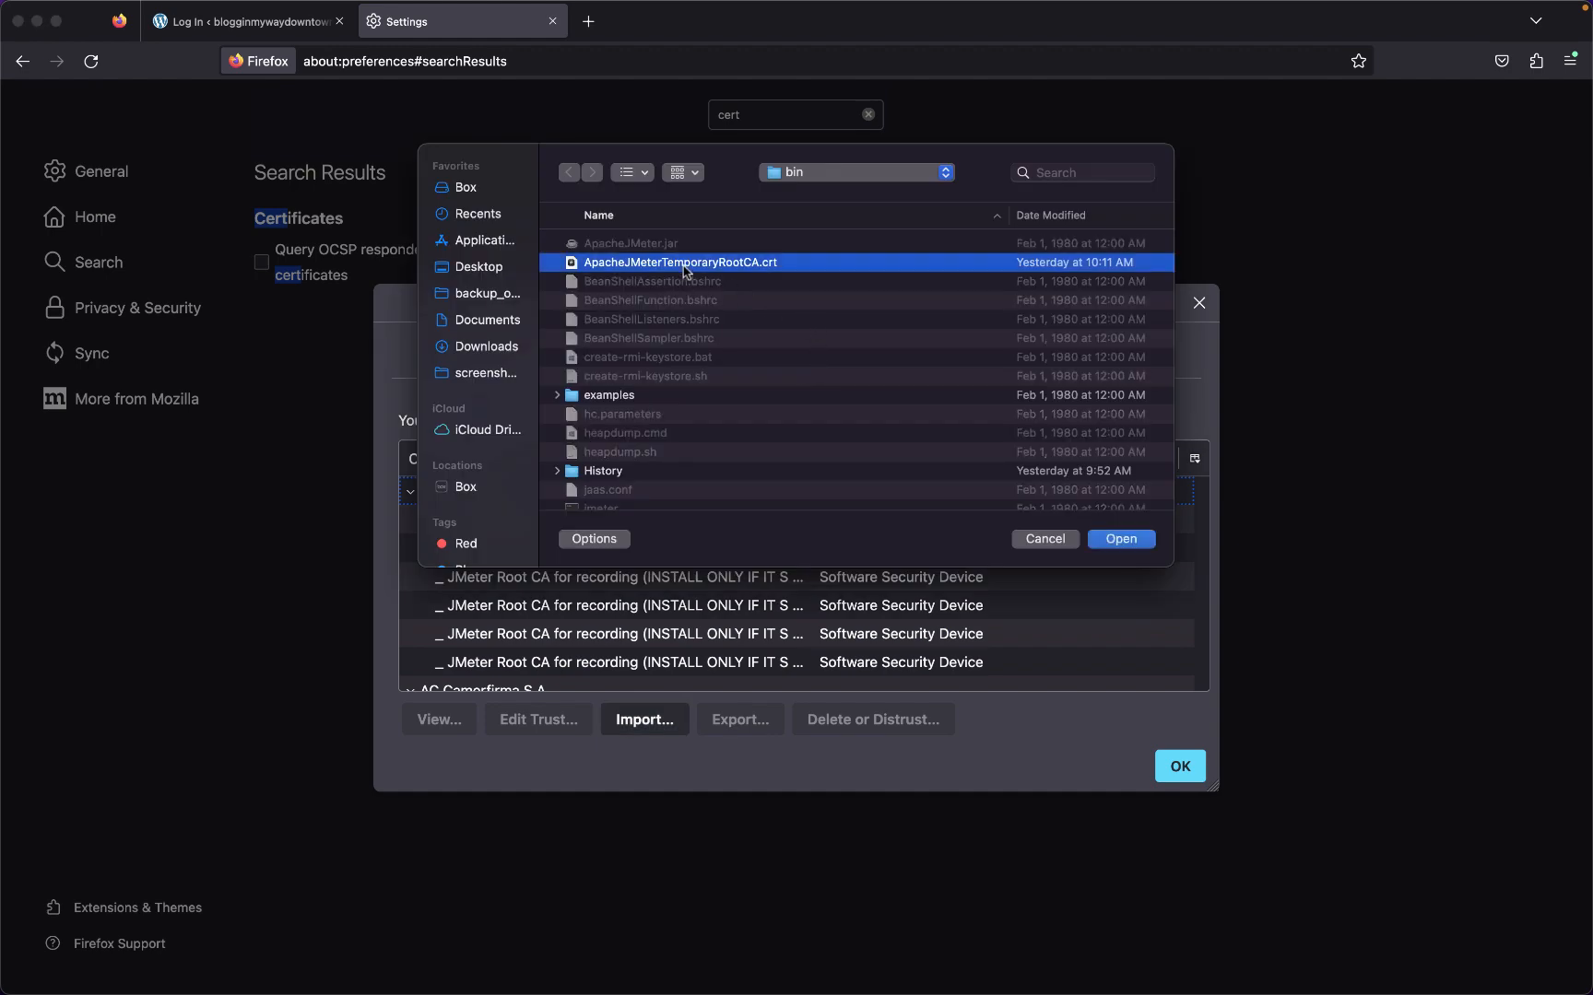
{"action": "left_click", "coordinate": [1119, 538]}
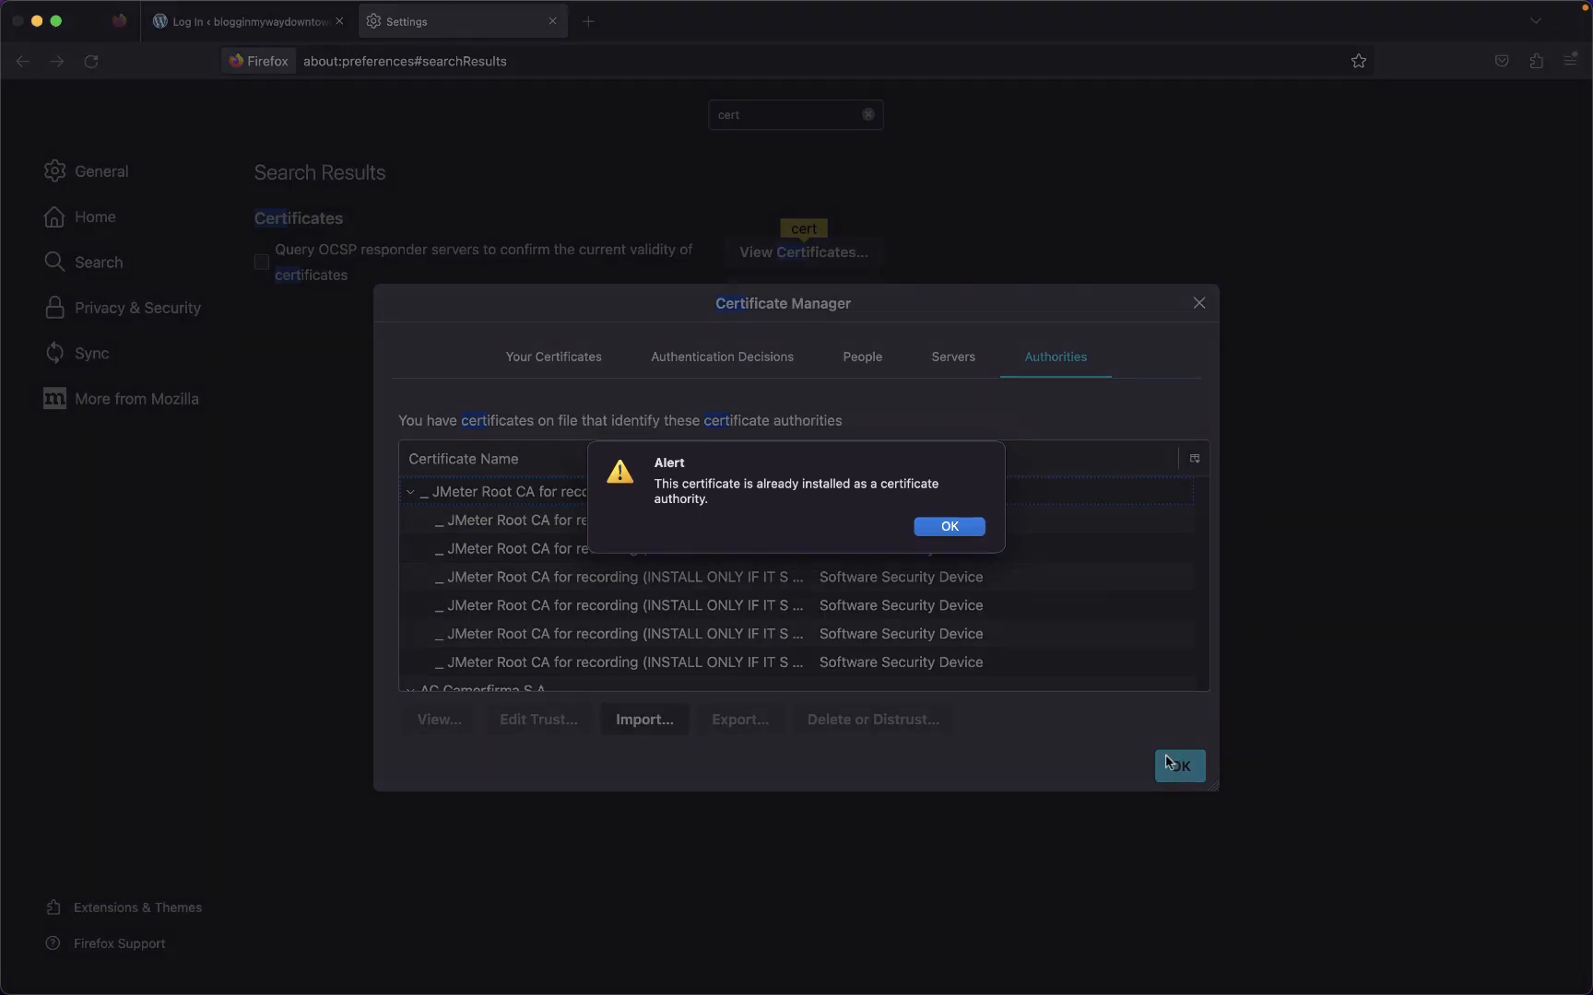
{"action": "left_click", "coordinate": [948, 526]}
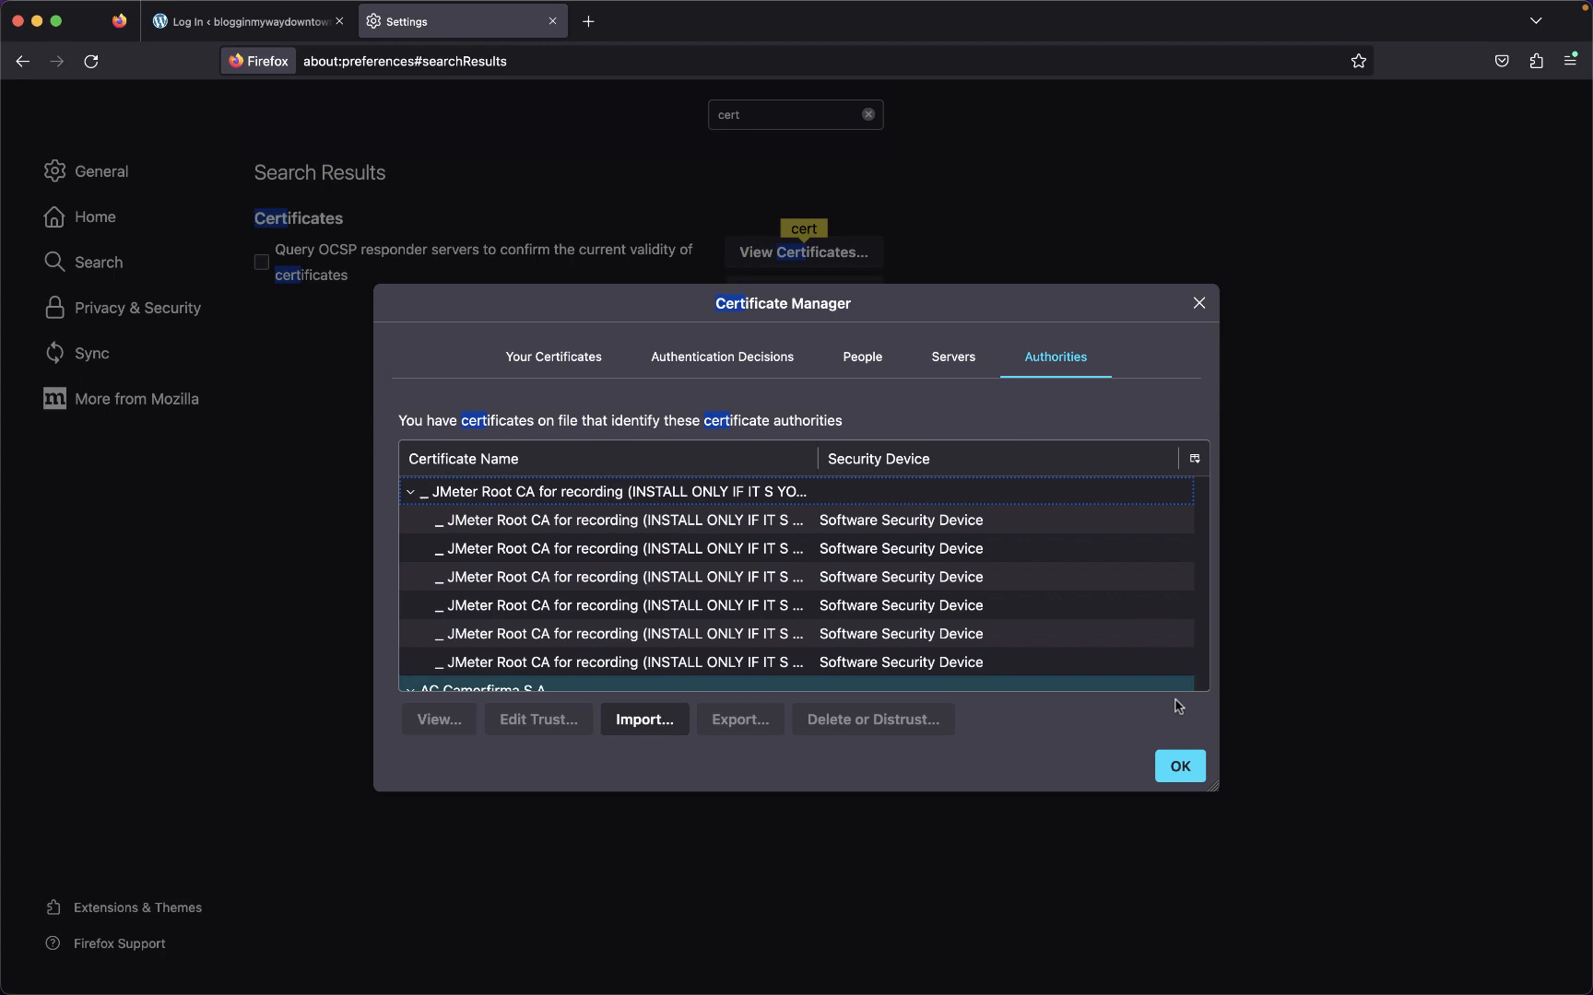
{"action": "left_click", "coordinate": [1179, 766]}
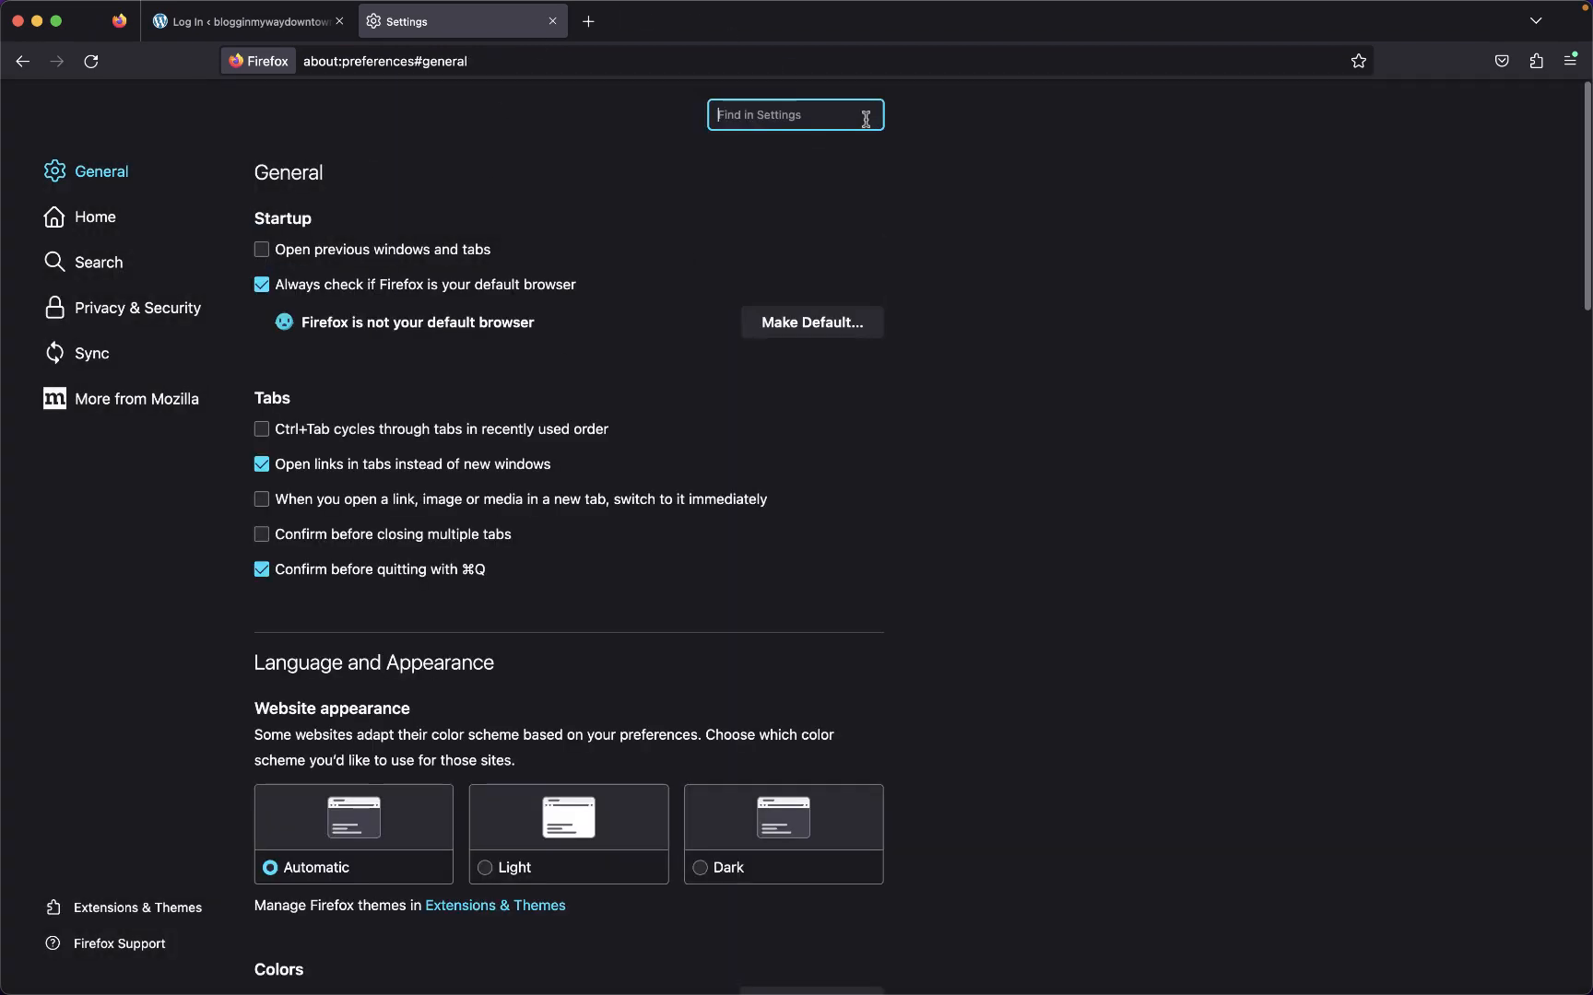
Step: Verify Firefox uses the manual proxy localhost:8888 for HTTP and HTTPS and accept it
{"action": "type", "text": "proxy"}
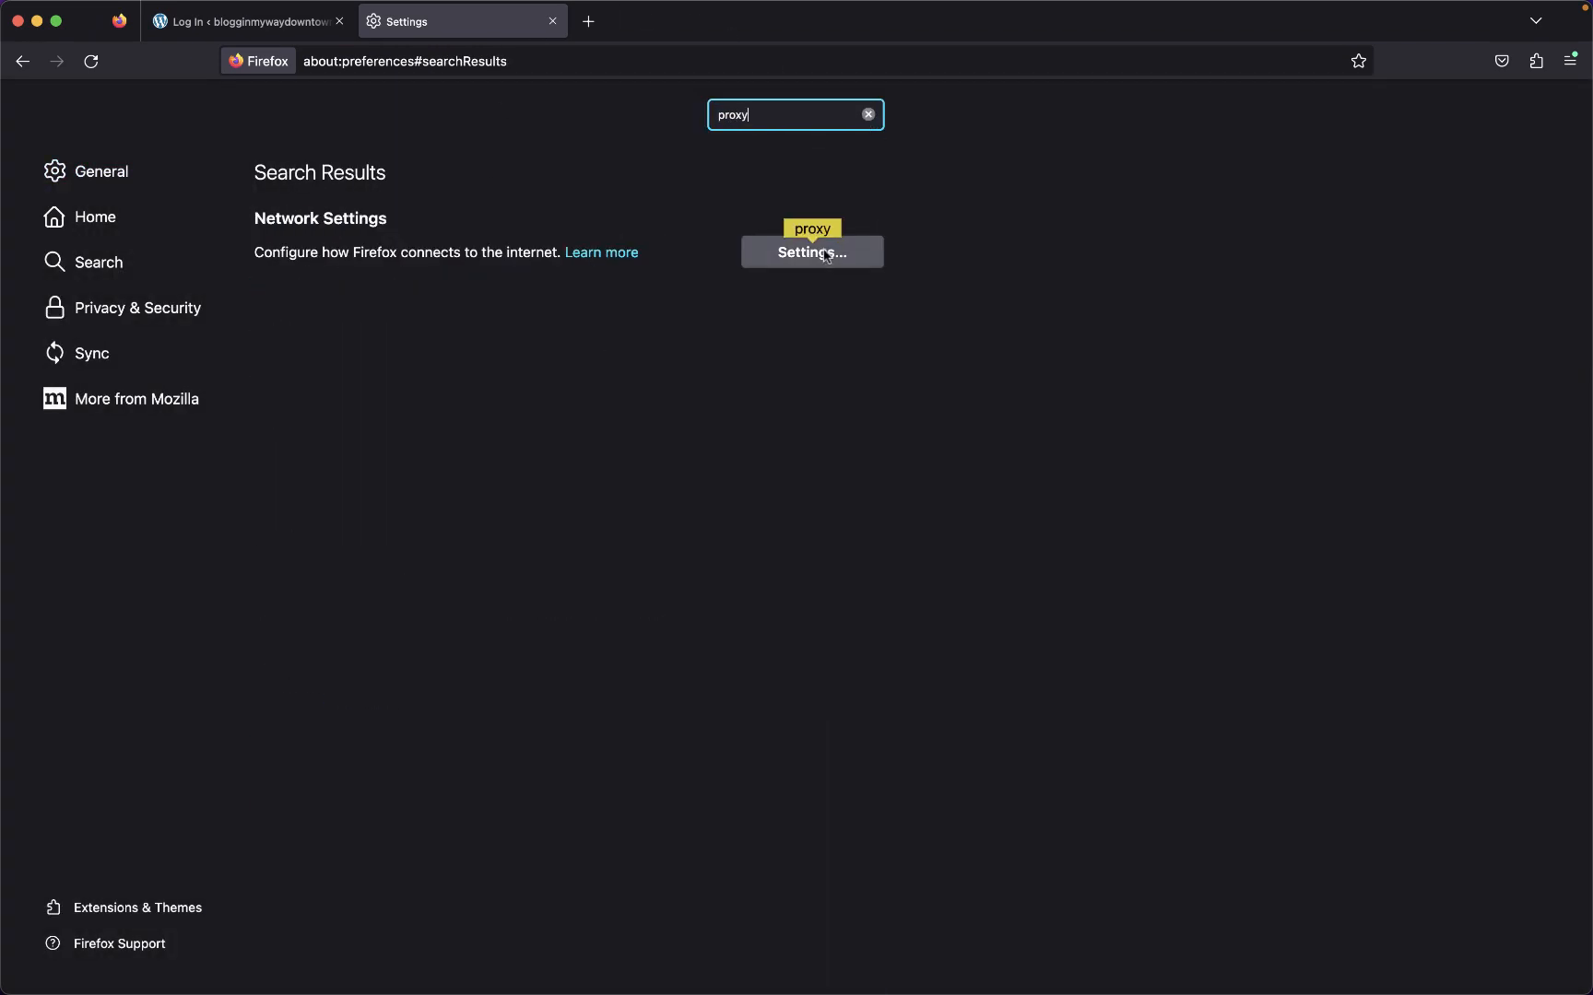
{"action": "left_click", "coordinate": [810, 251]}
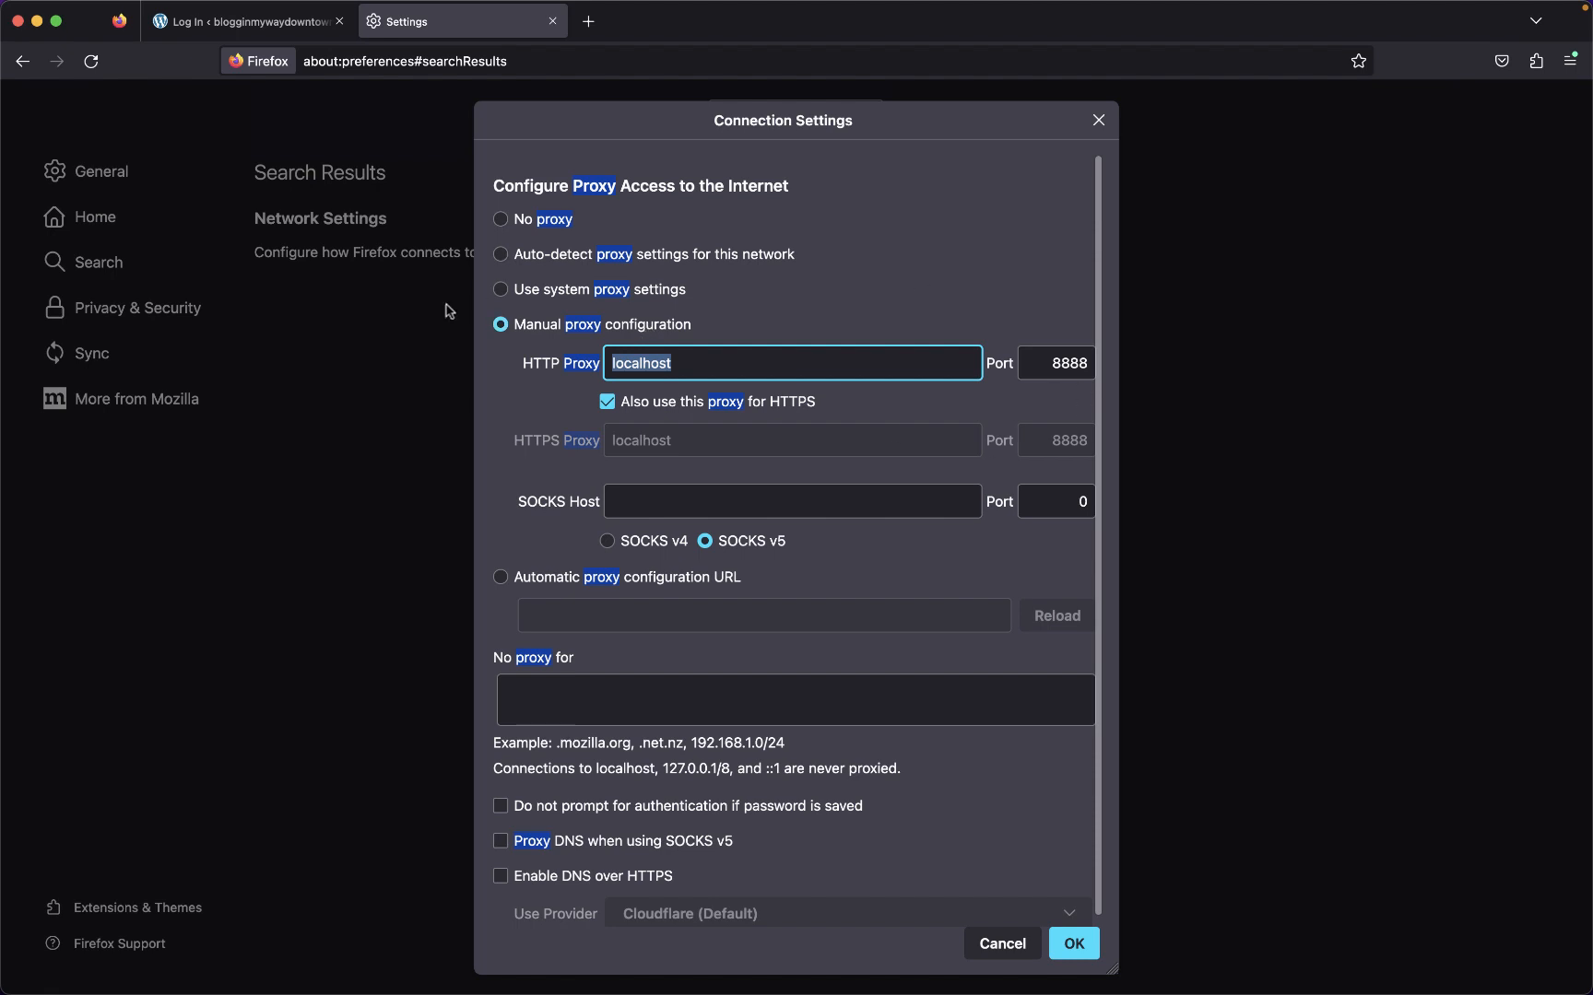
{"action": "mouse_move", "coordinate": [638, 326]}
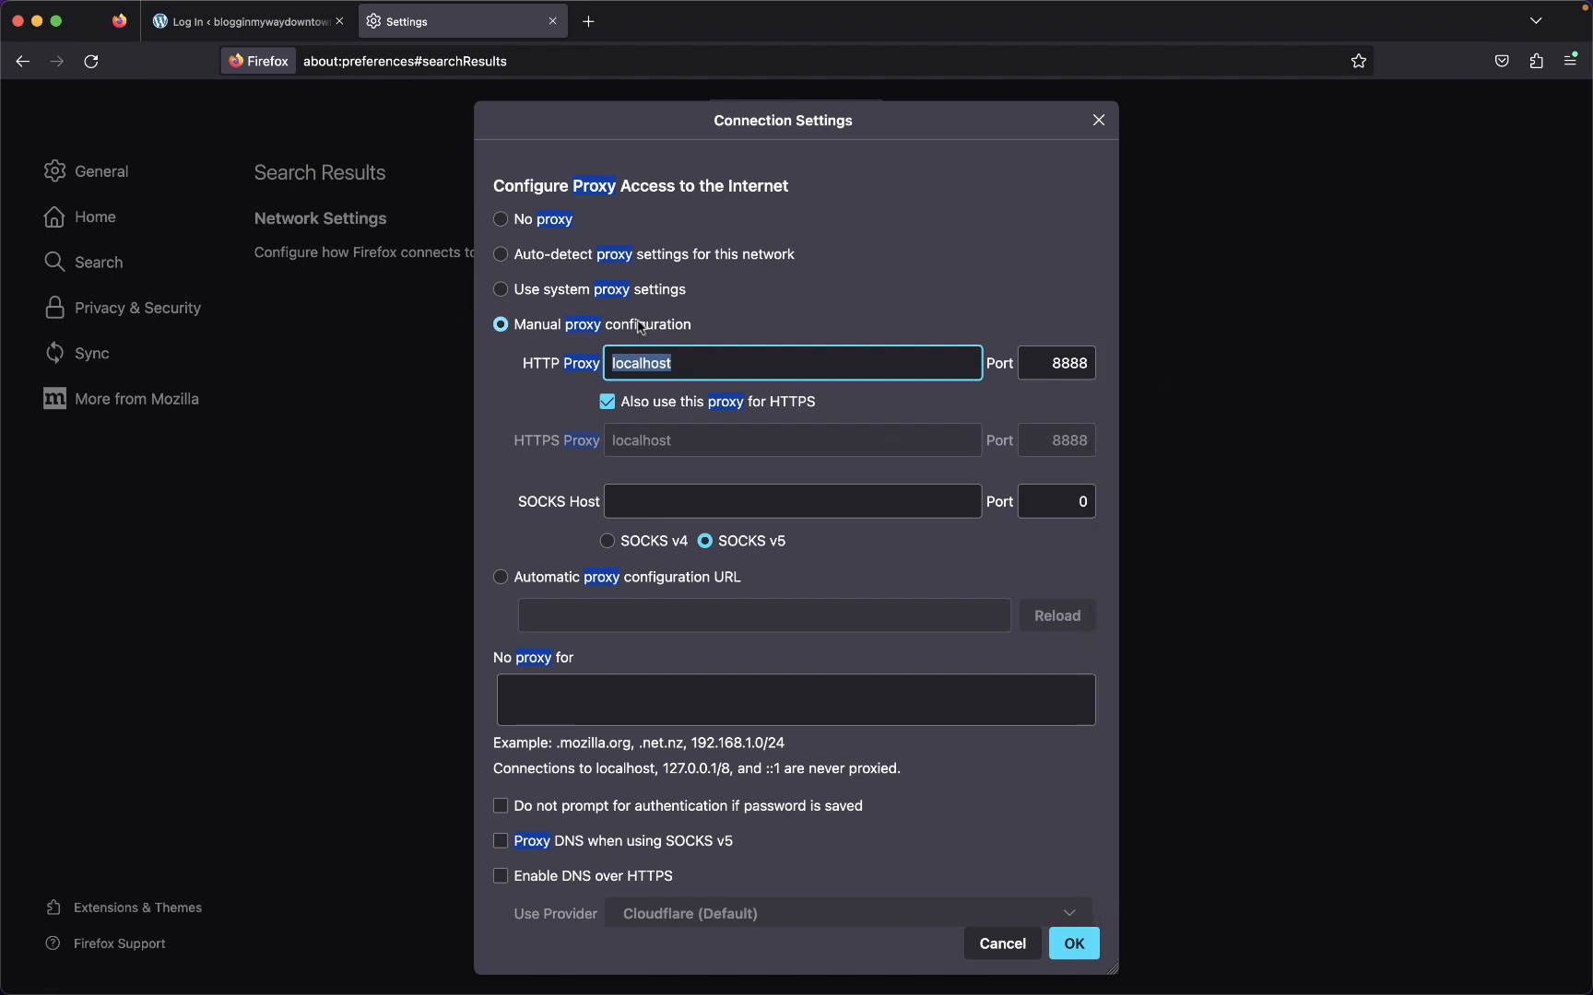
{"action": "left_click", "coordinate": [1073, 943]}
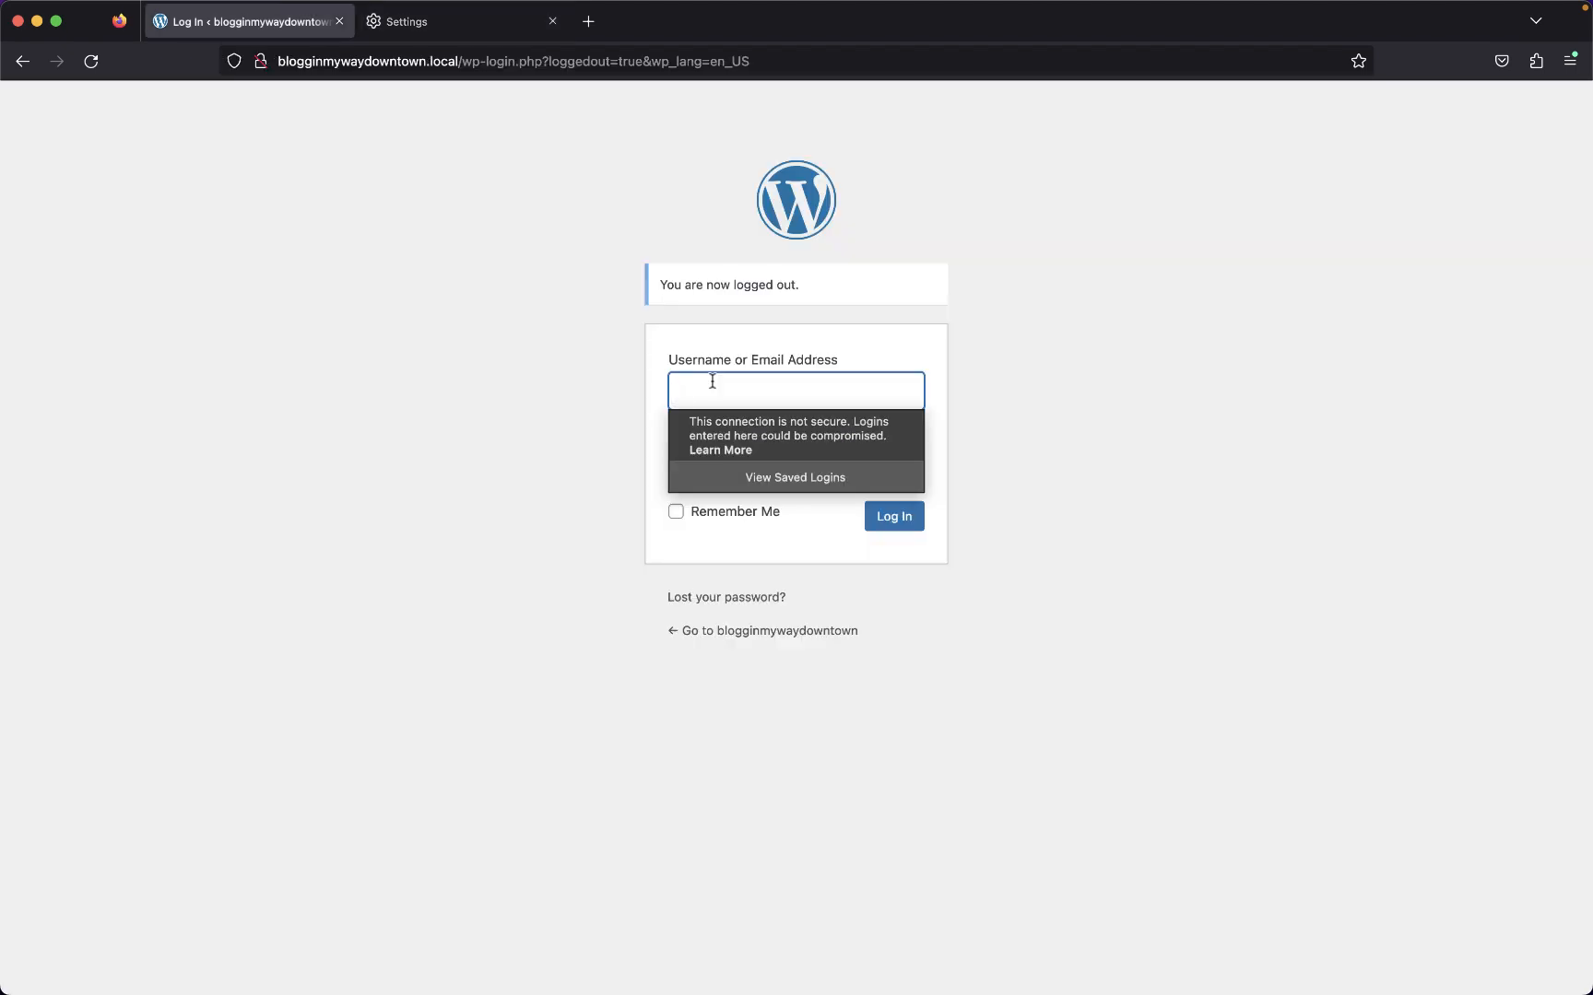
Step: Log into WordPress as admin, open the Web Performance Testing post for editing, then log out
{"action": "type", "text": "admin"}
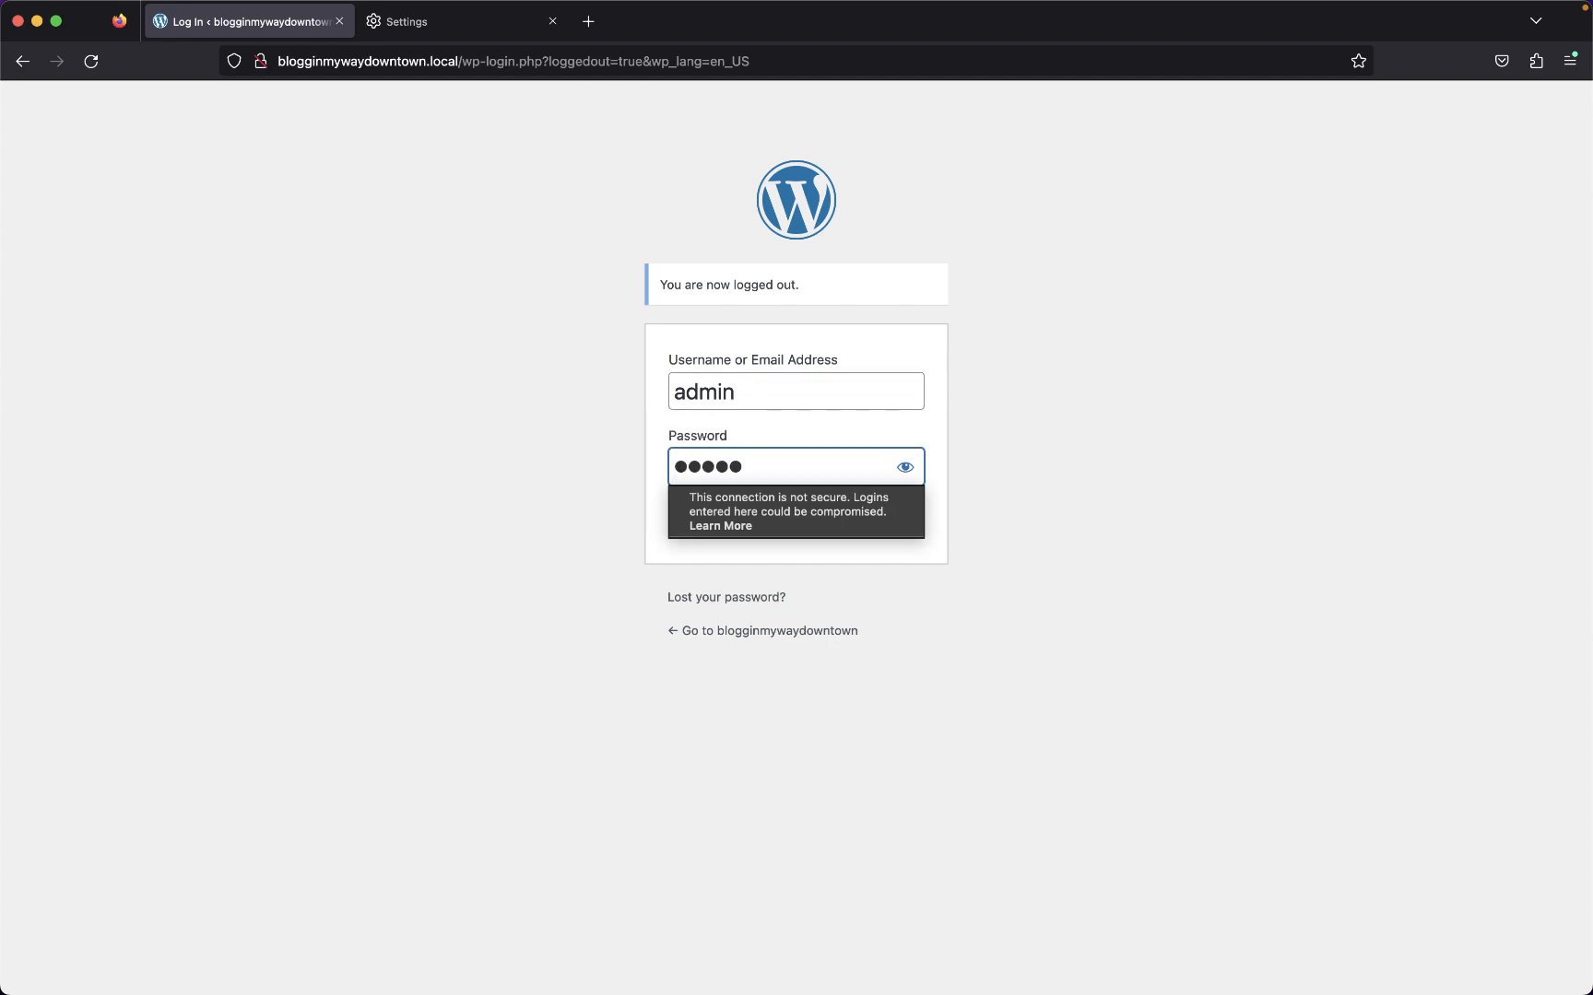
{"action": "key", "text": "Return"}
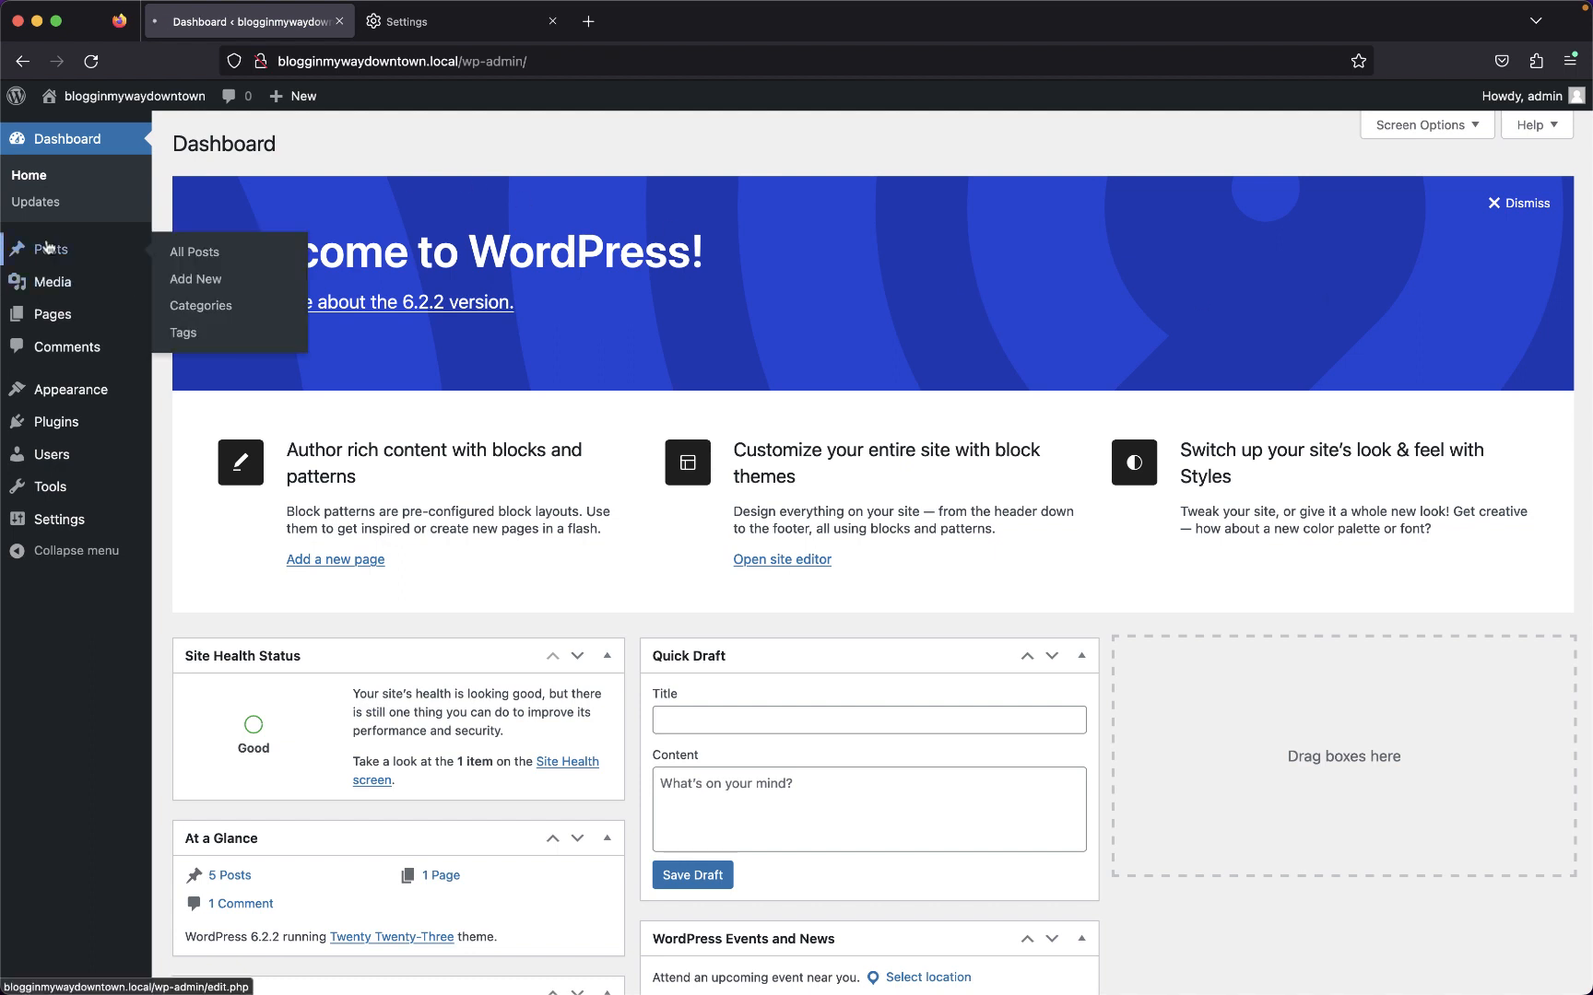
{"action": "left_click", "coordinate": [194, 250]}
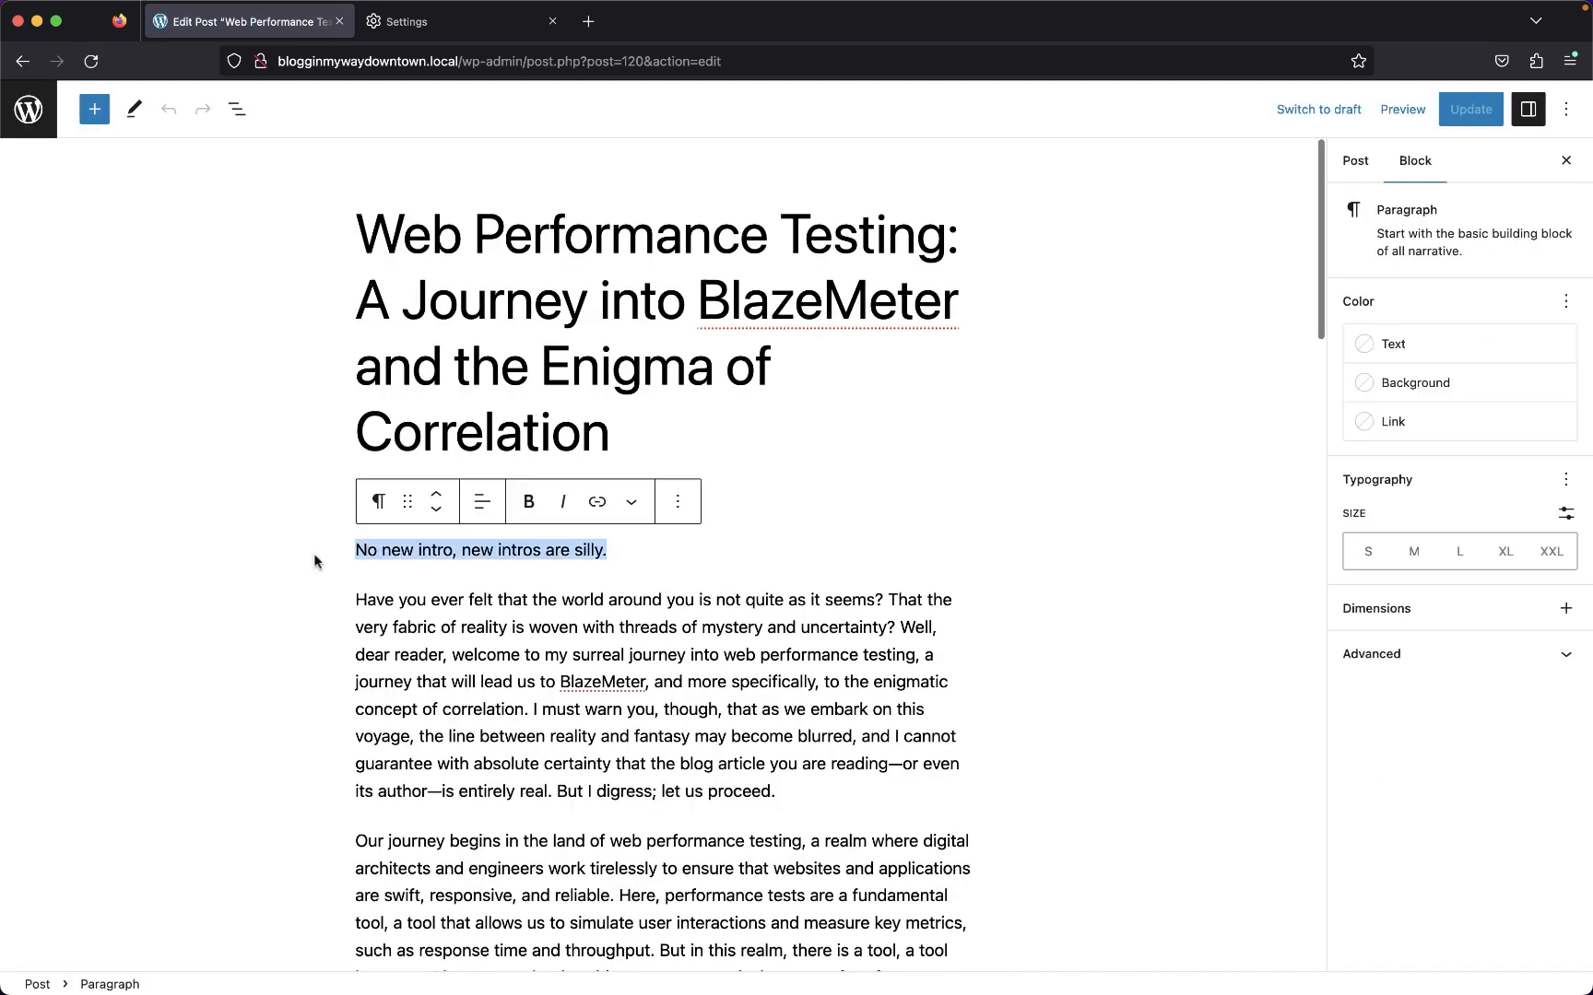
{"action": "key", "text": "Delete"}
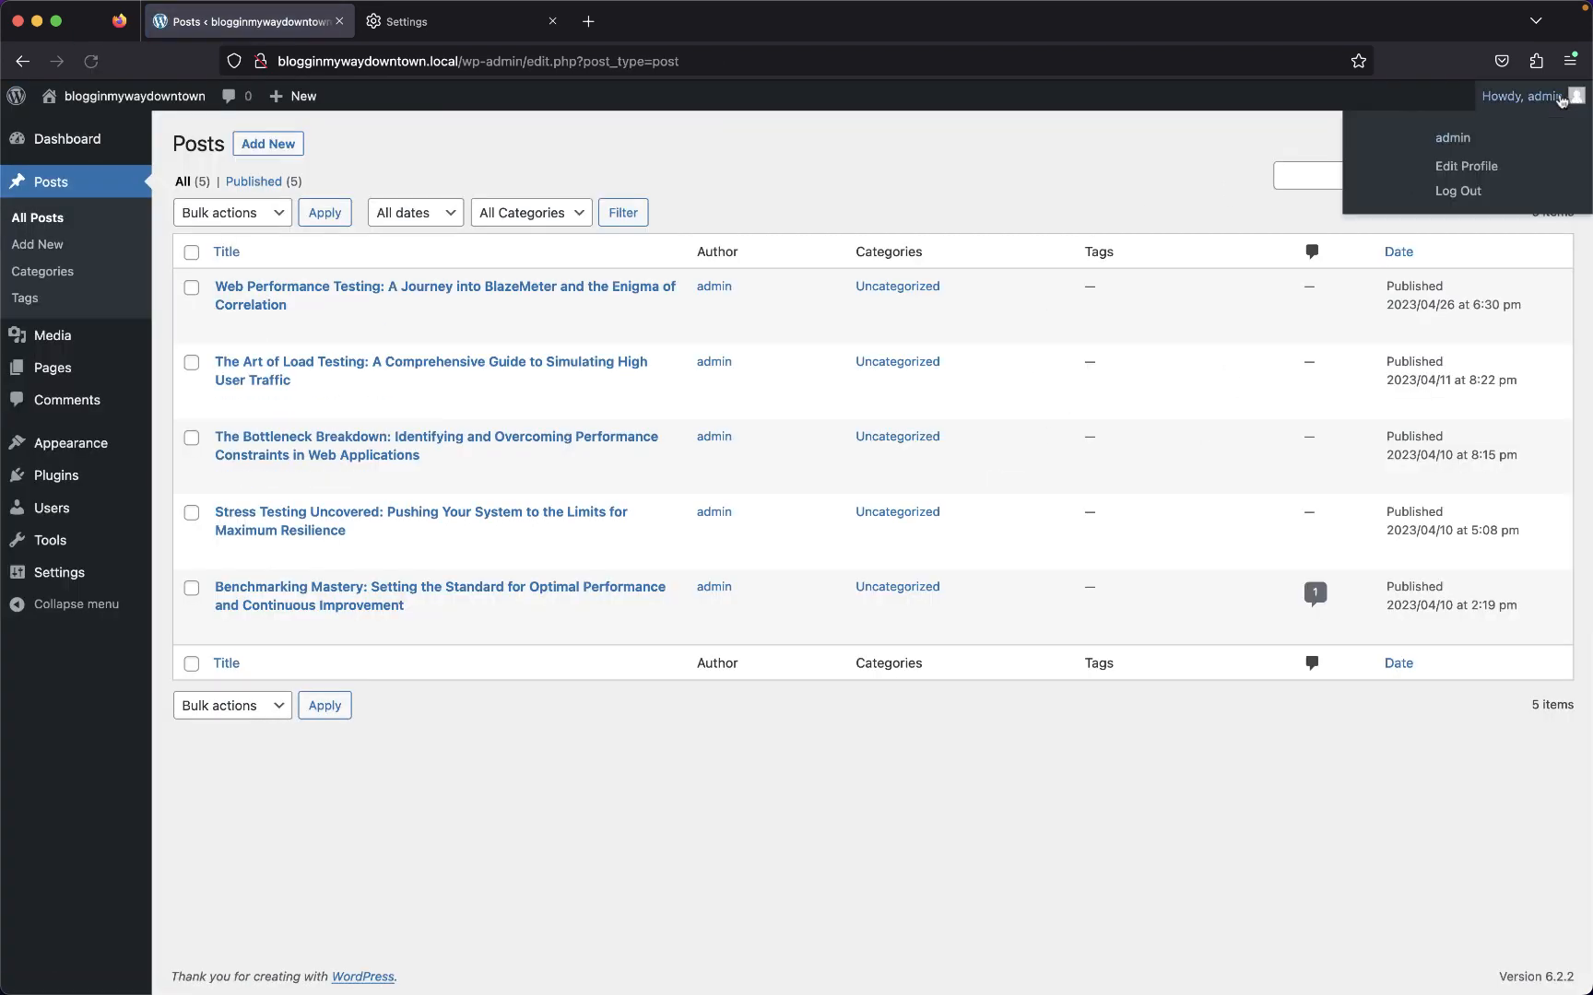
{"action": "left_click", "coordinate": [1456, 191]}
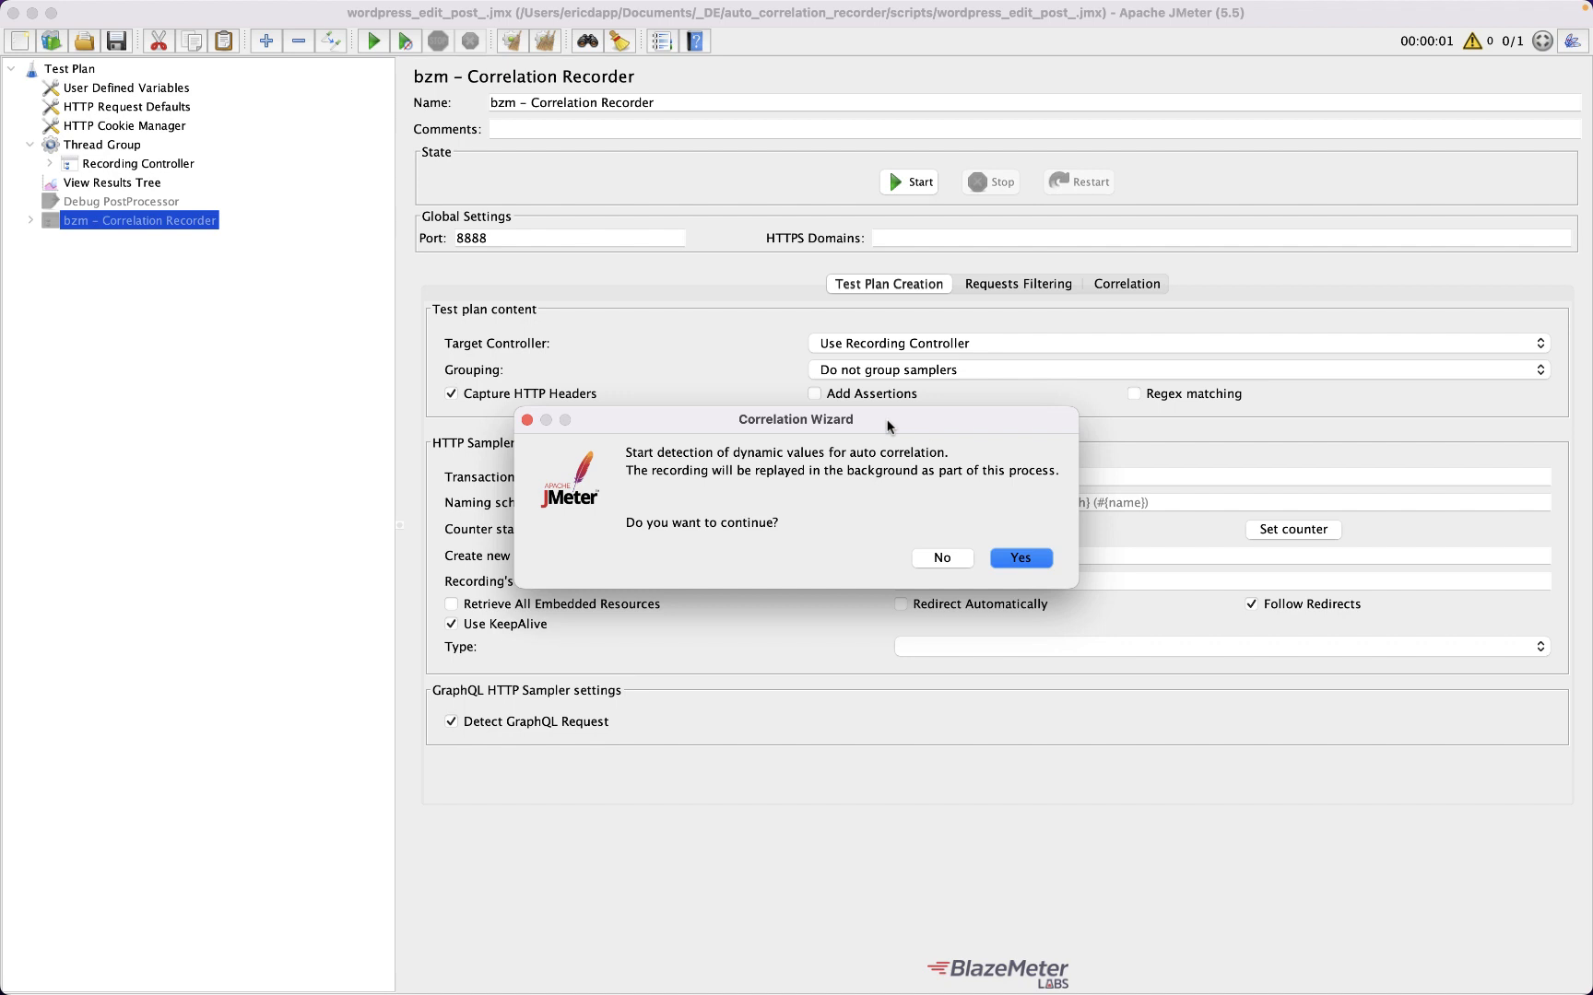
{"action": "mouse_move", "coordinate": [1065, 551]}
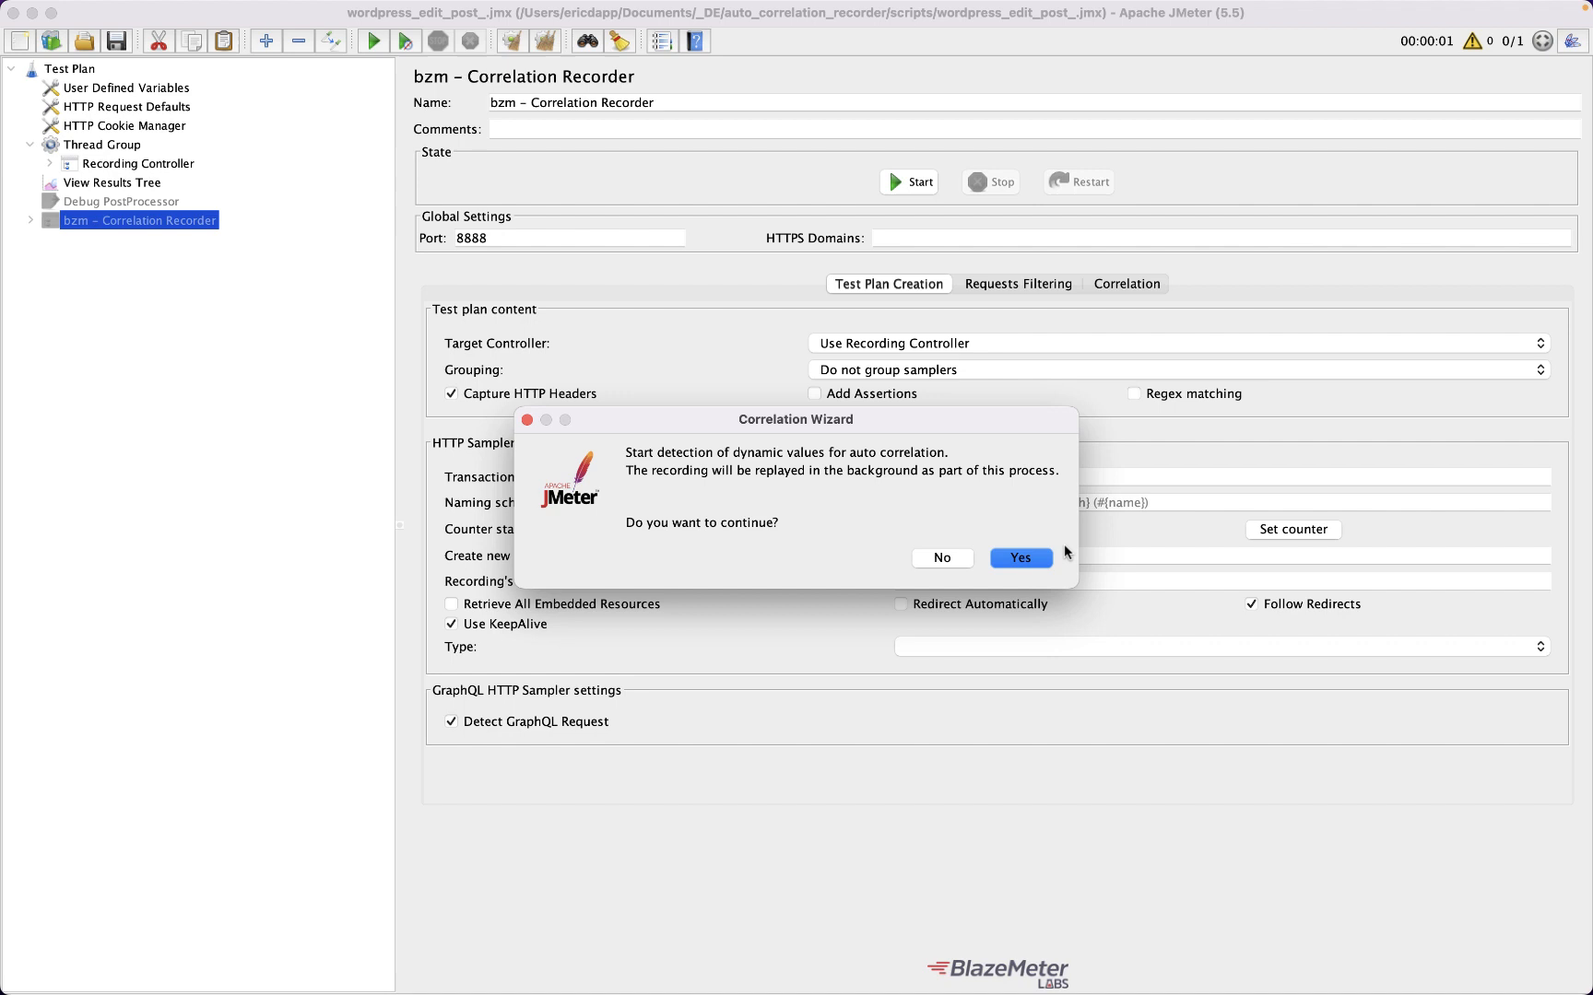
Step: Start dynamic value detection, see 14 failed requests, and agree to generate correlation suggestions
{"action": "left_click", "coordinate": [1018, 557]}
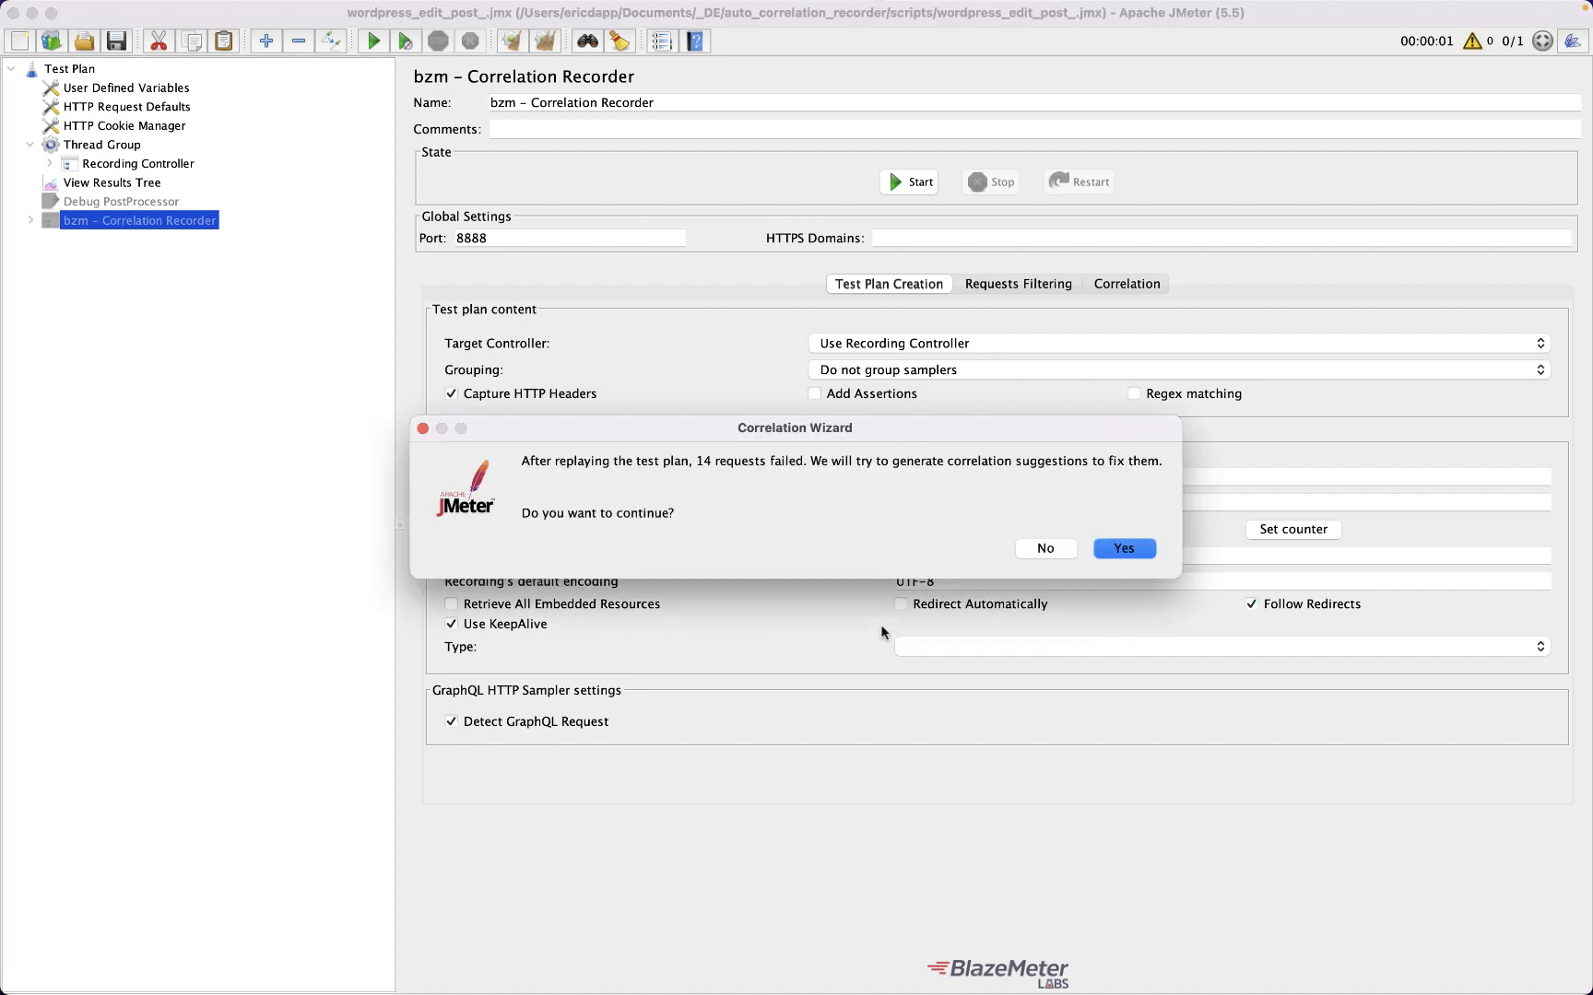
{"action": "mouse_move", "coordinate": [848, 452]}
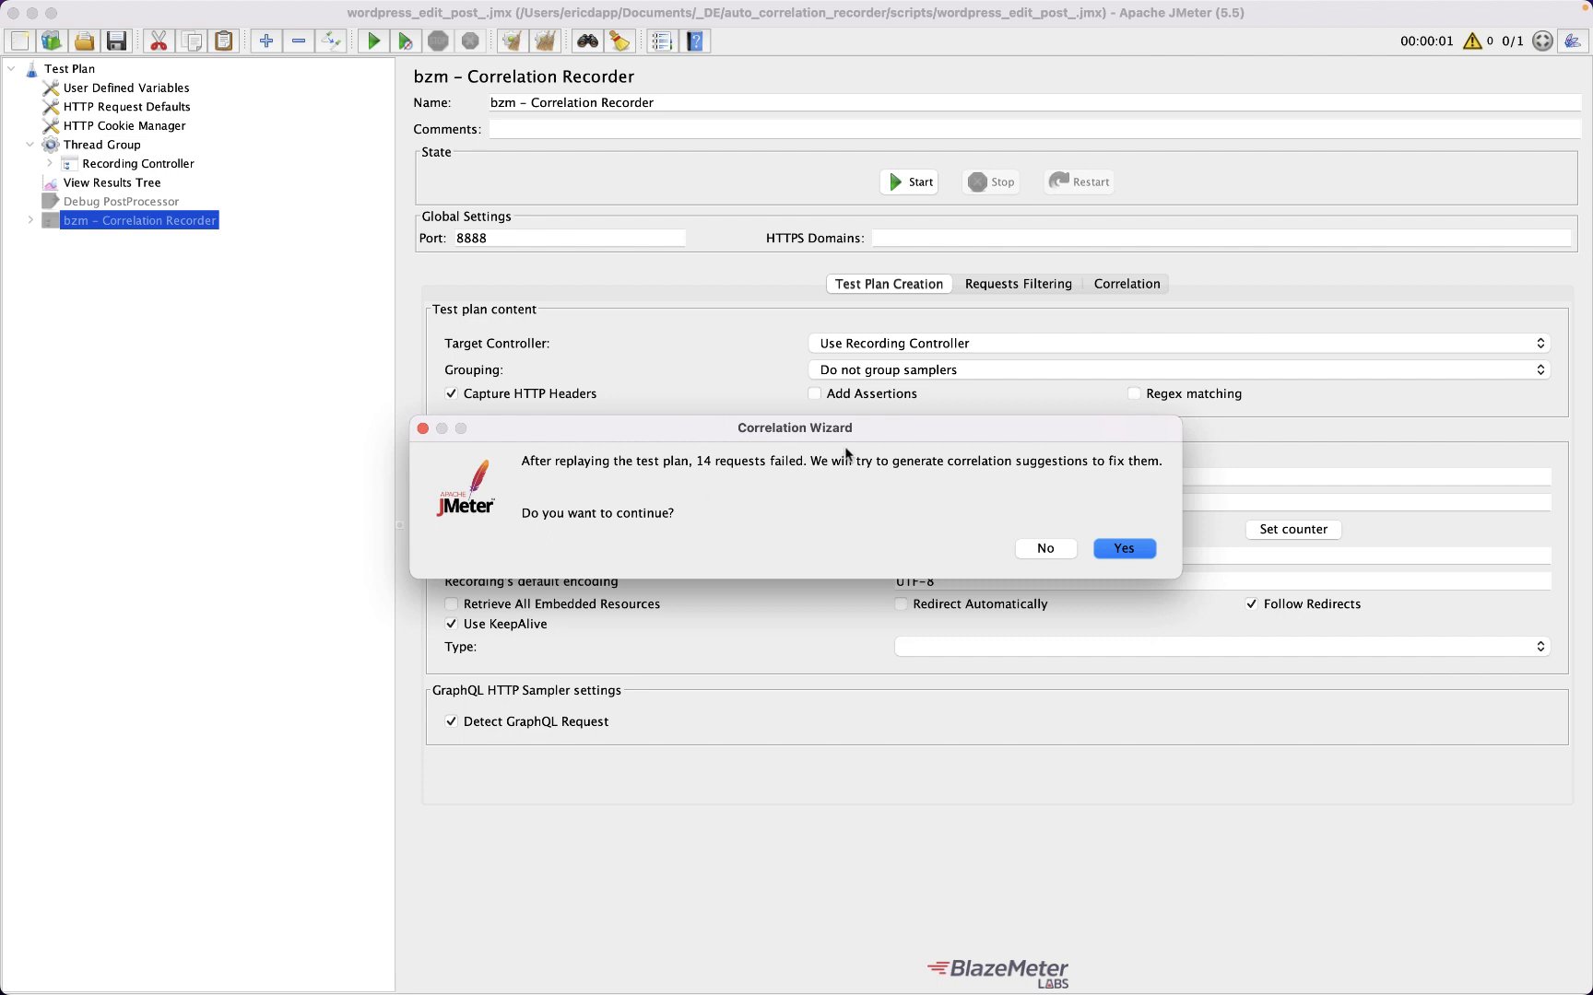
{"action": "mouse_move", "coordinate": [1111, 453]}
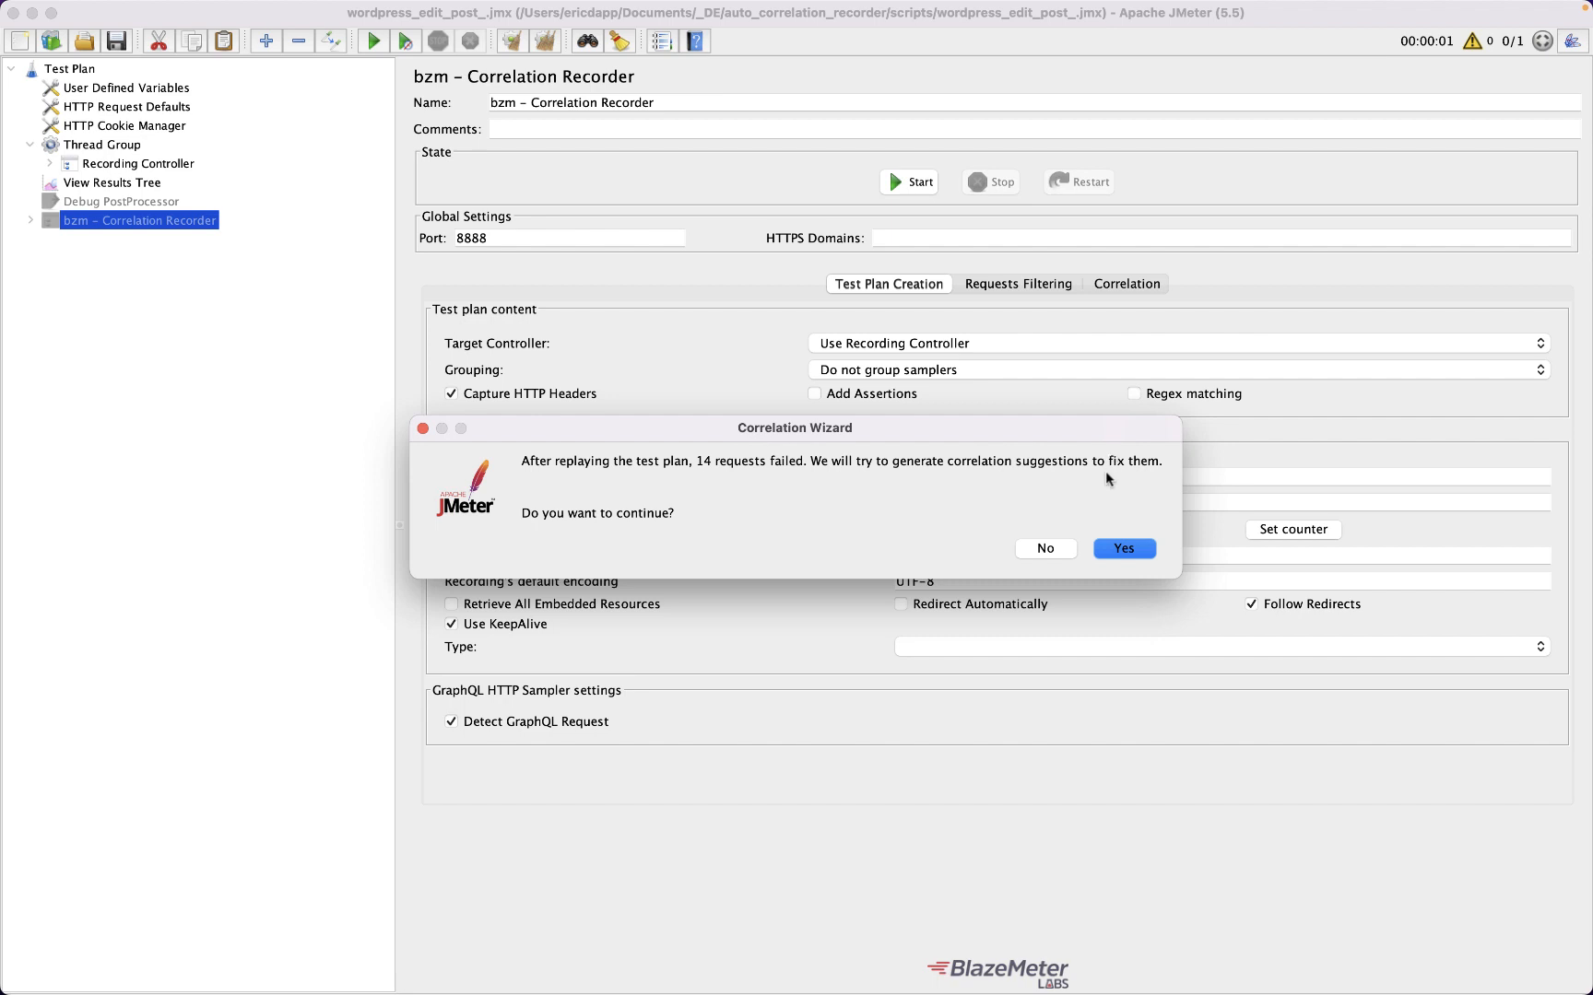
{"action": "left_click", "coordinate": [1123, 548]}
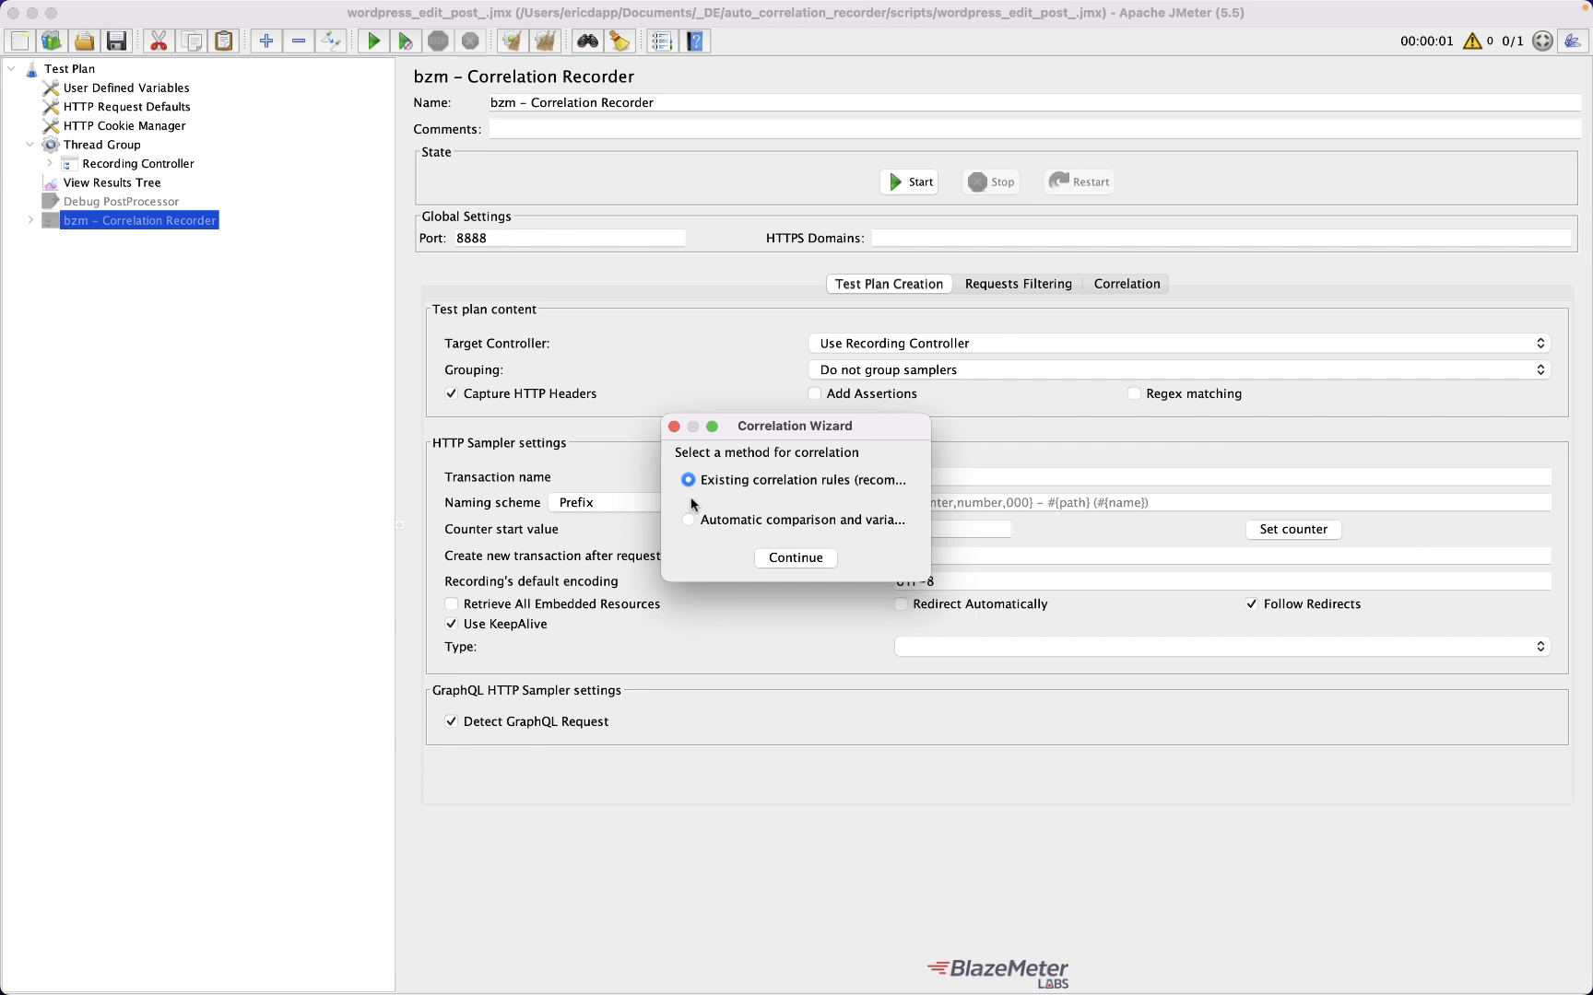
{"action": "mouse_move", "coordinate": [933, 520]}
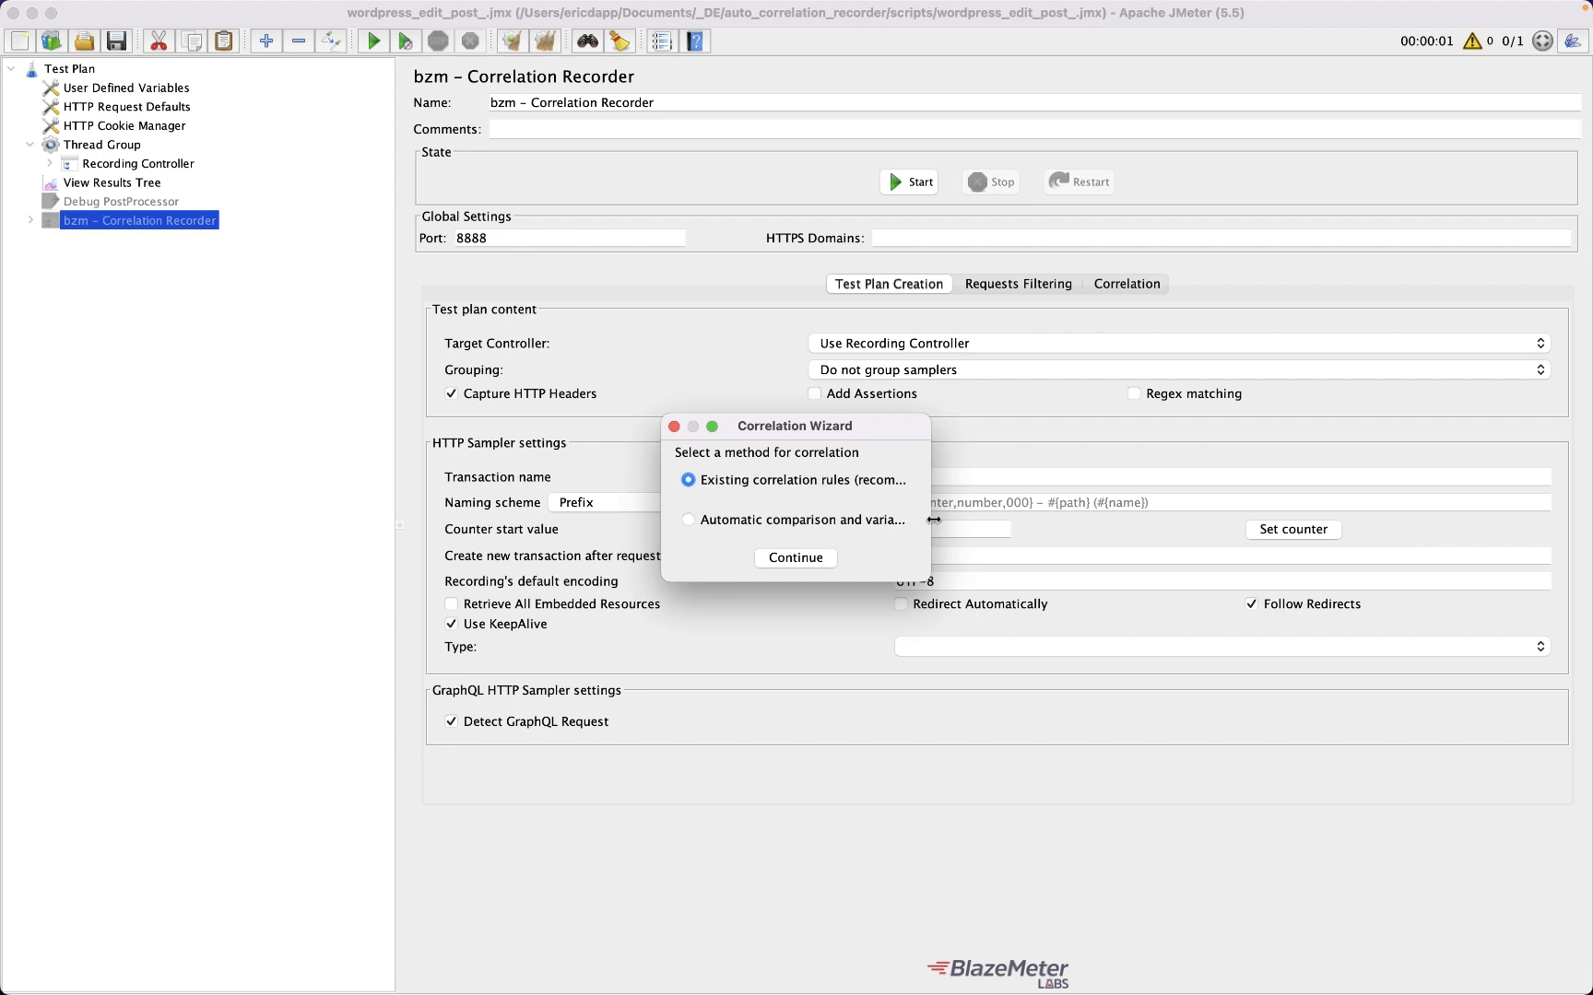
Step: Continue with 'Automatic comparison and variable detection' as the correlation method
{"action": "left_click", "coordinate": [688, 519]}
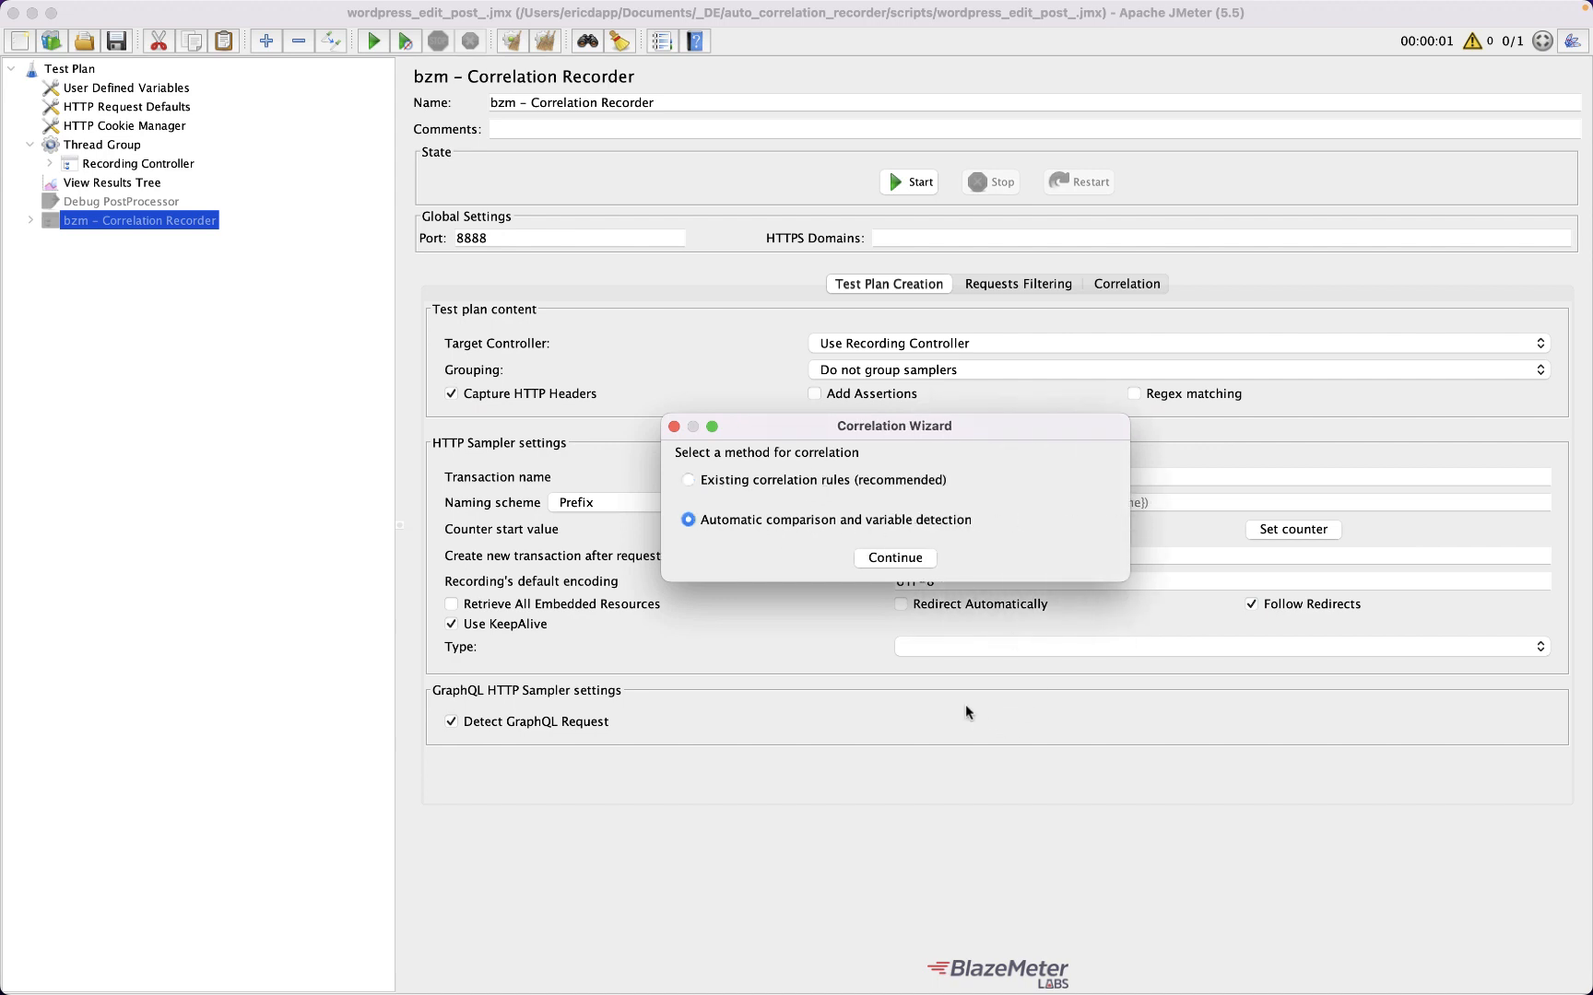
{"action": "mouse_move", "coordinate": [708, 459]}
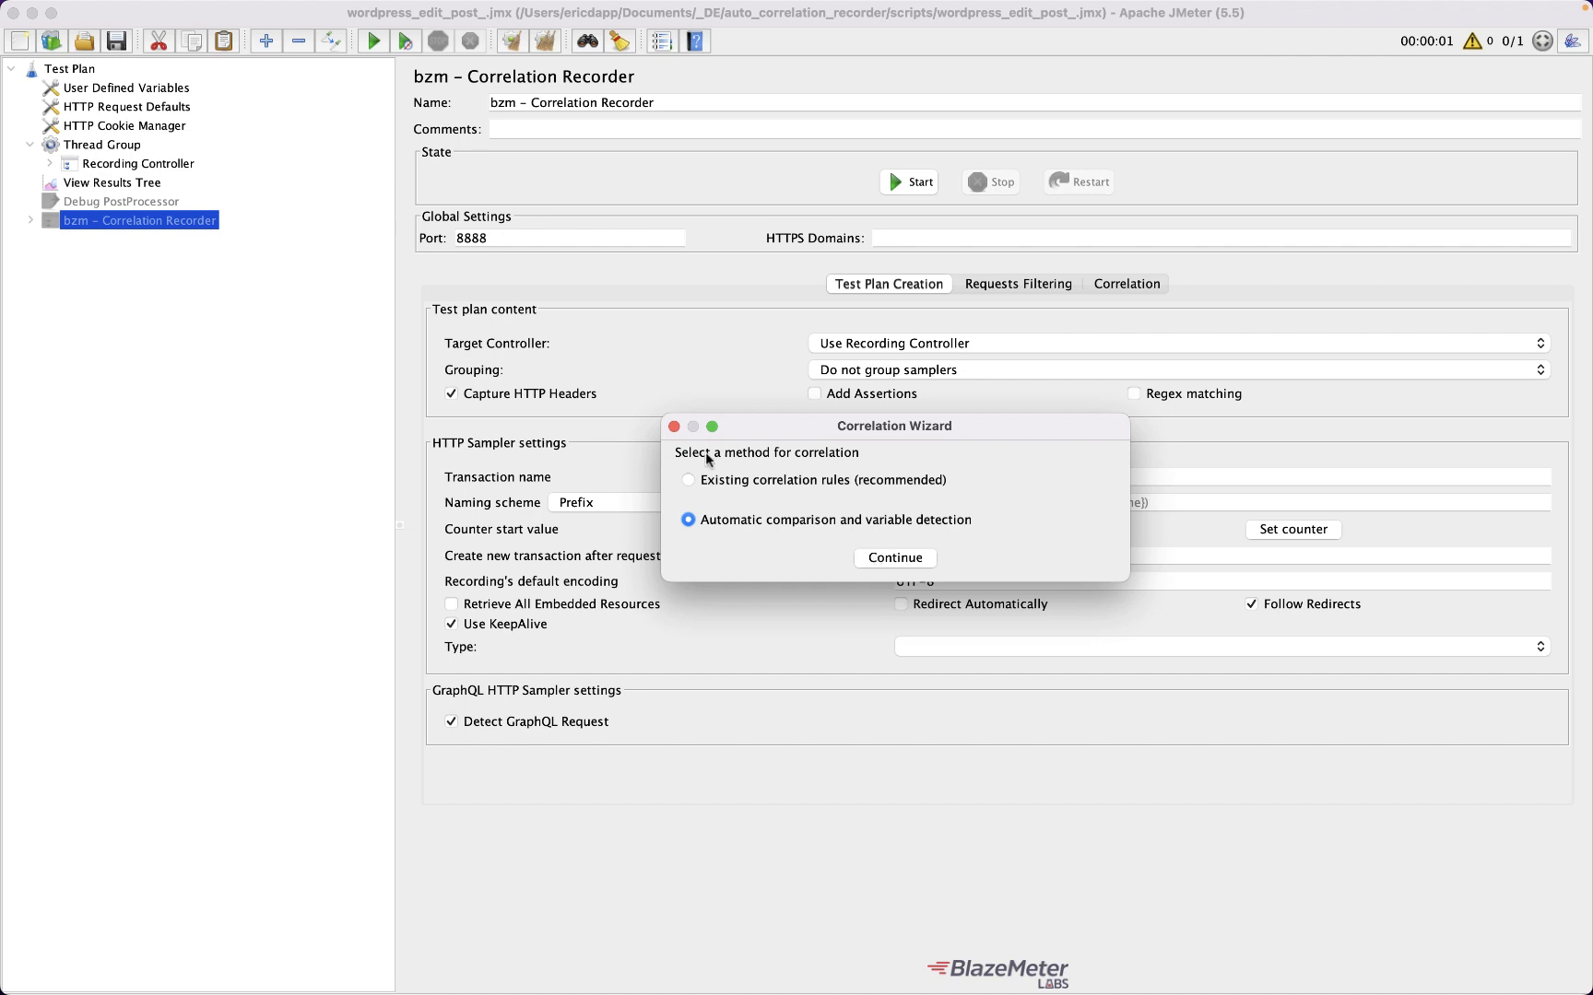
{"action": "left_click", "coordinate": [894, 557]}
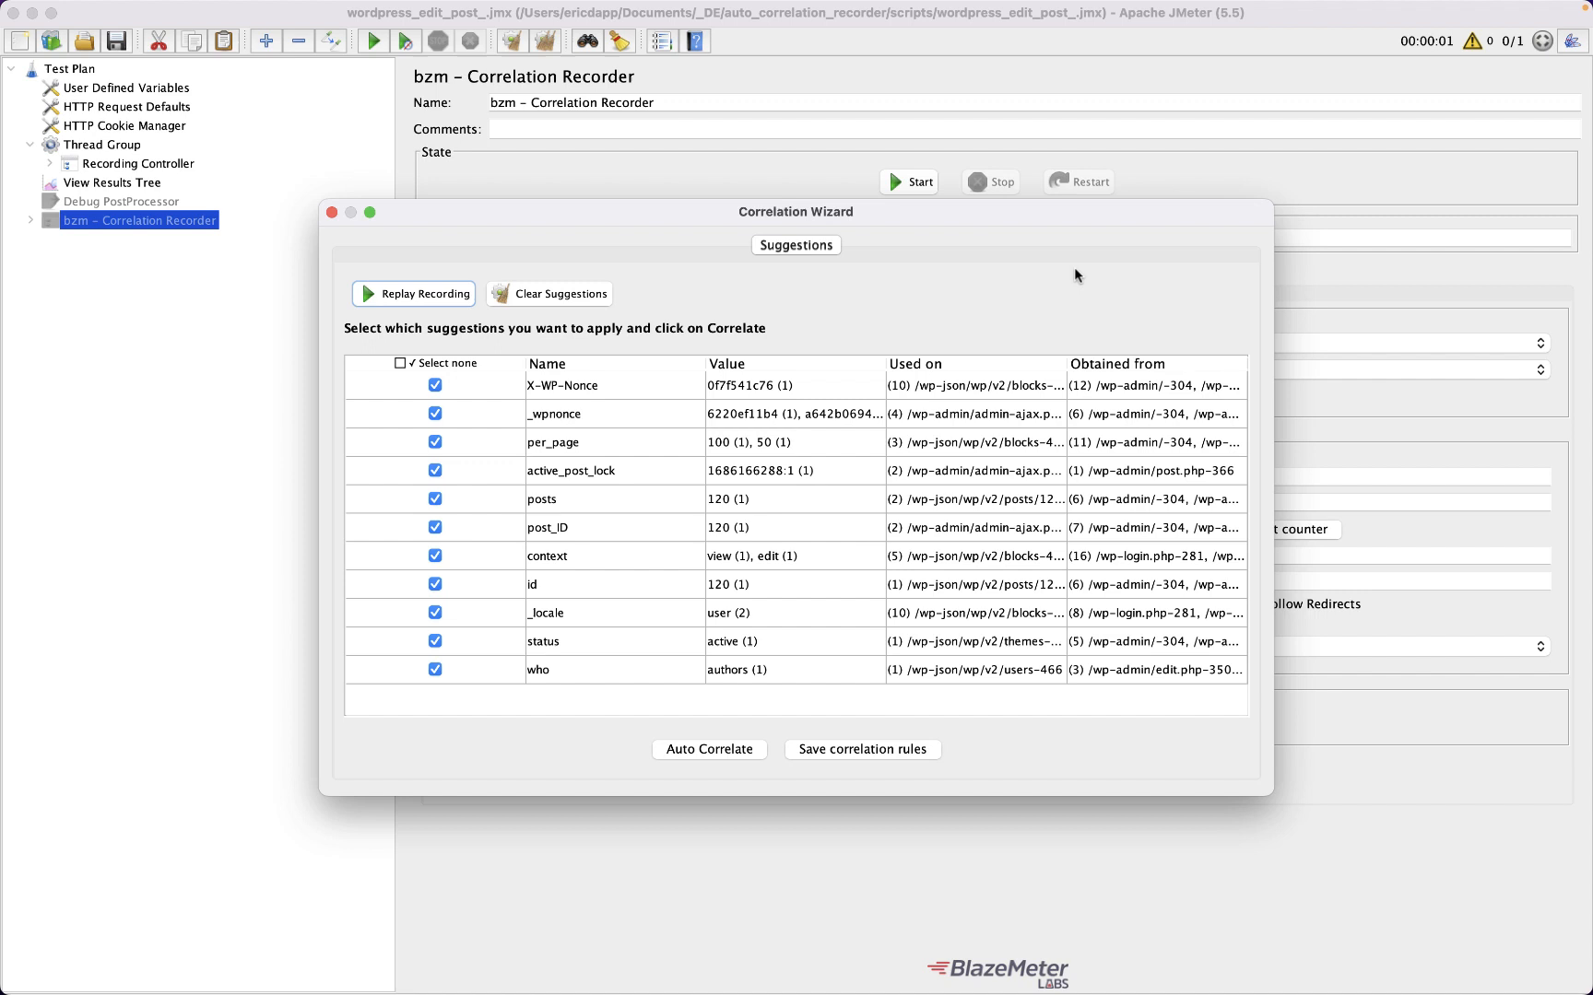
{"action": "mouse_move", "coordinate": [686, 369]}
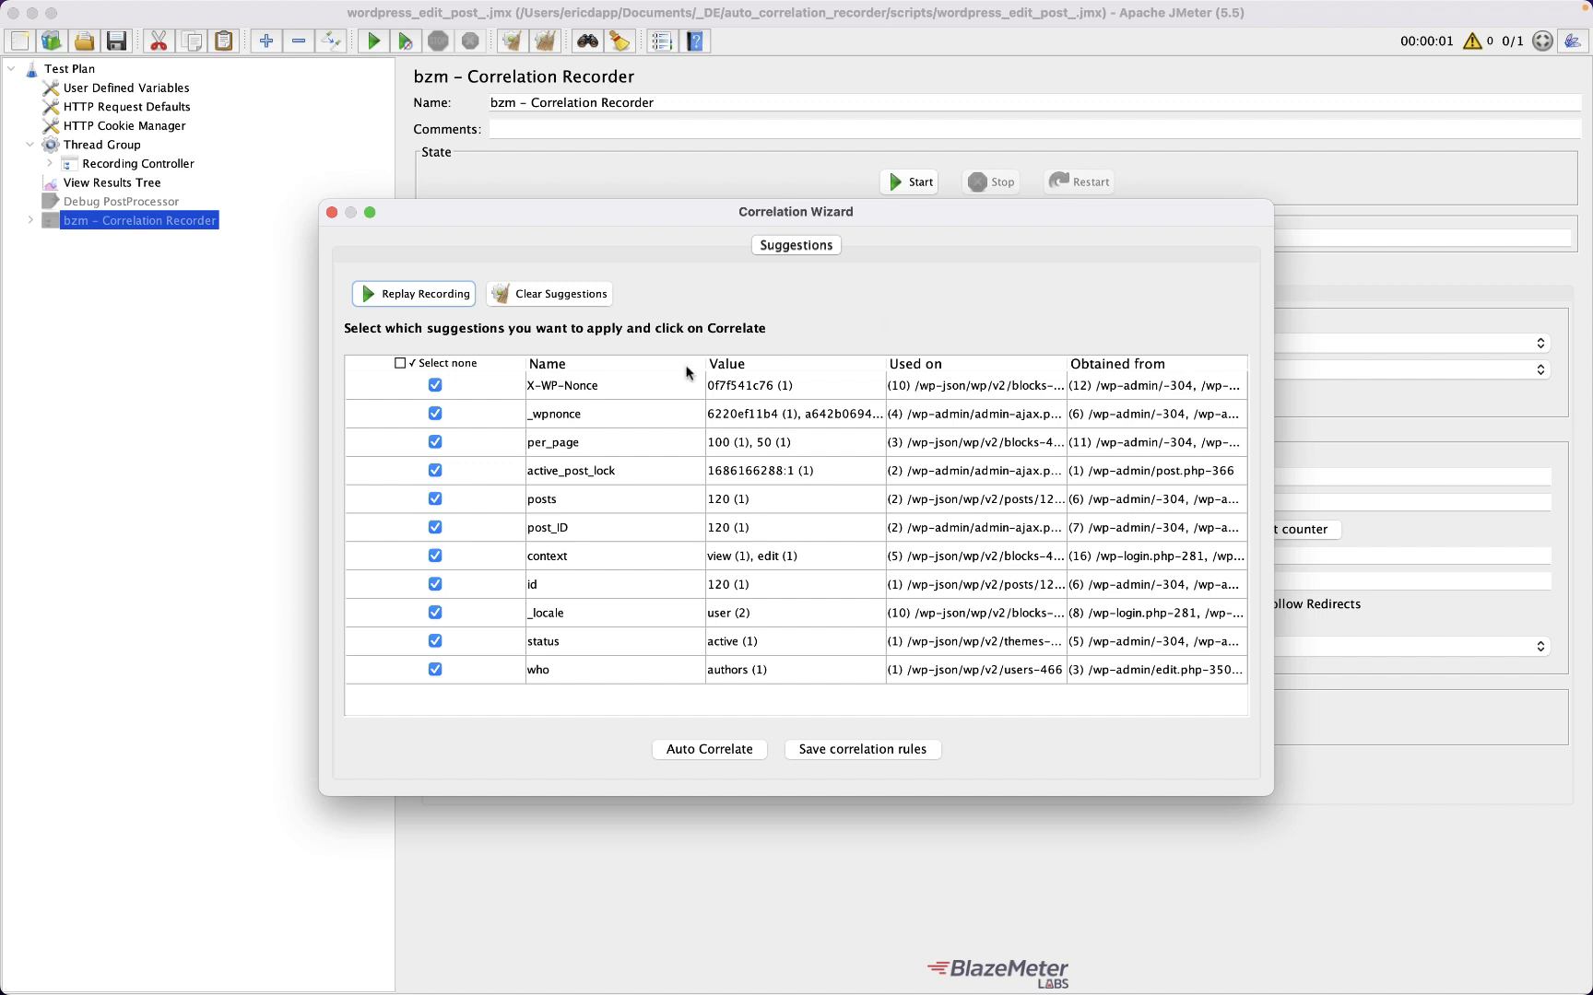
{"action": "mouse_move", "coordinate": [525, 453]}
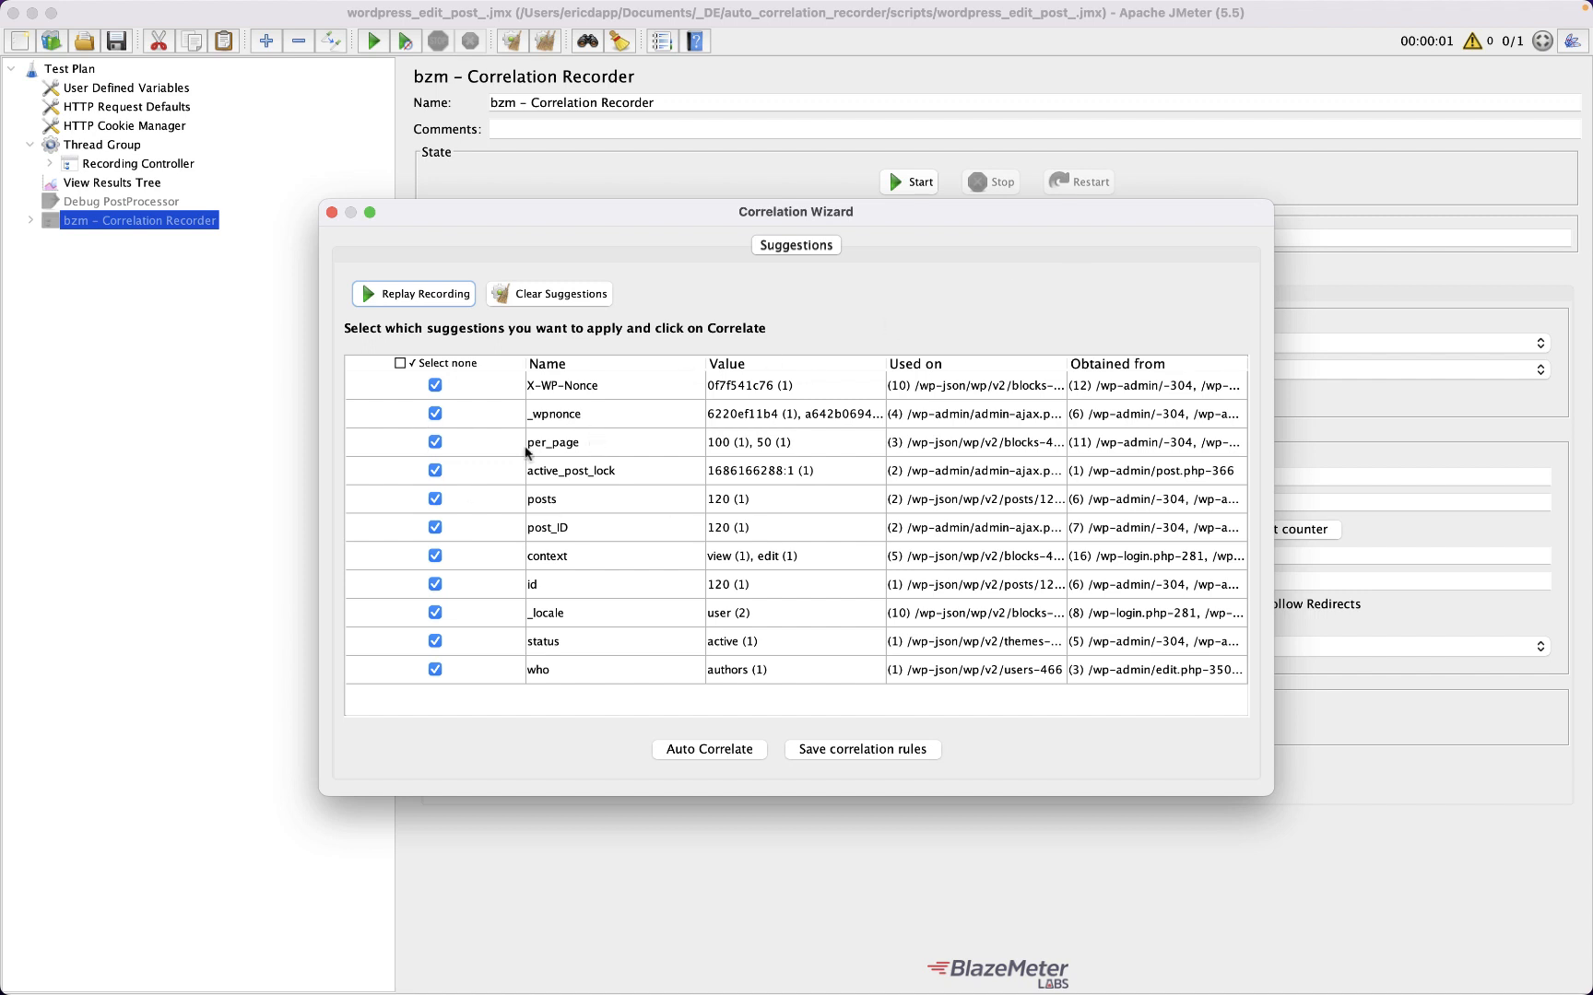
Step: Deselect all suggestions and keep only the nonce correlations for Auto Correlate
{"action": "left_click", "coordinate": [400, 363]}
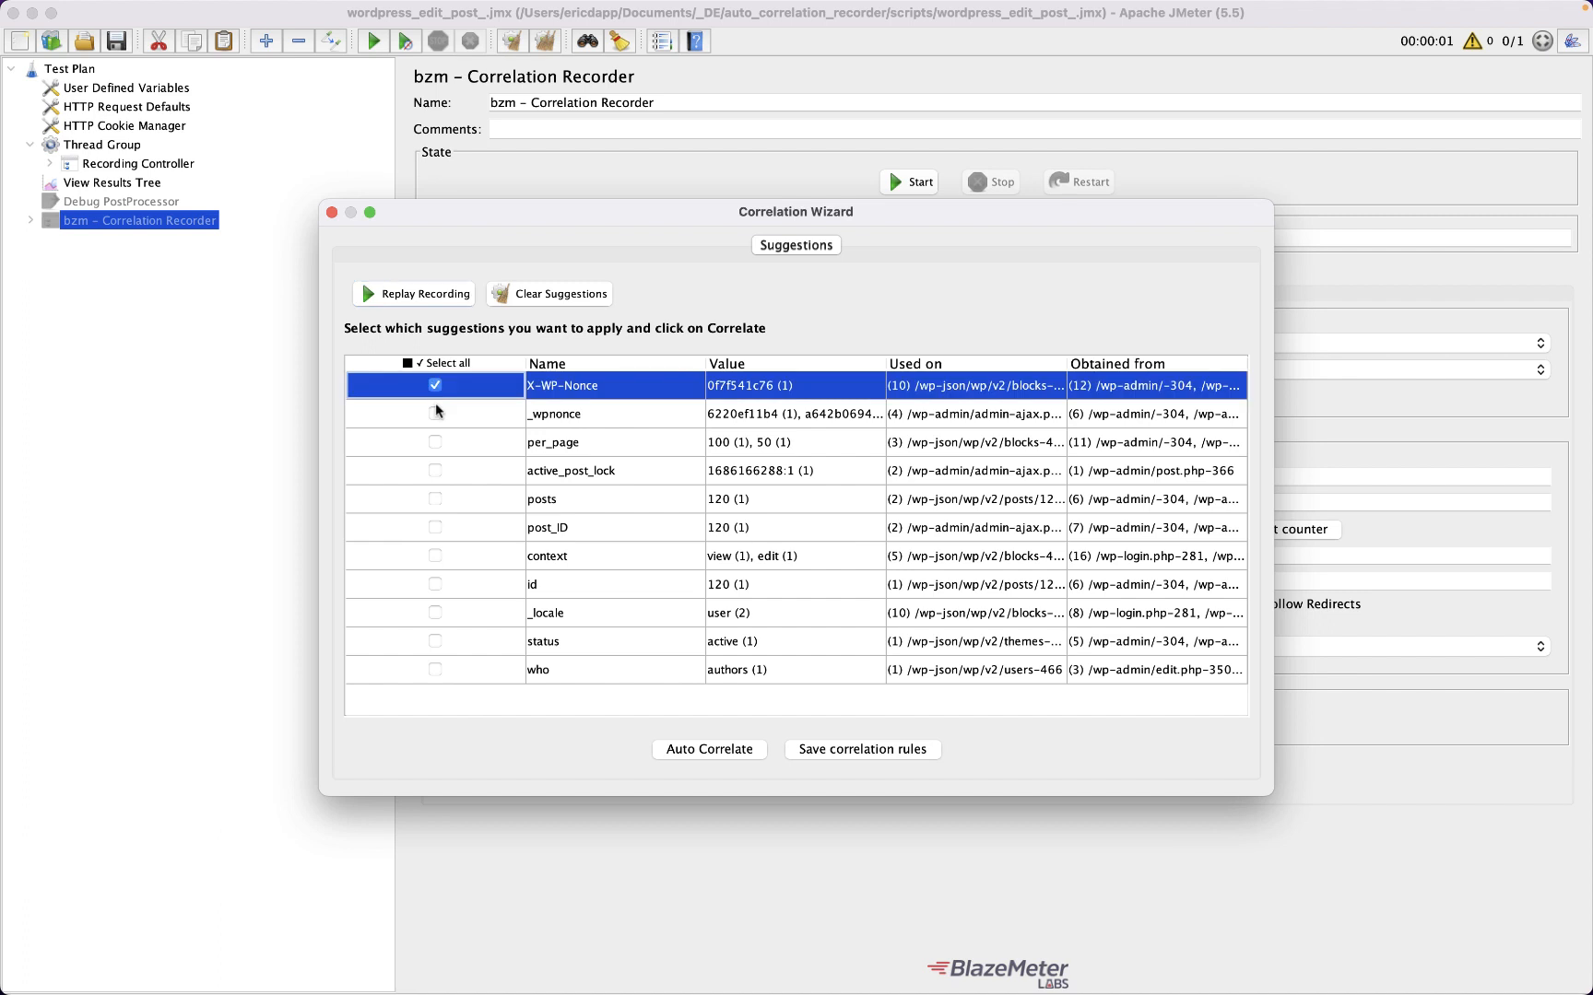
{"action": "left_click", "coordinate": [435, 414]}
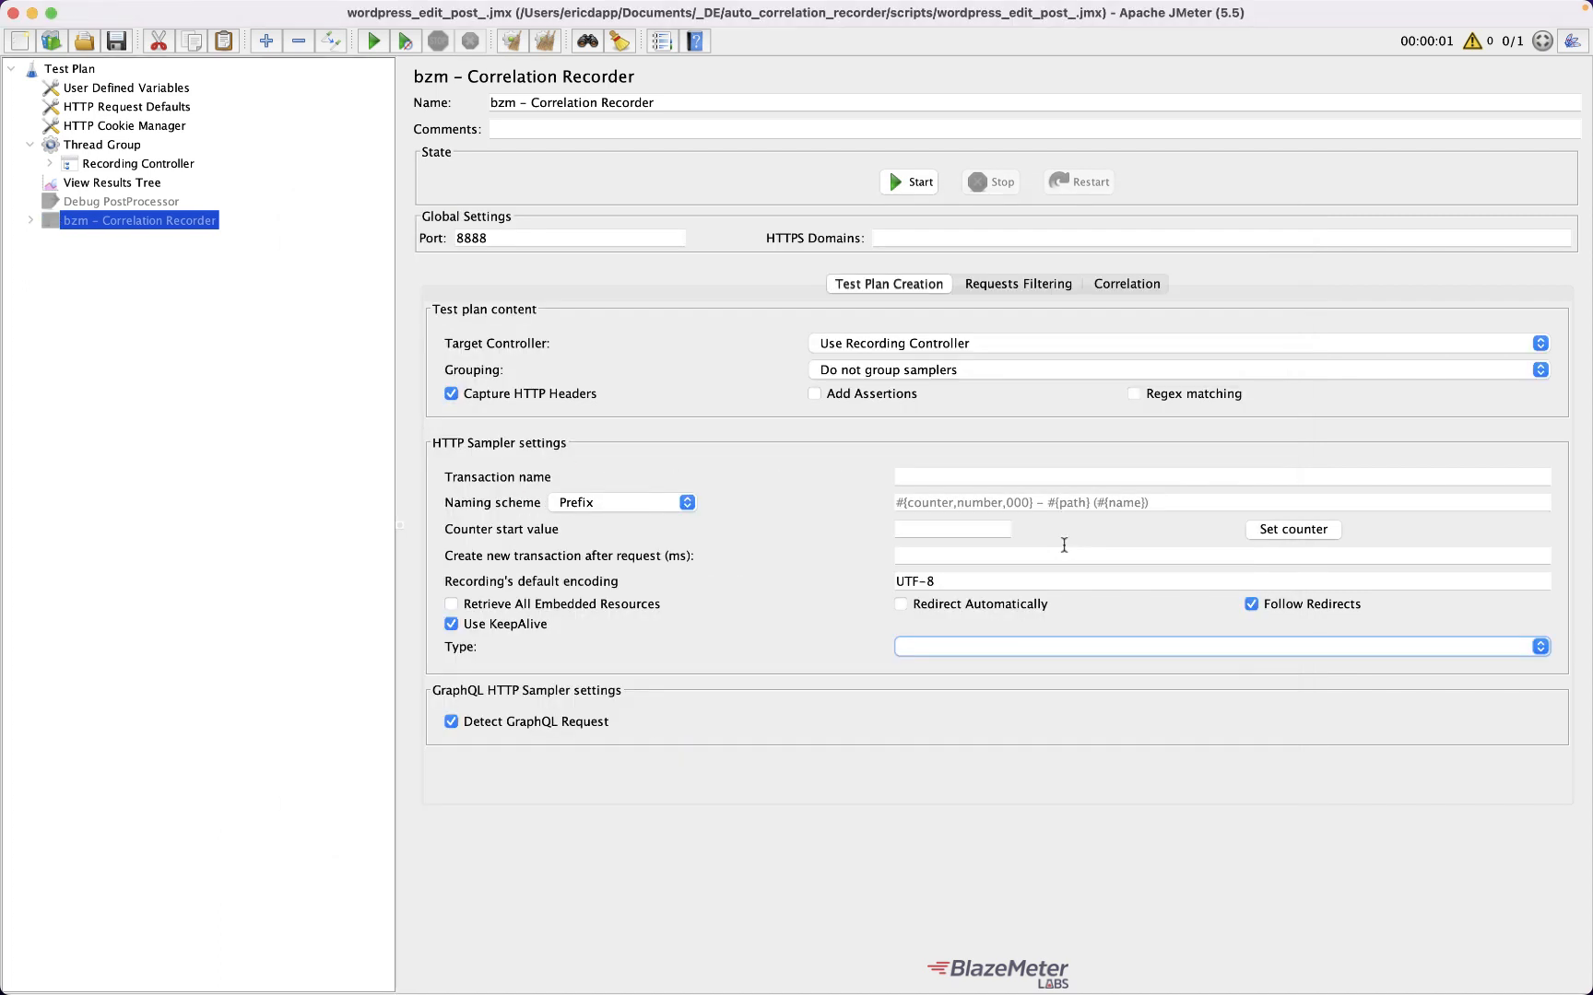
Step: Inspect the X-WP-Nonce and _wpnonce regex extractors under /wp-admin/-304, then show View Results Tree
{"action": "left_click", "coordinate": [31, 163]}
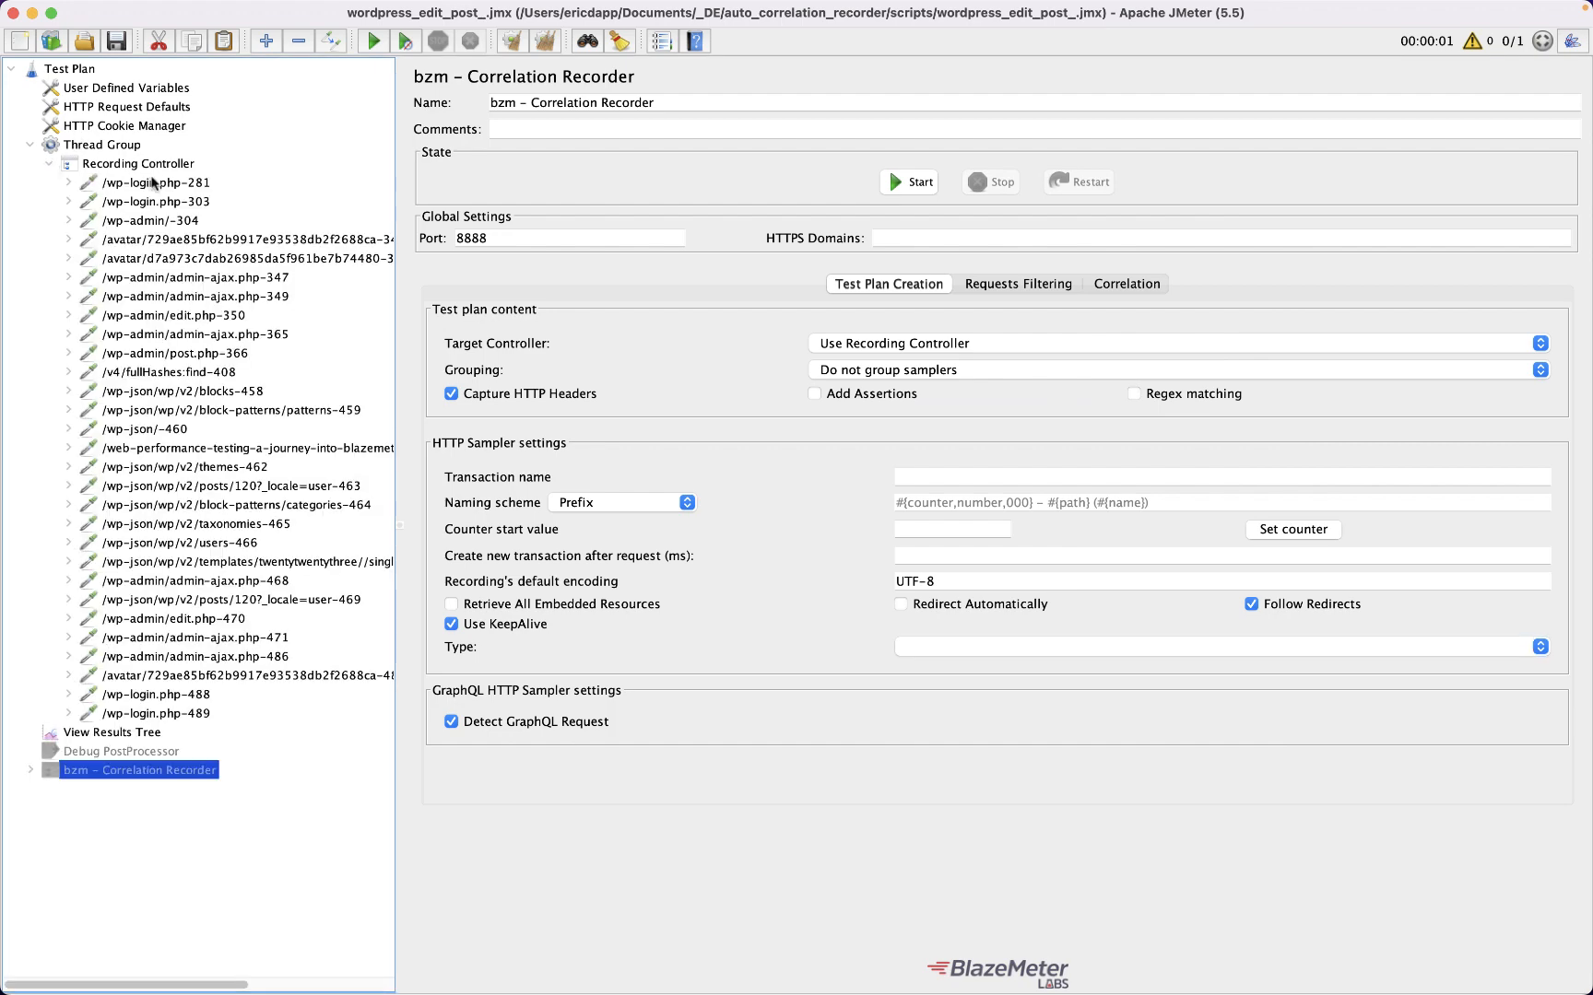
{"action": "left_click", "coordinate": [162, 221]}
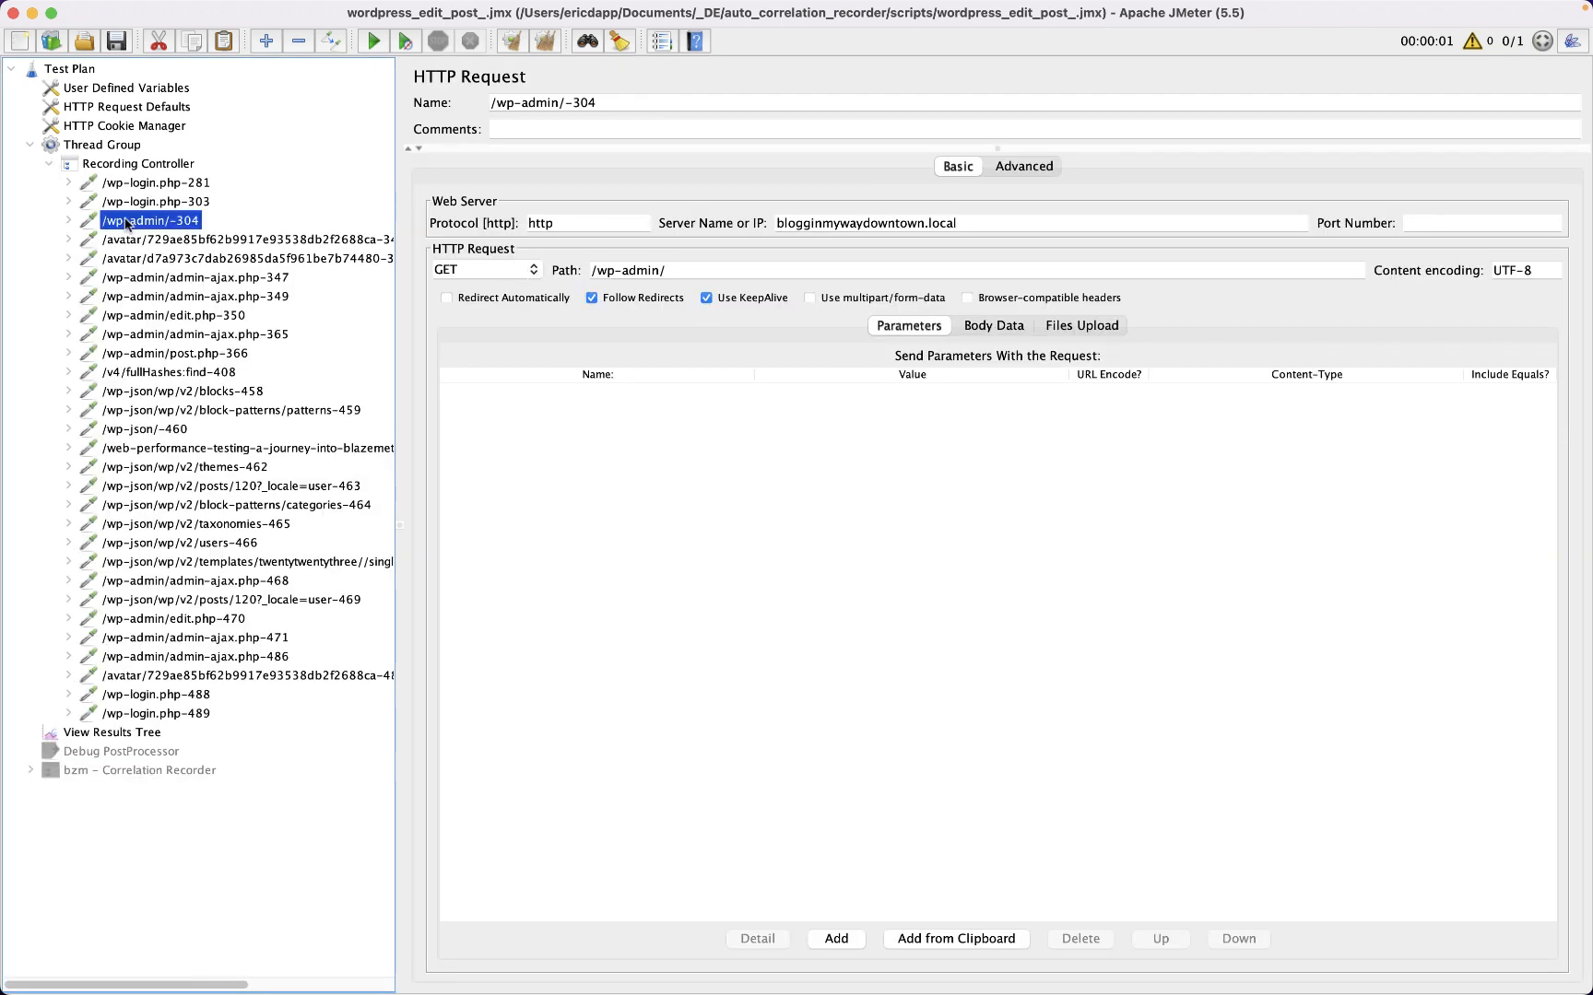
{"action": "left_click", "coordinate": [67, 220]}
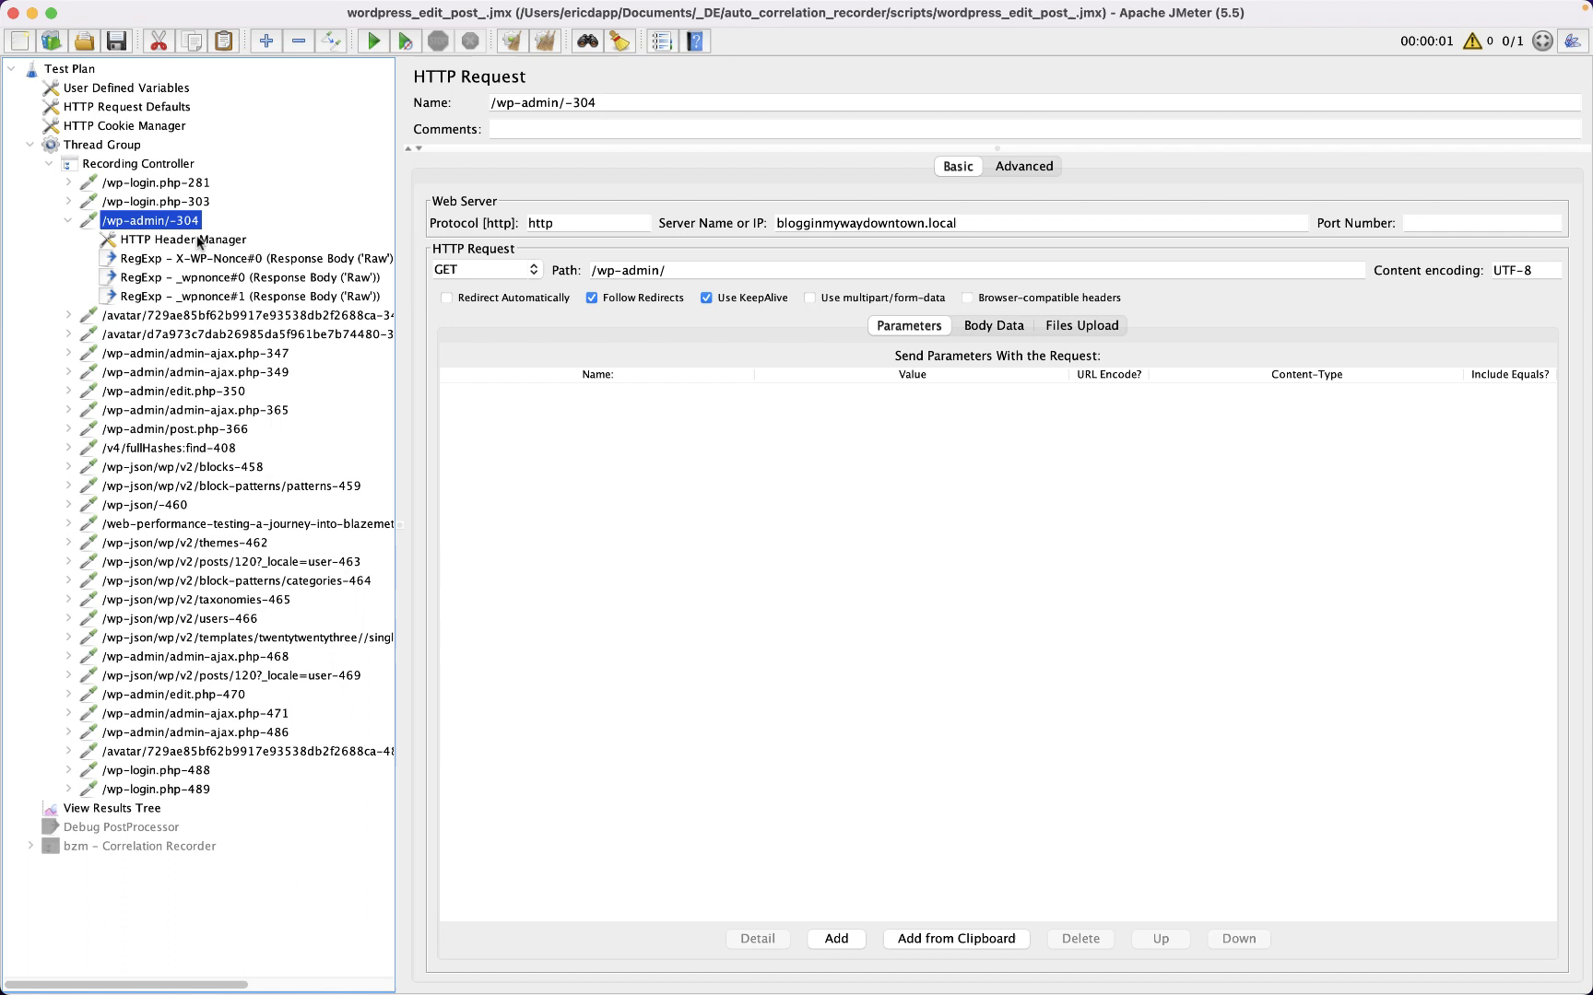
{"action": "mouse_move", "coordinate": [158, 262]}
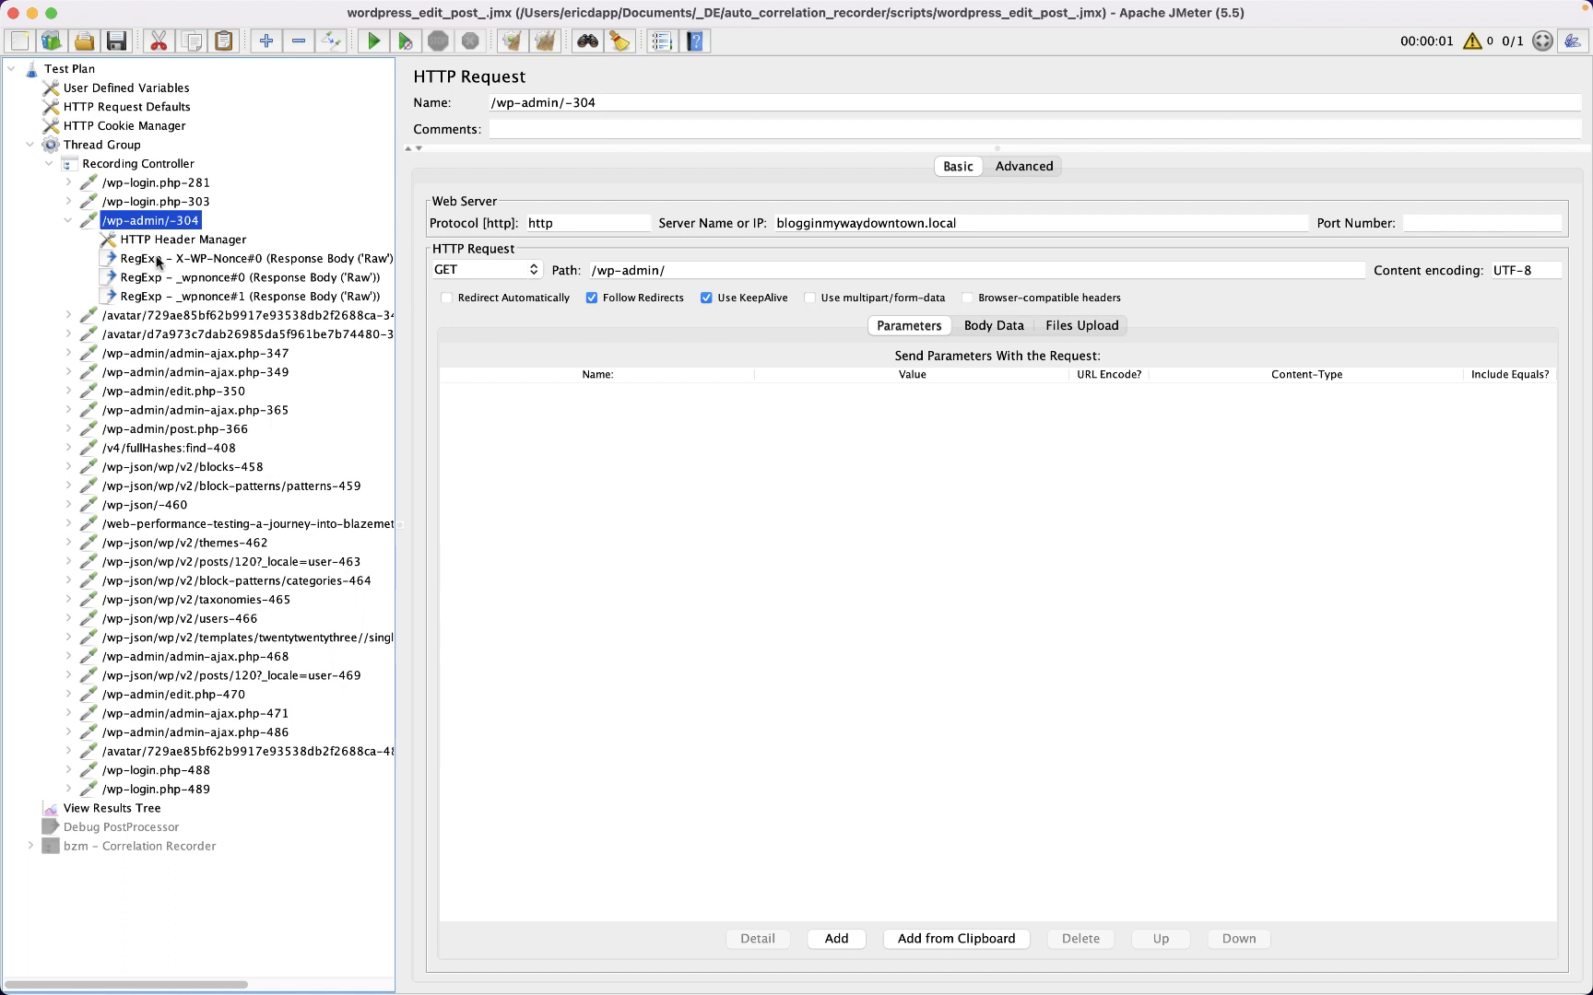
{"action": "left_click", "coordinate": [68, 220]}
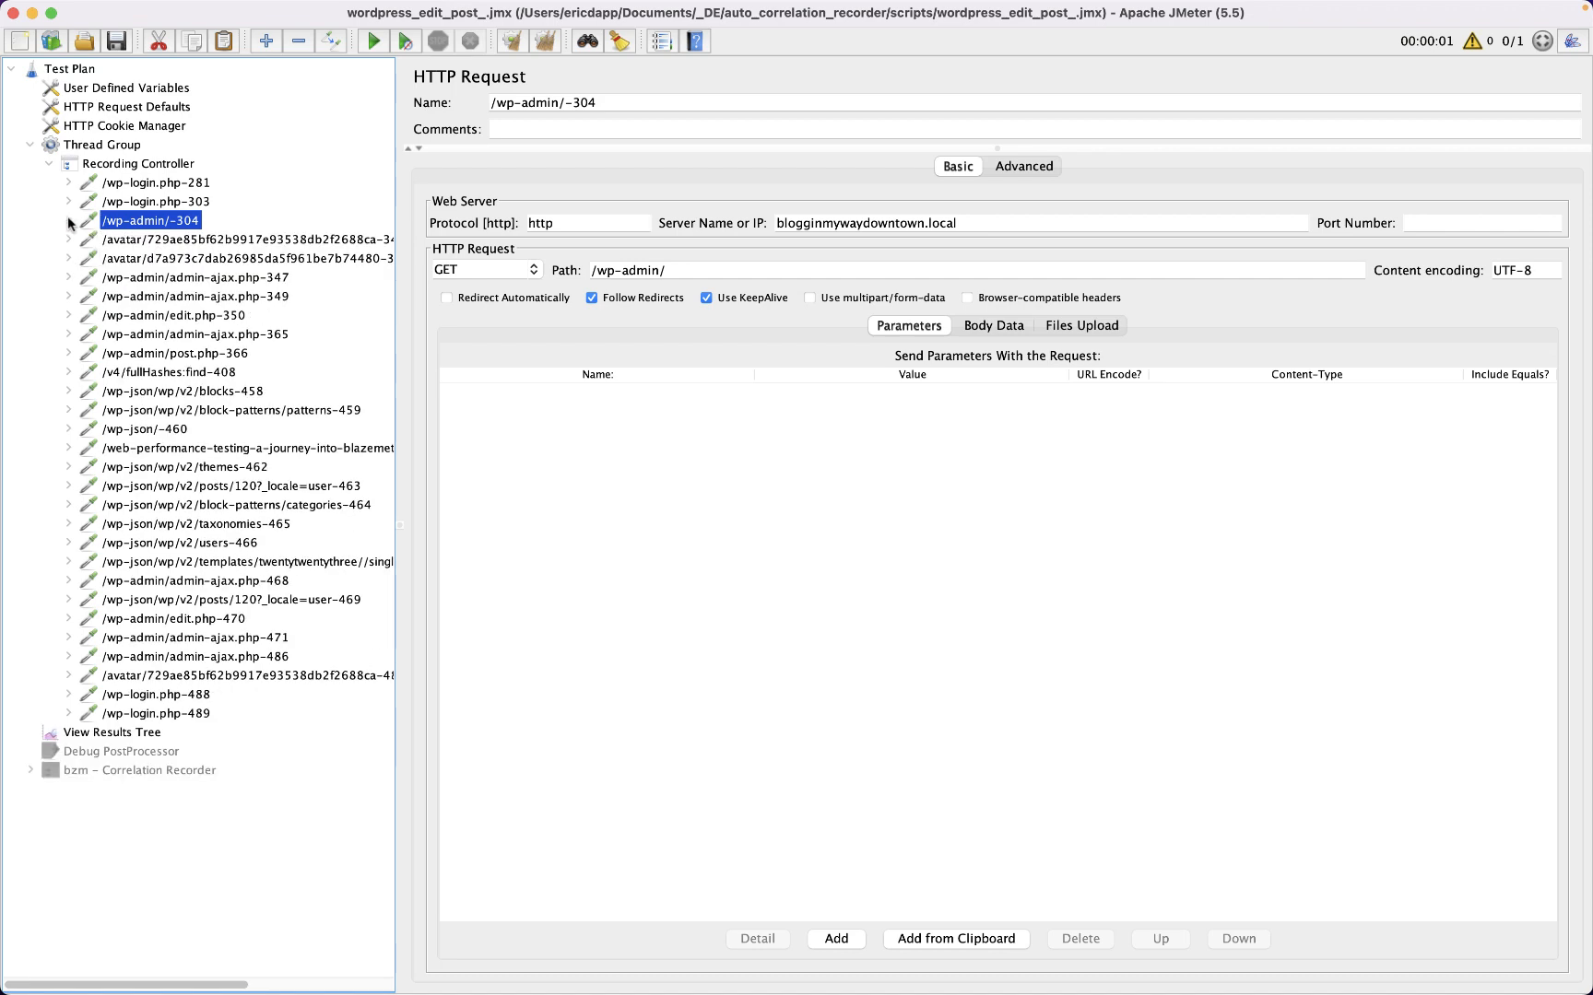
{"action": "left_click", "coordinate": [111, 731]}
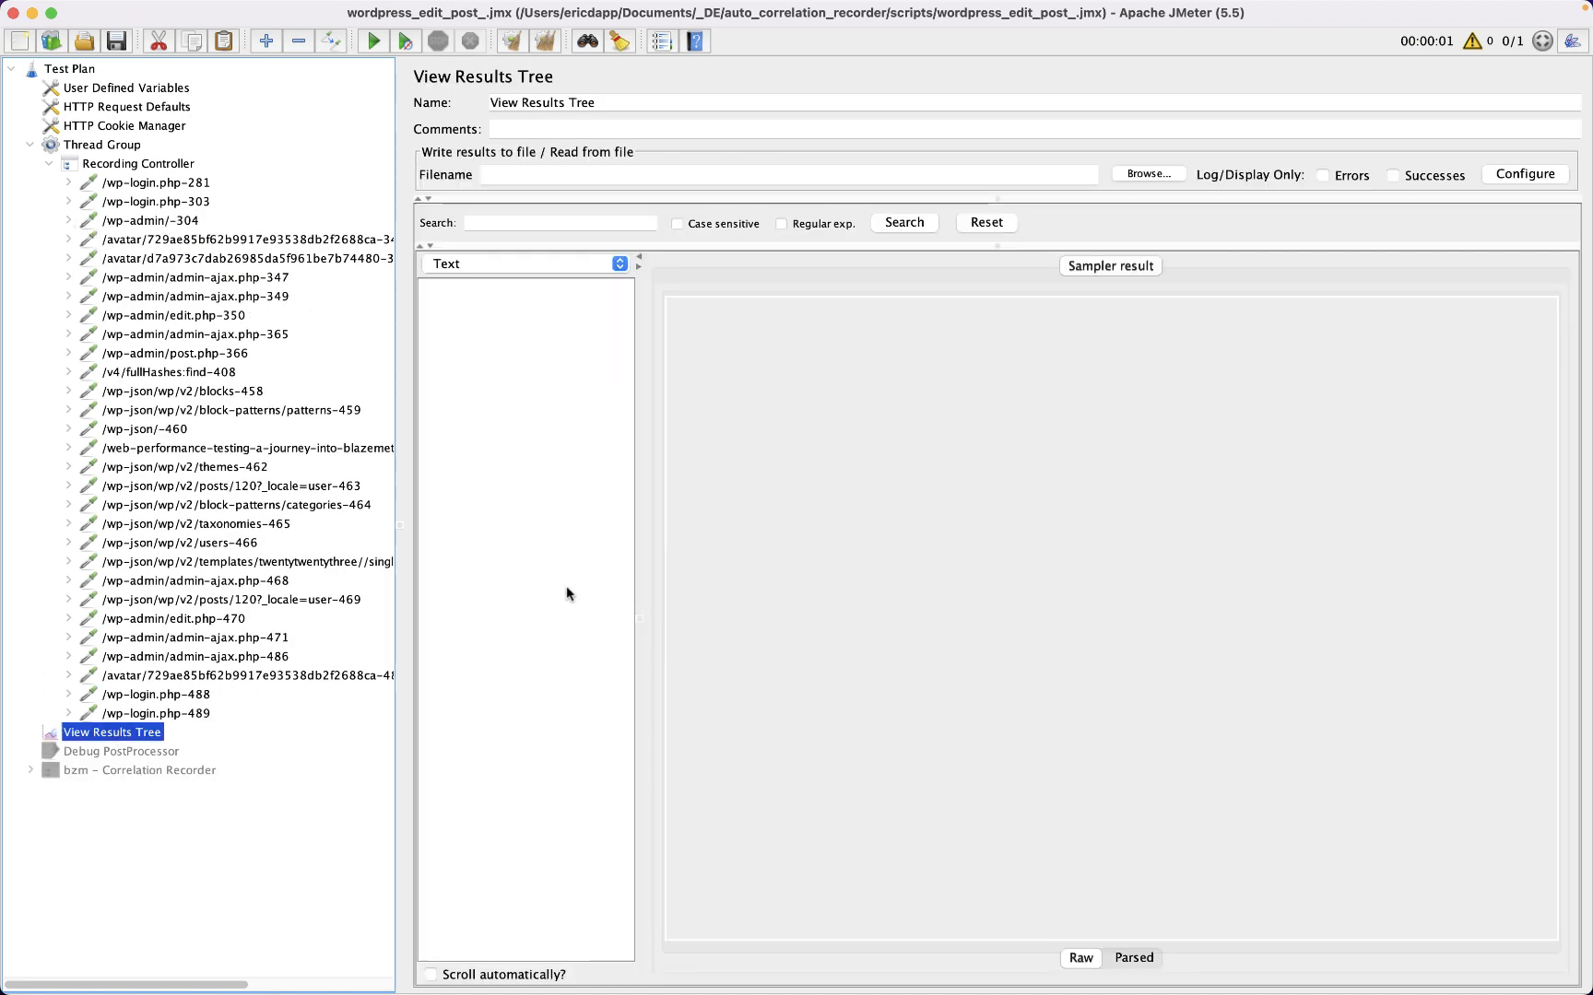
Step: Run the correlated plan so every request through /wp-login.php-489 shows green in View Results Tree
{"action": "left_click", "coordinate": [372, 40]}
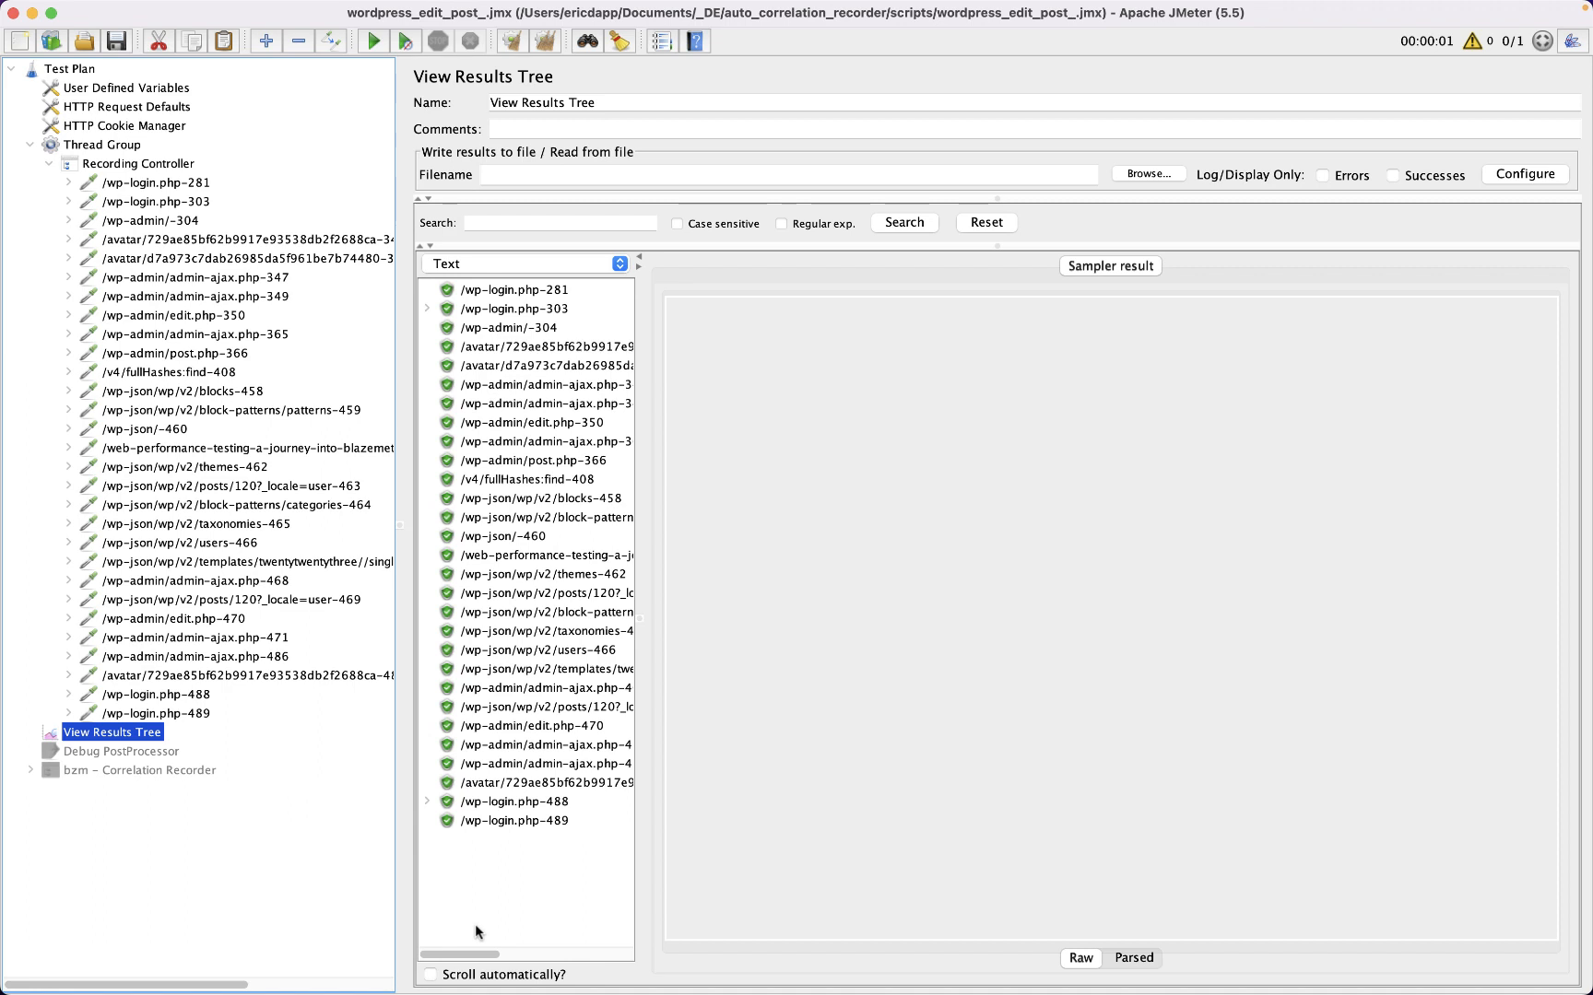
{"action": "mouse_move", "coordinate": [823, 706]}
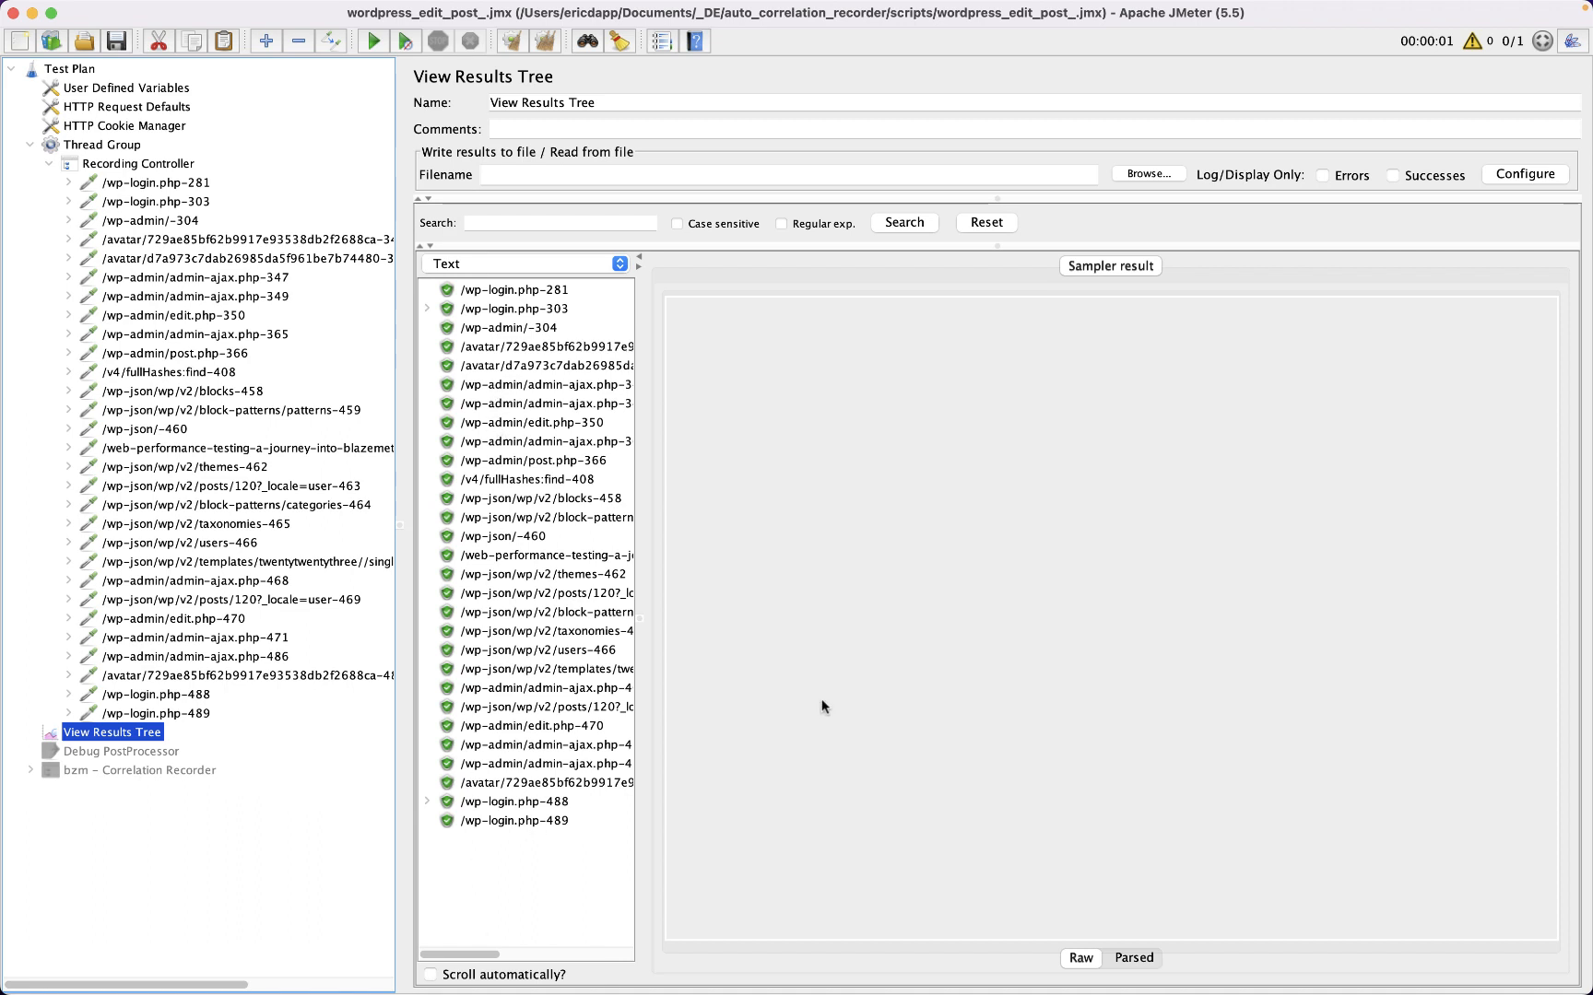